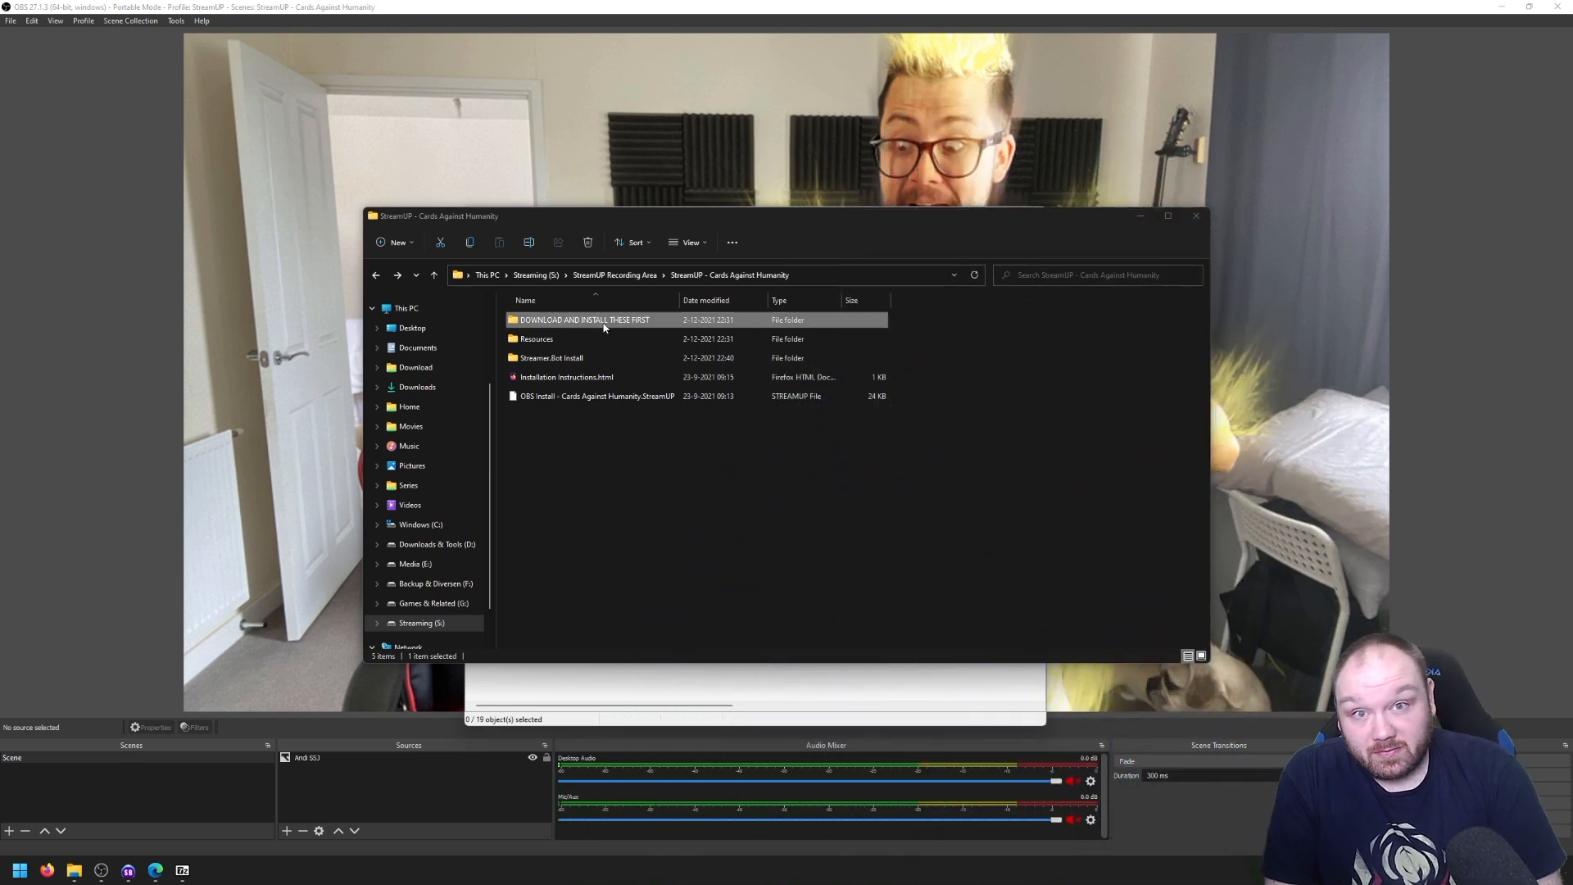
- Open Inter Font Family.html from the DOWNLOAD AND INSTALL THESE FIRST folder
double_click(583, 319)
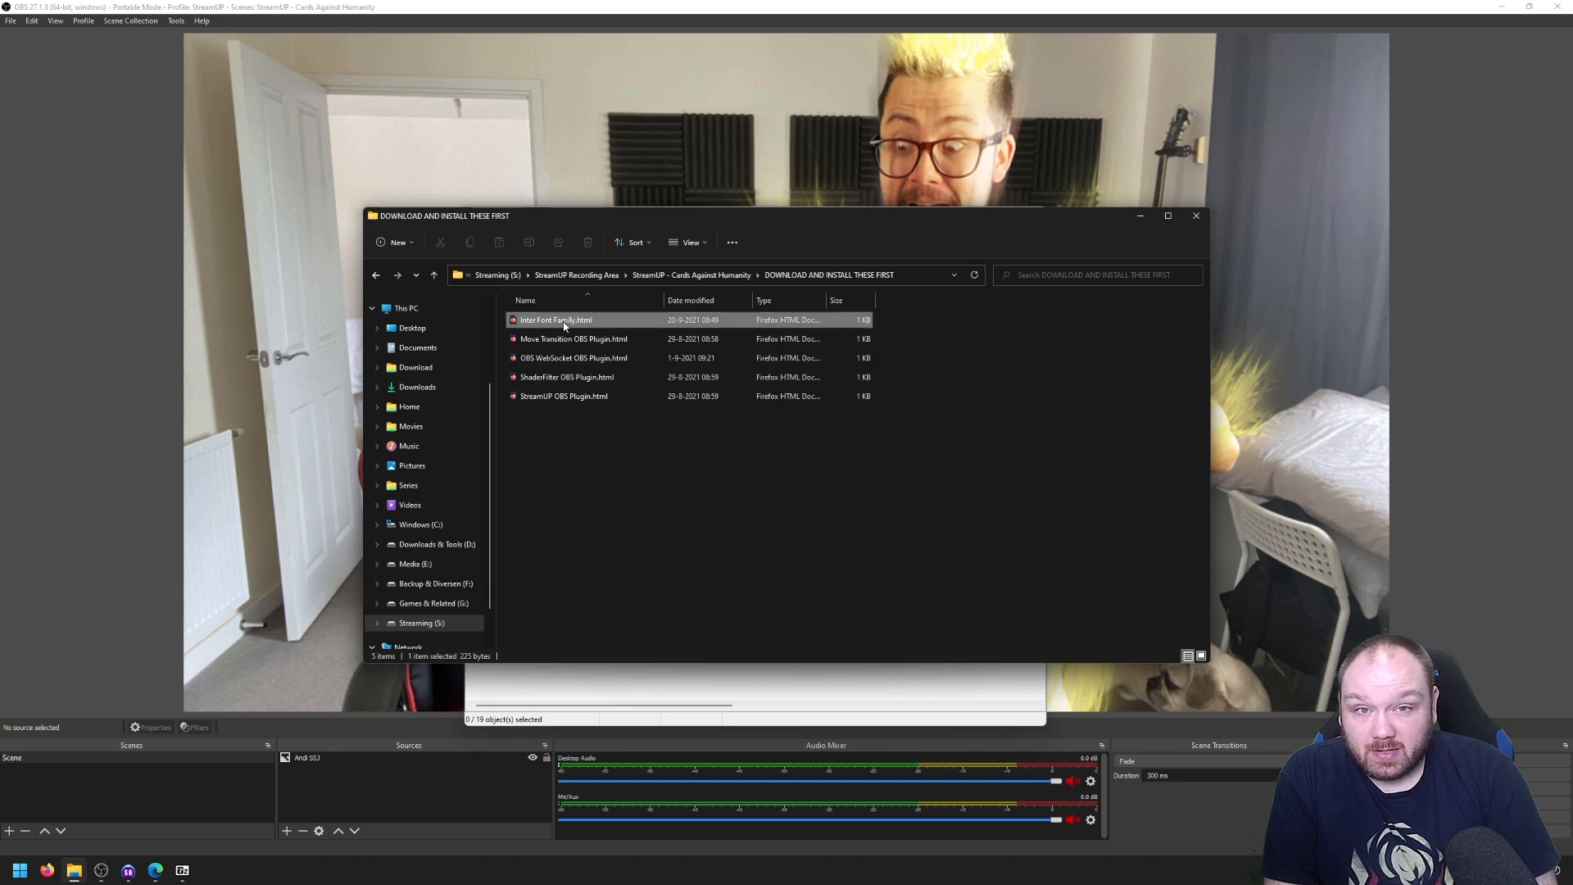
mouse_move(562, 321)
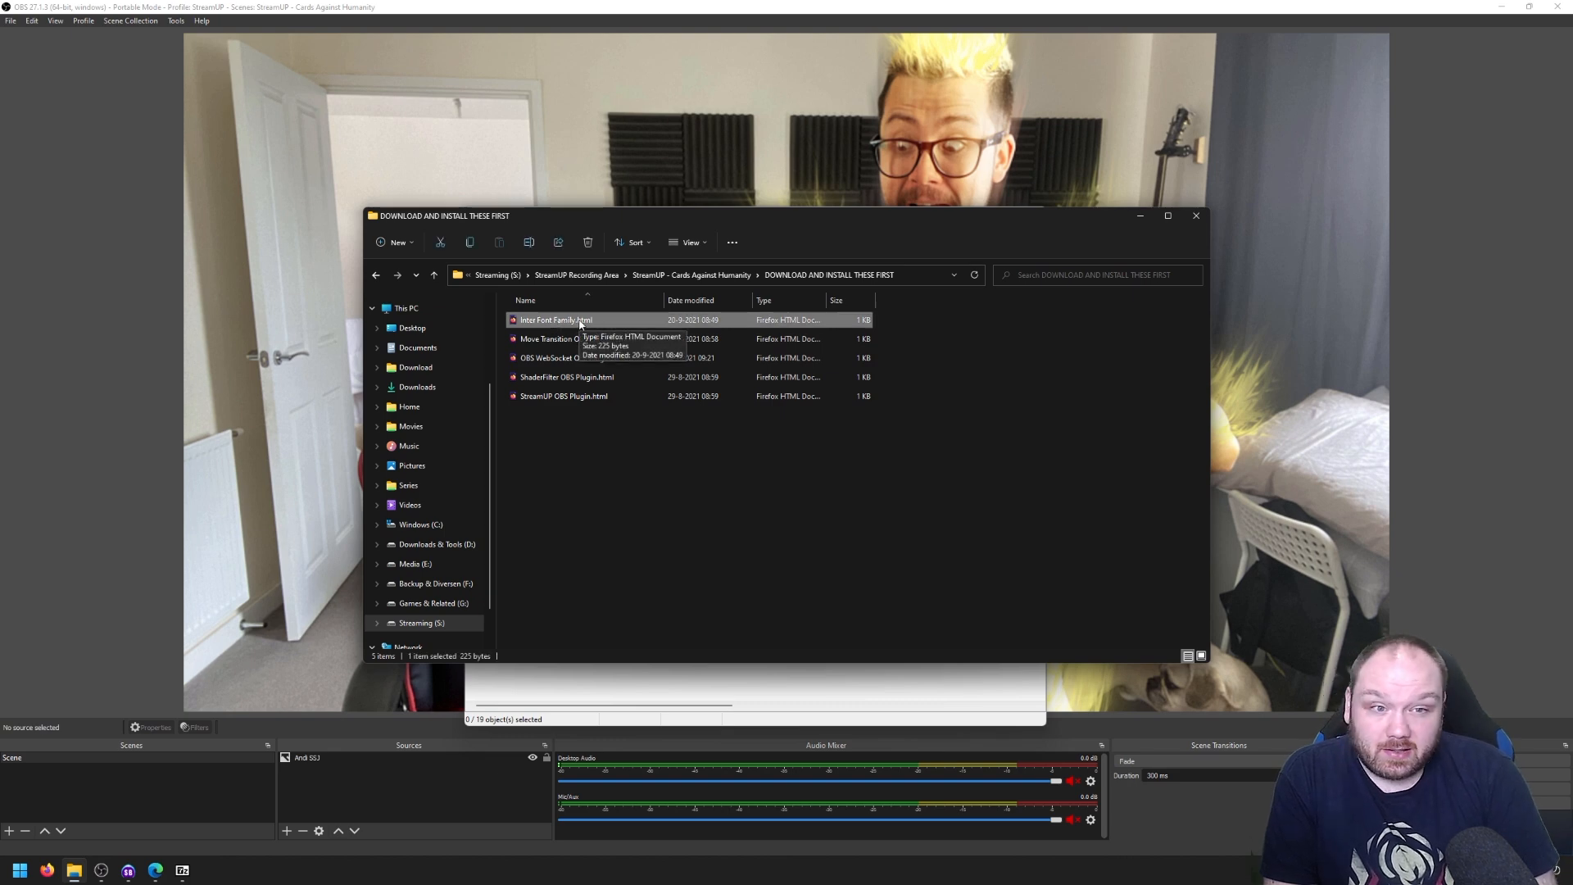
double_click(555, 319)
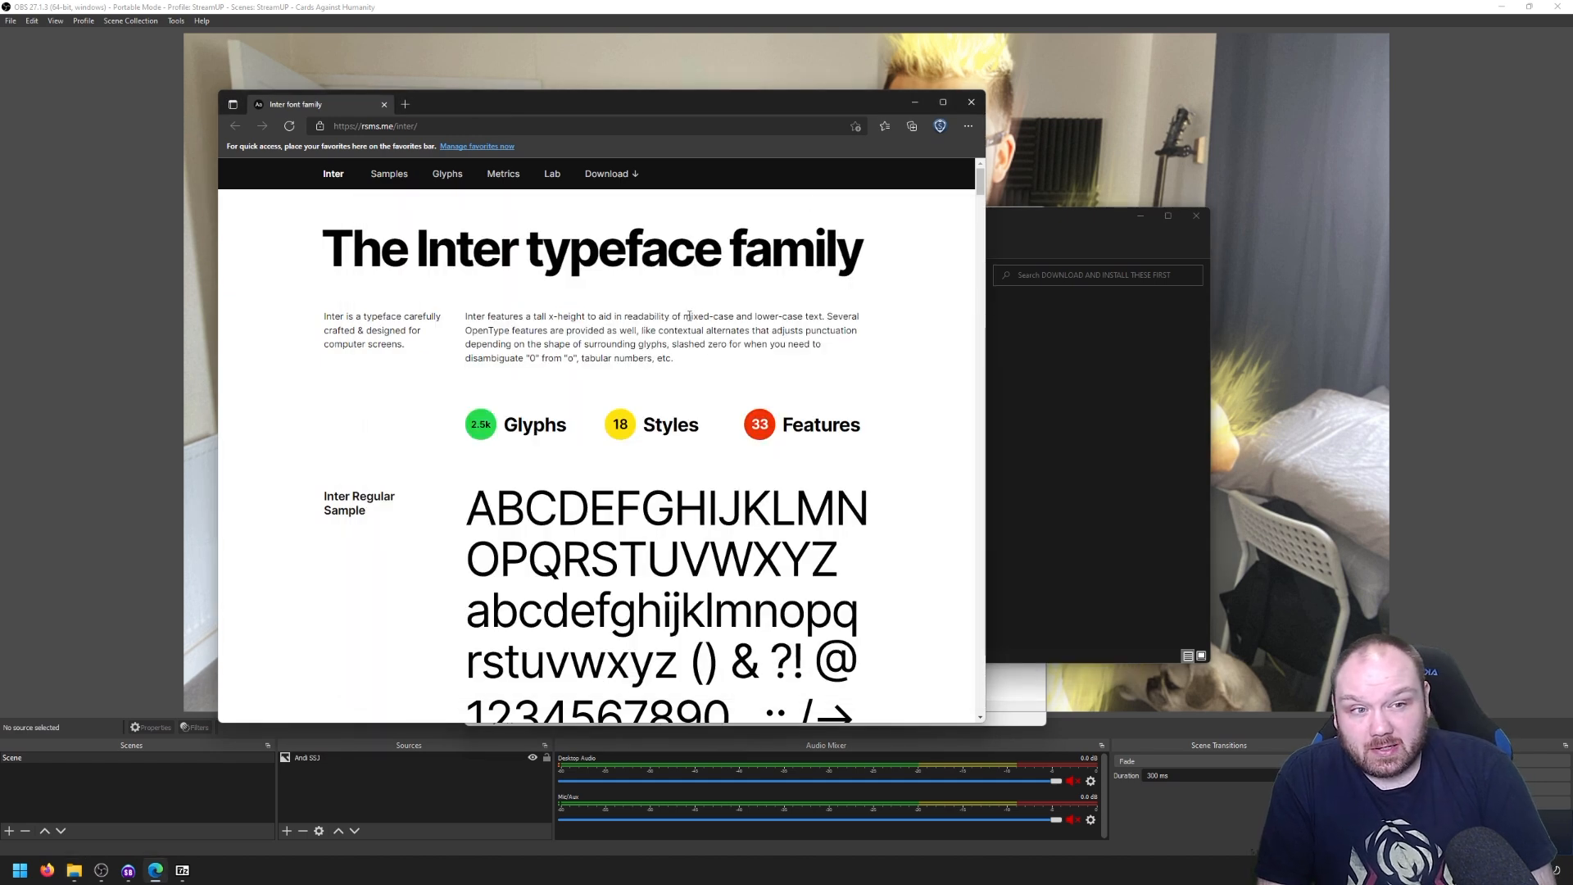
- Download the Inter 3.19 zip from the Inter site and open it in the archive manager
click(604, 174)
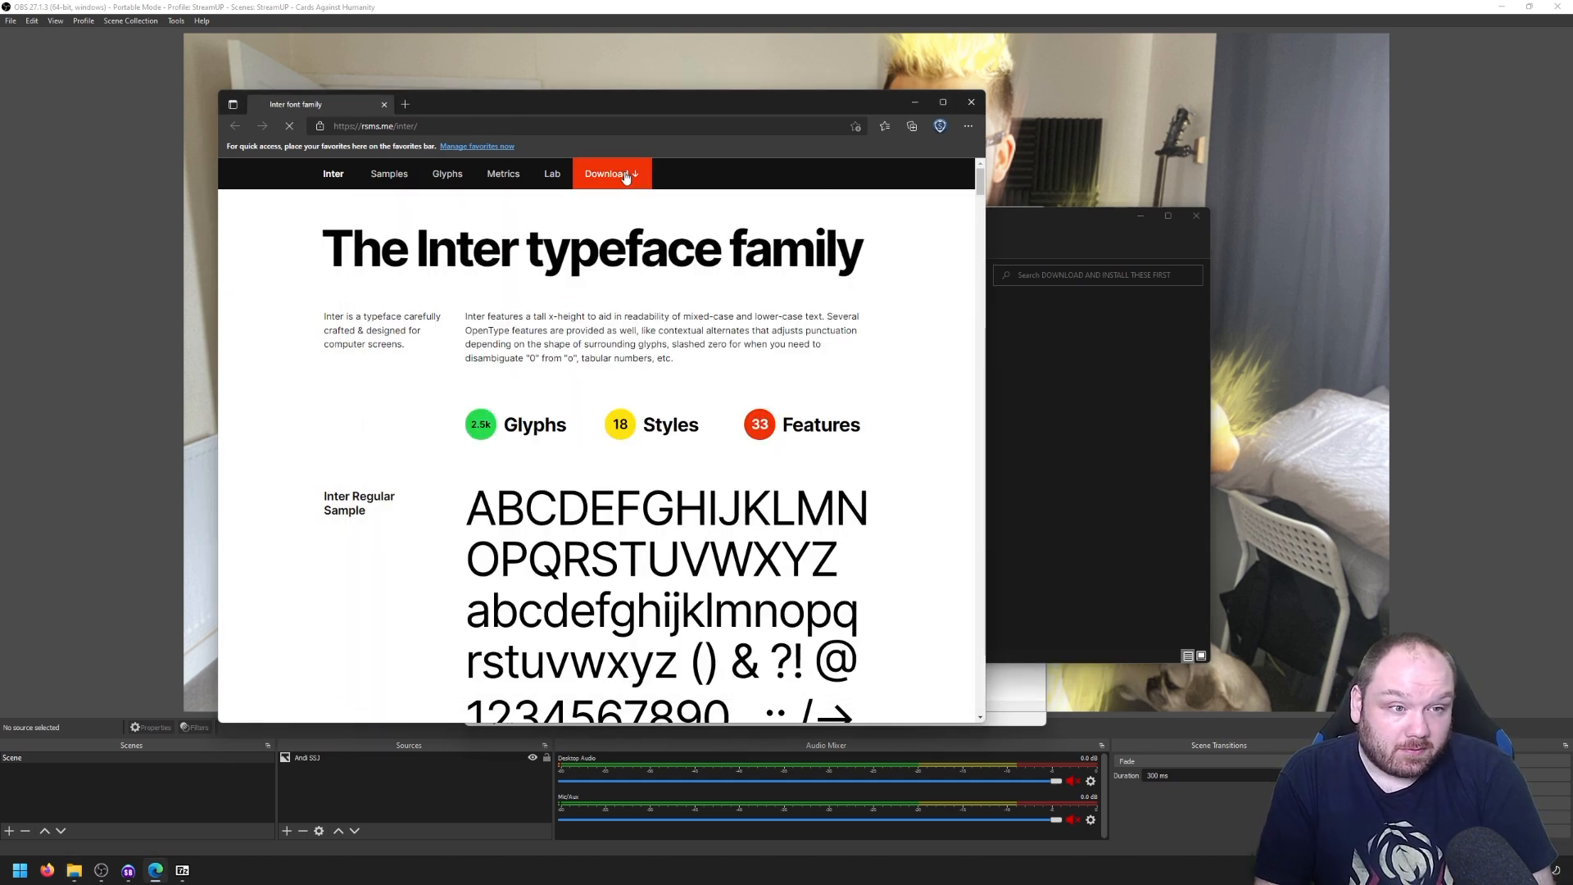
click(609, 174)
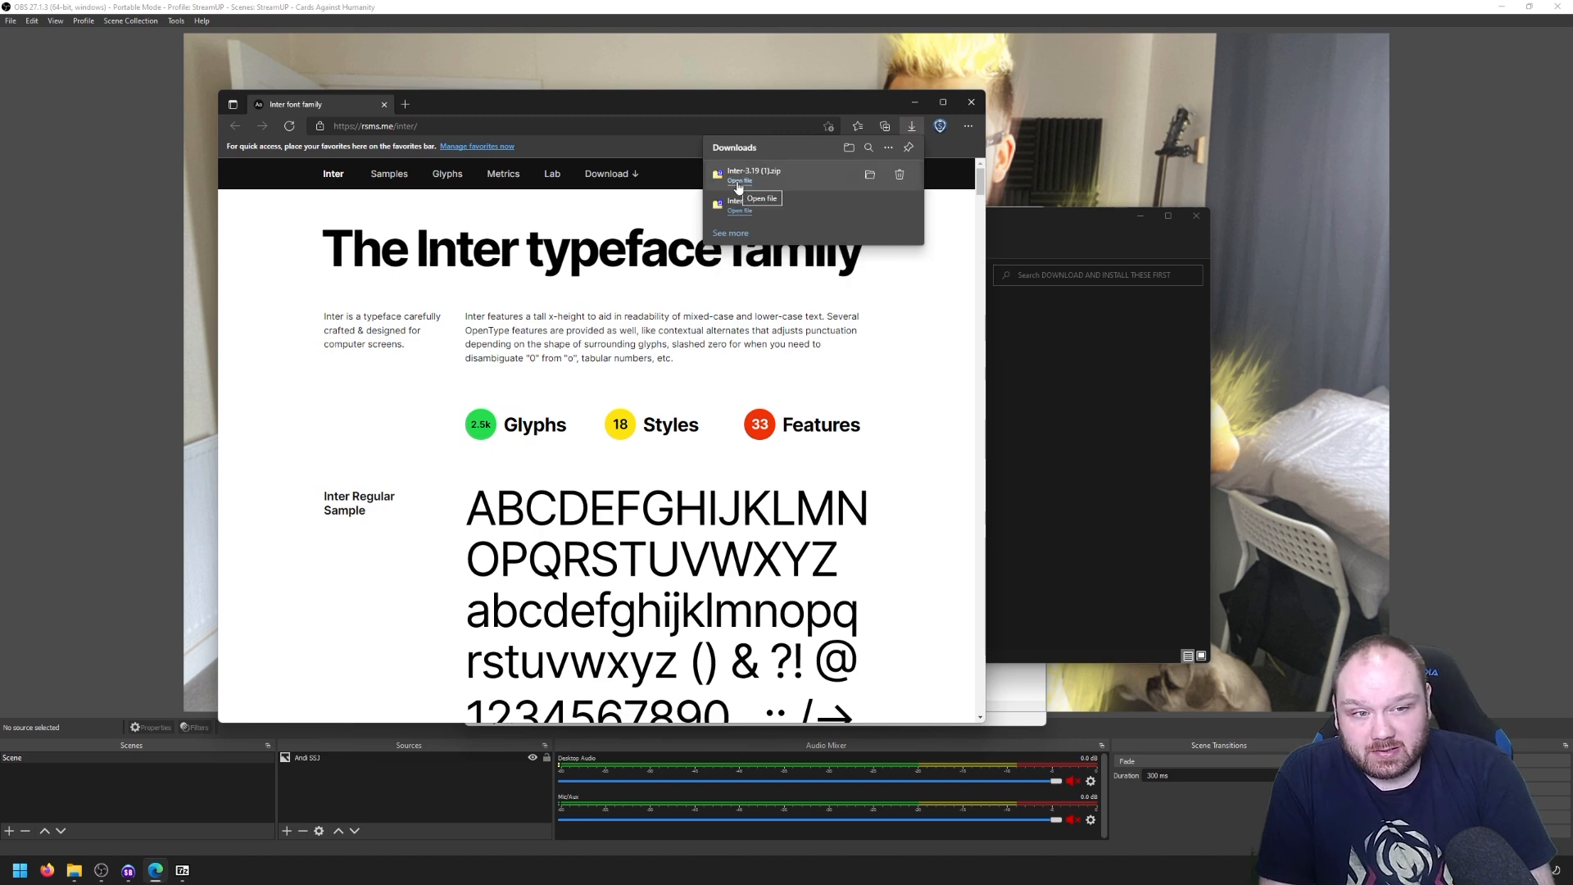
click(739, 182)
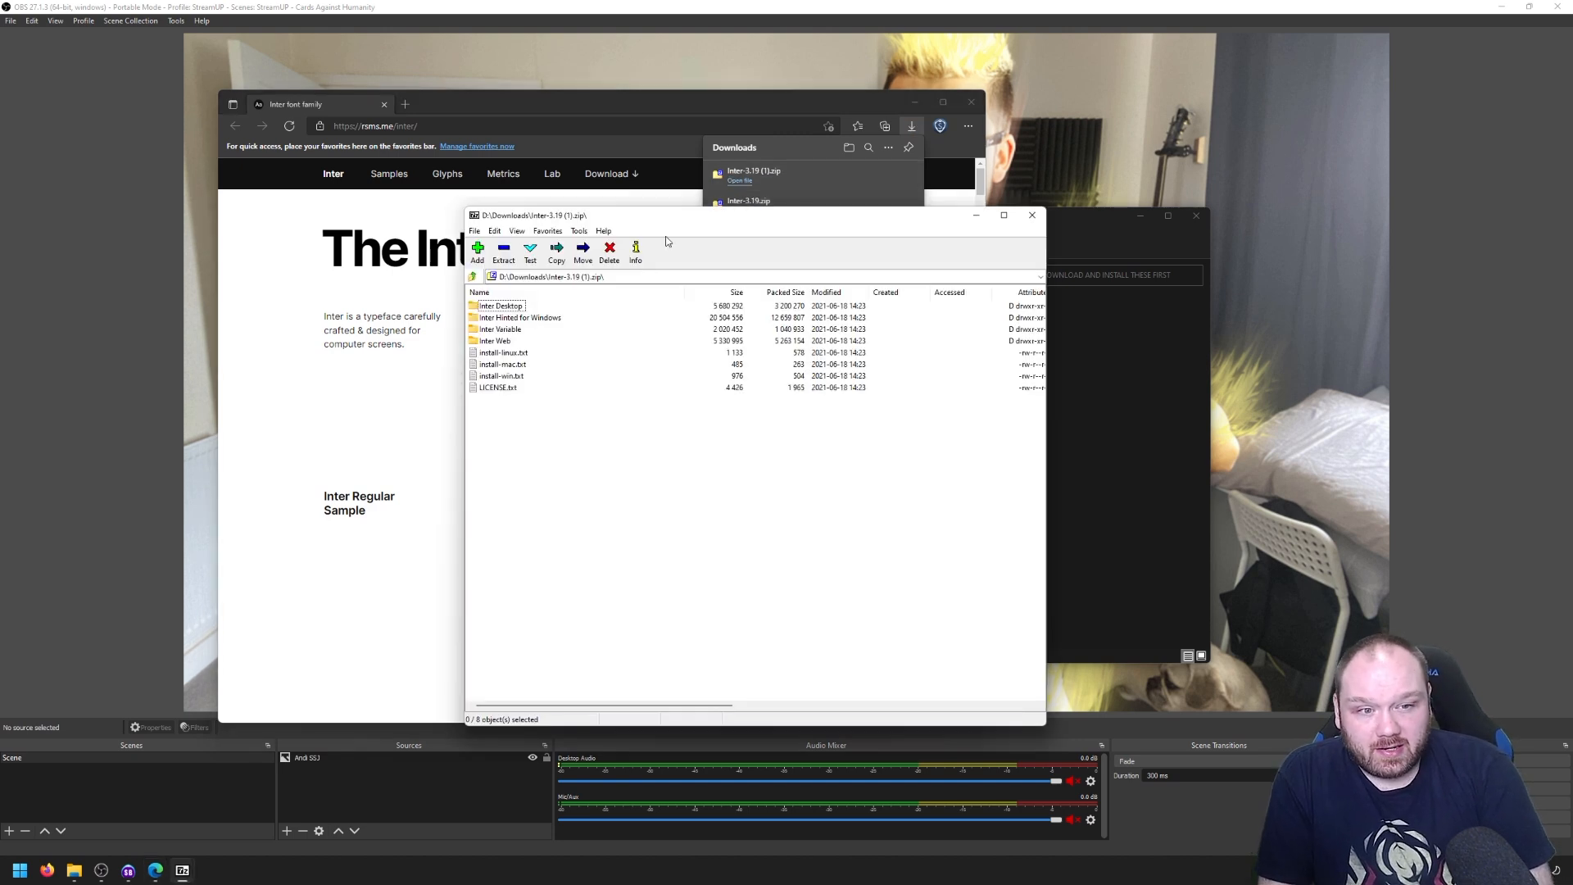
- Extract the Inter Desktop folder to S:\StreamUP Recording Area\
click(500, 305)
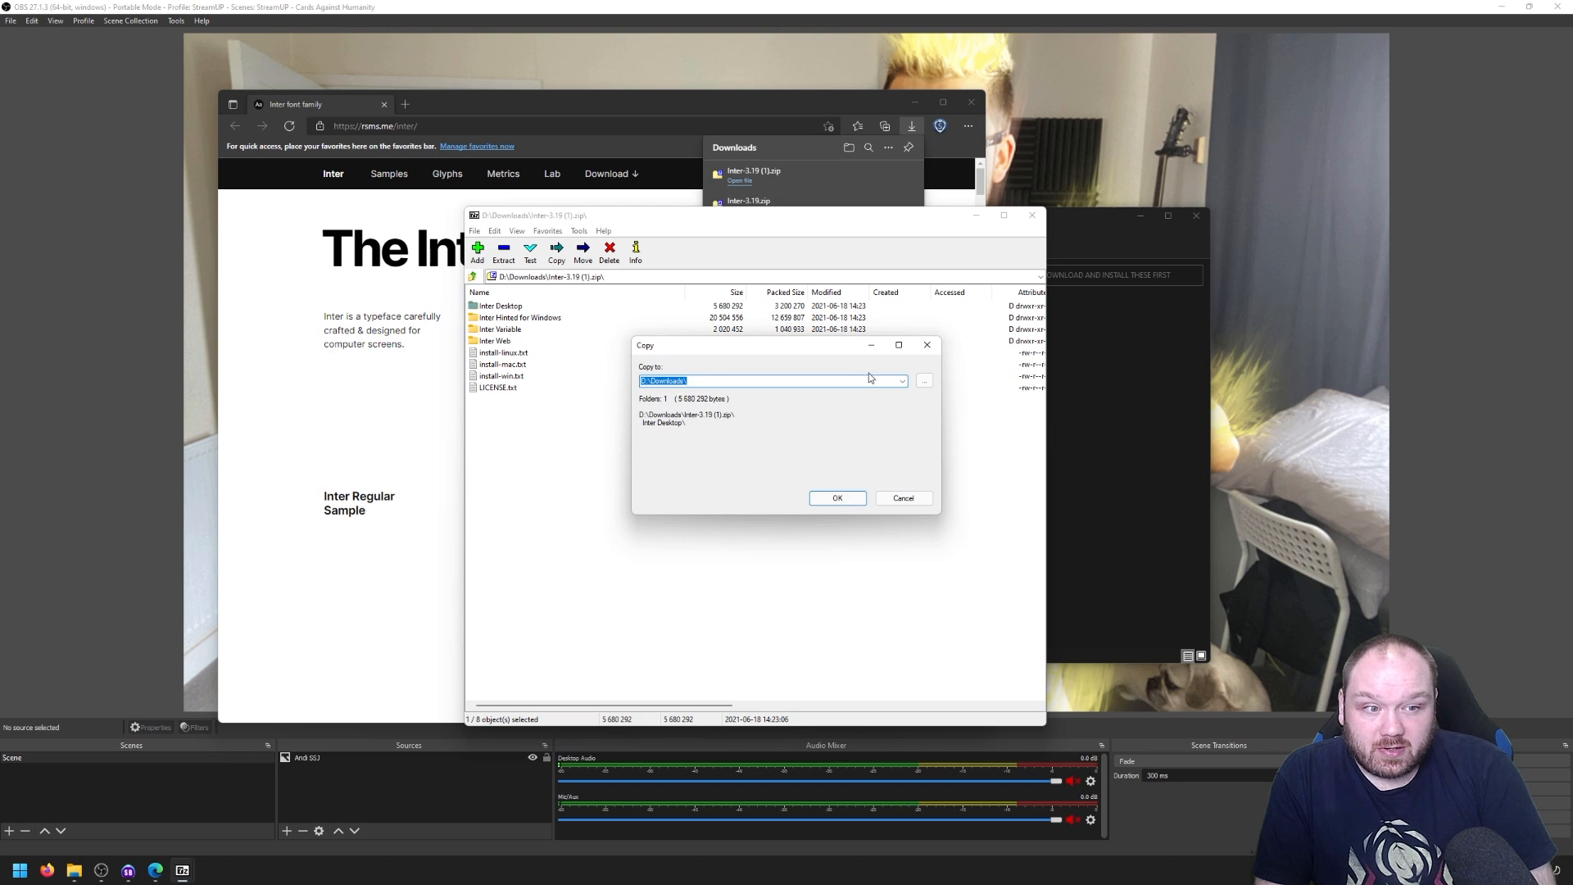
text(S:\StreamUP Recording Area\)
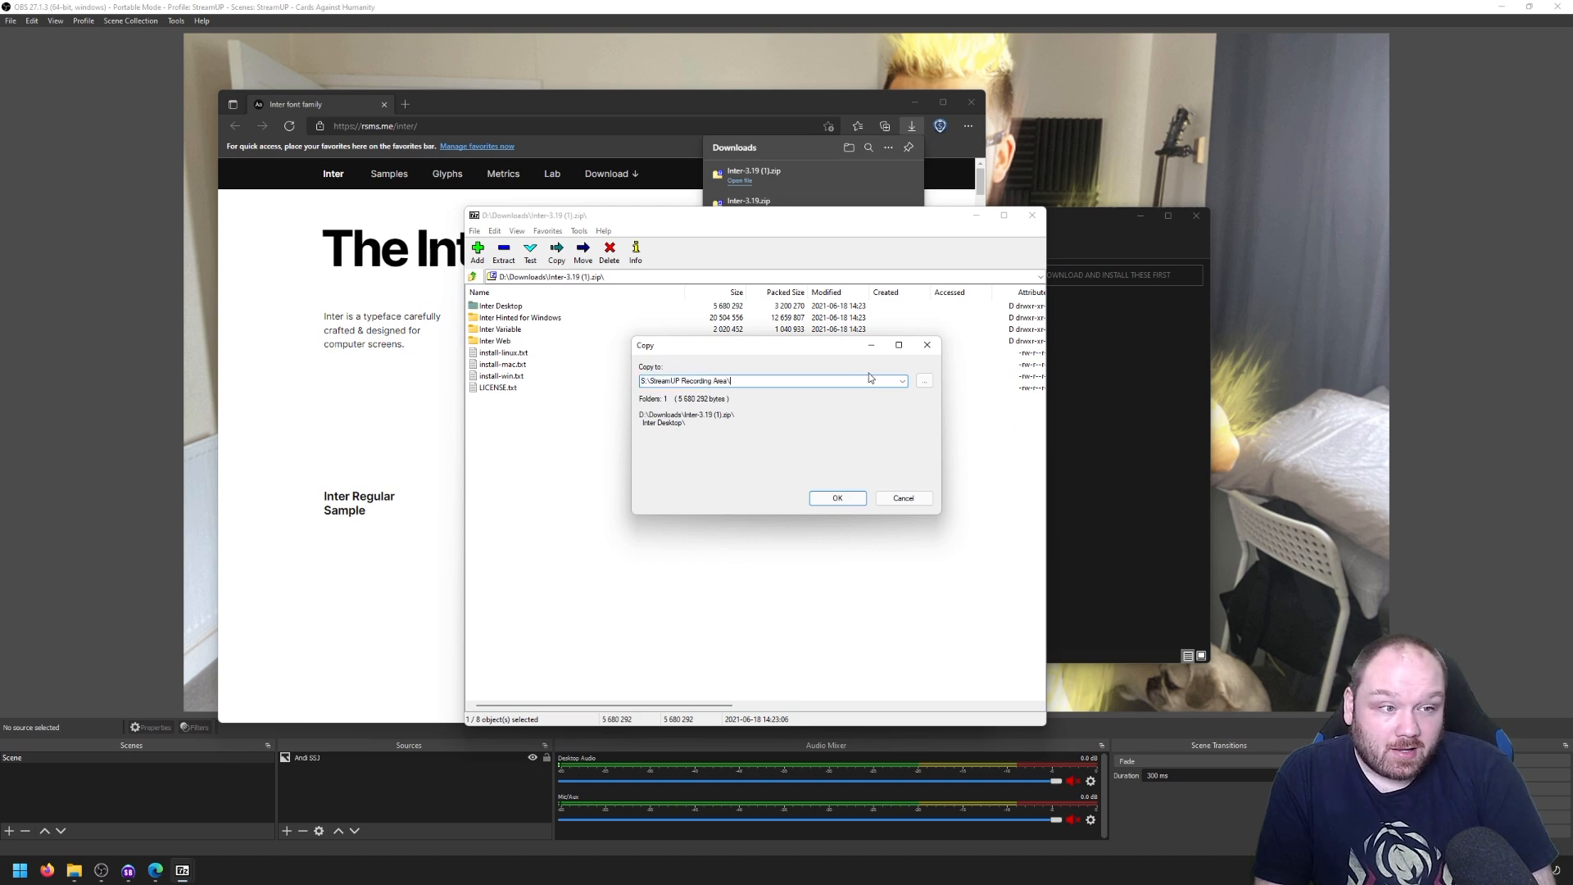
click(837, 498)
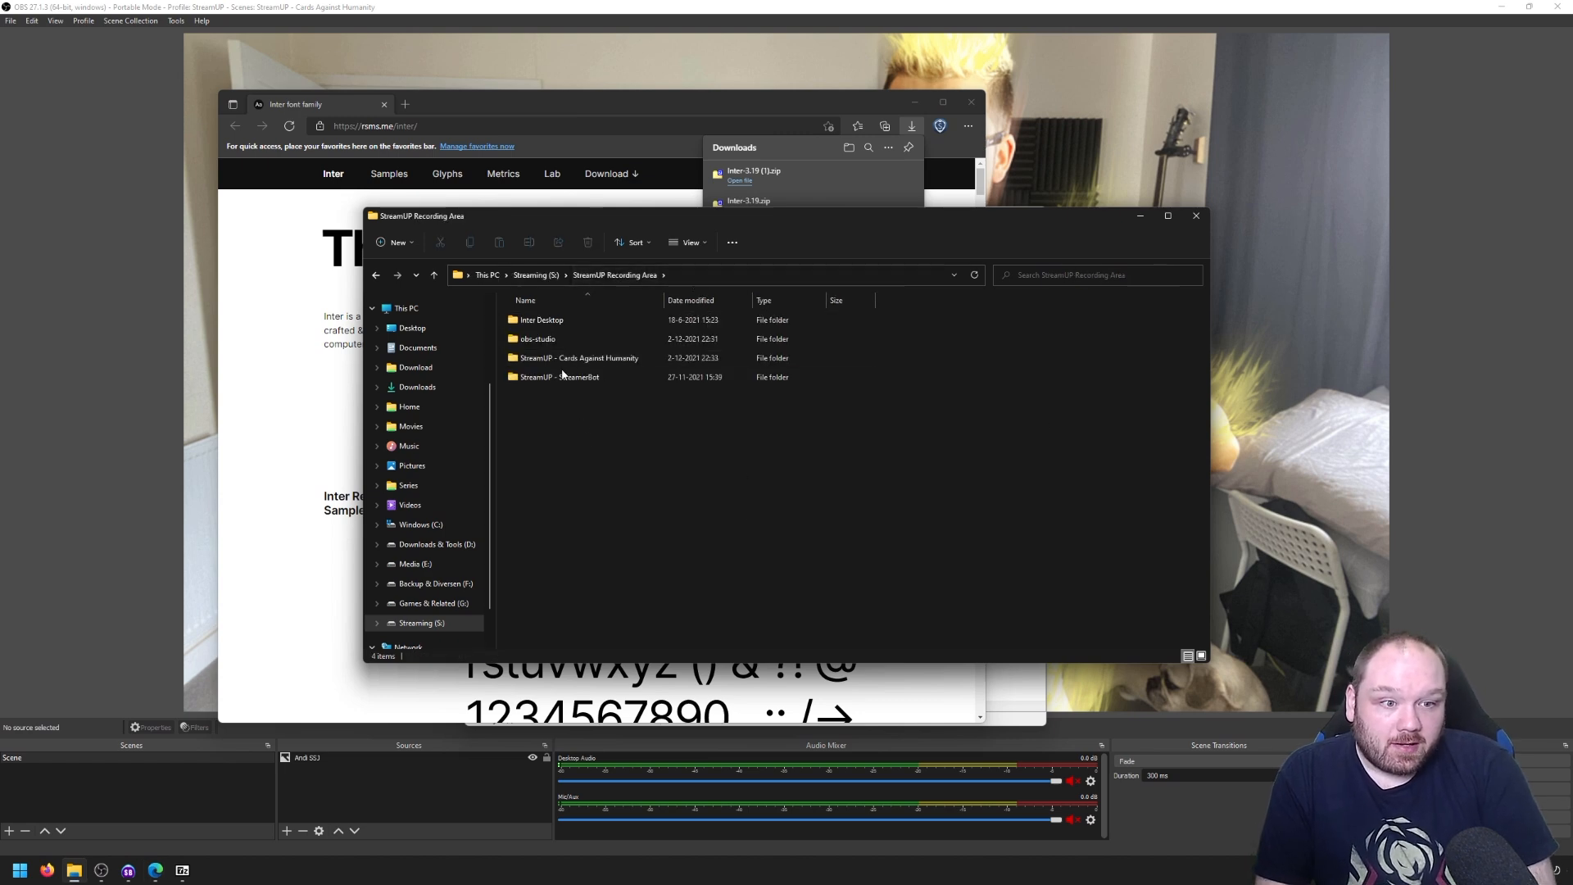
- Install every Inter Desktop font file through the Settings Fonts page, accepting the already-installed prompt
double_click(541, 320)
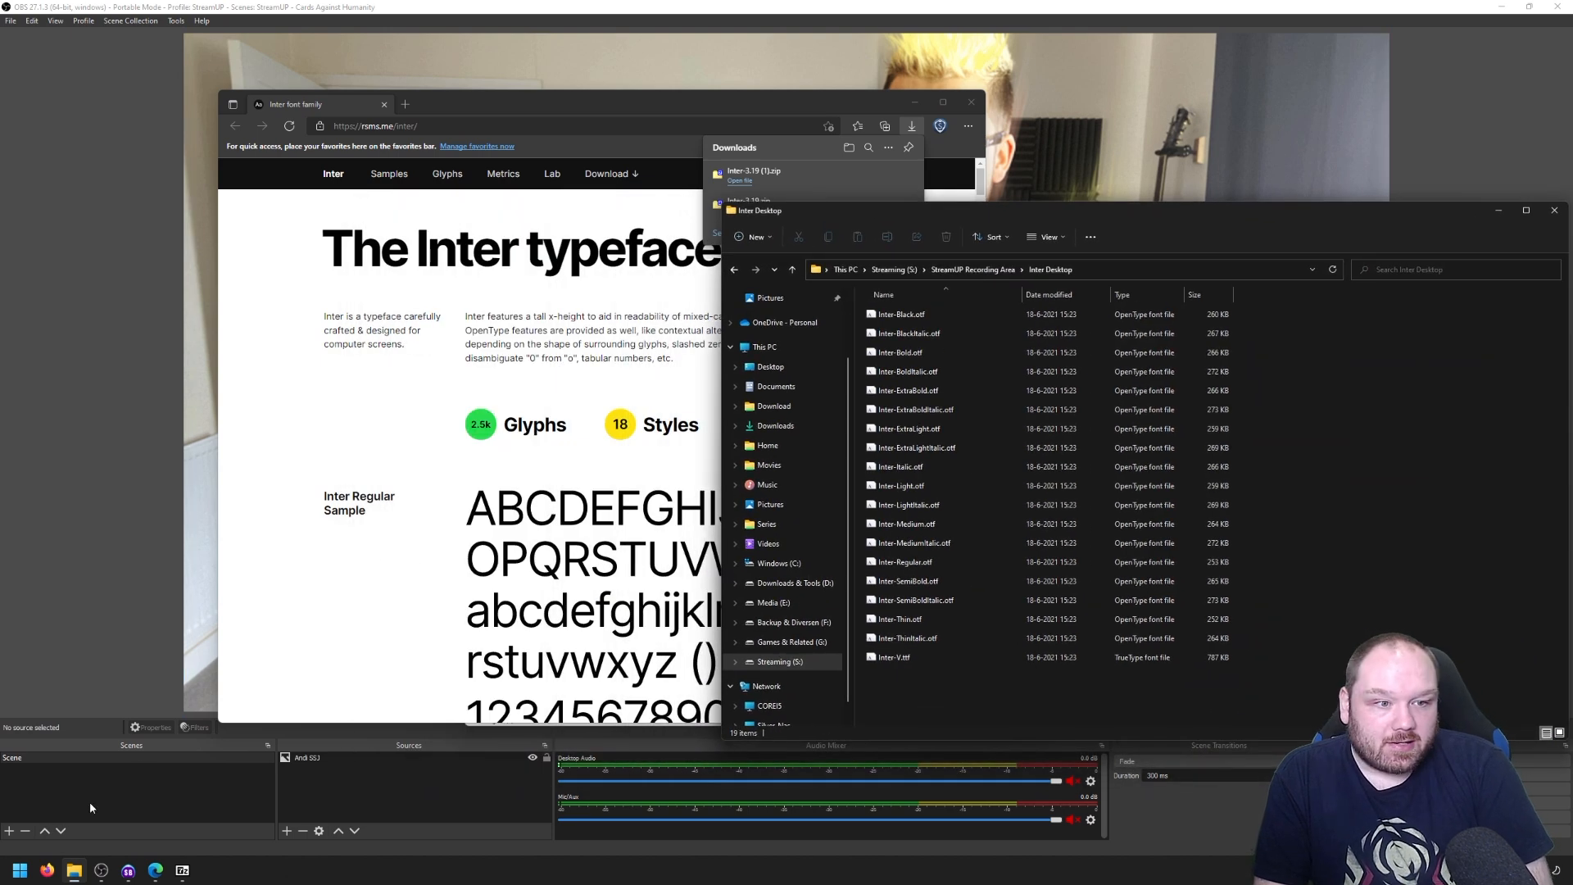
click(18, 868)
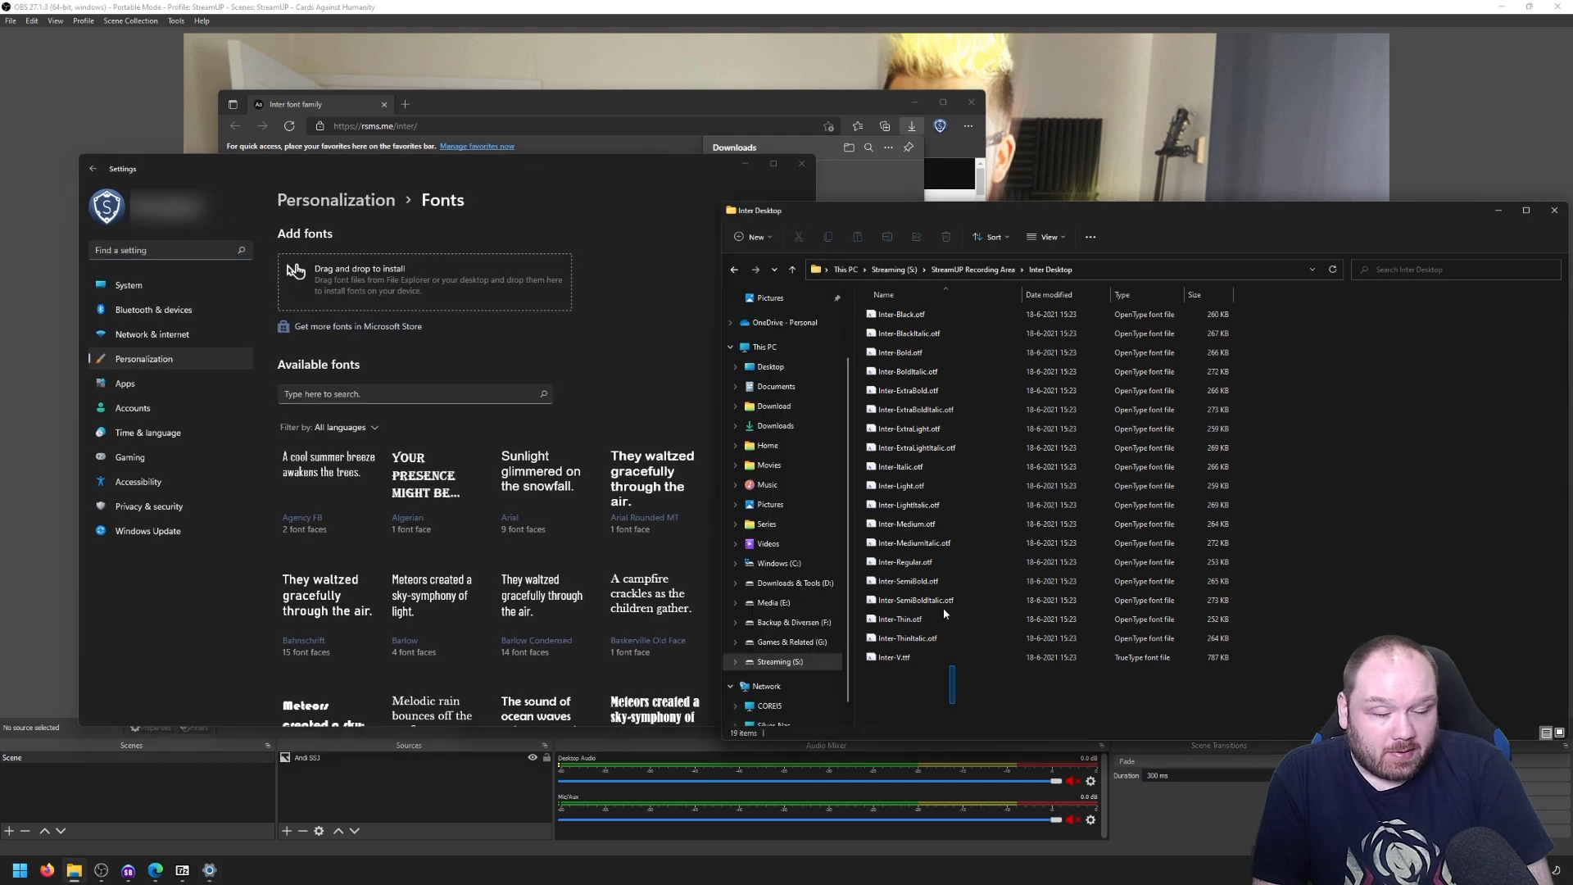
key(ctrl+a)
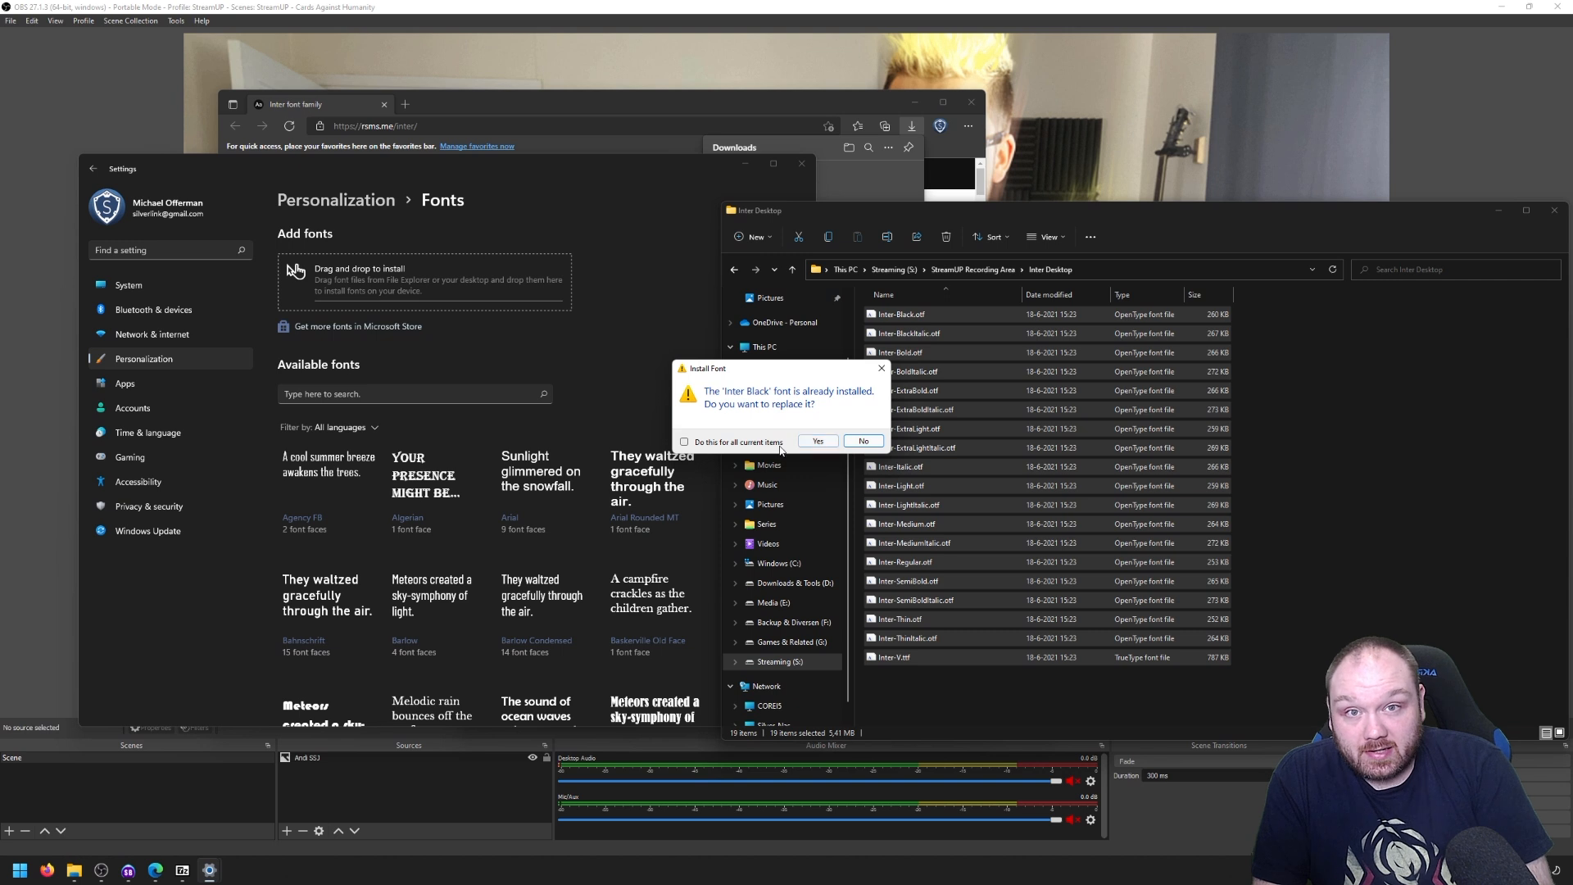
click(819, 441)
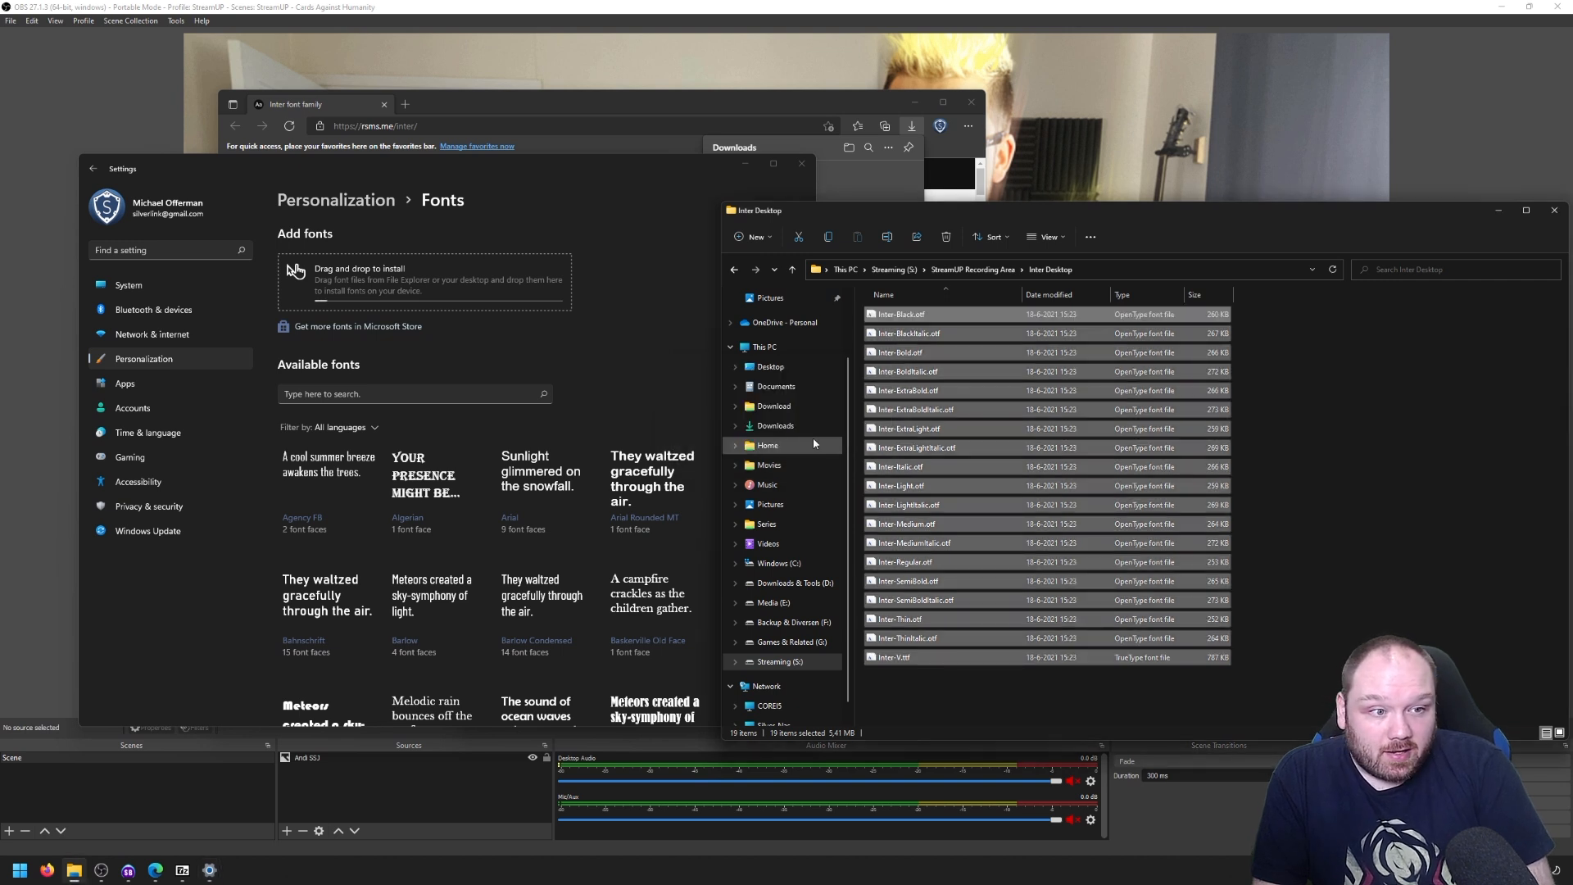
scroll(up, 3)
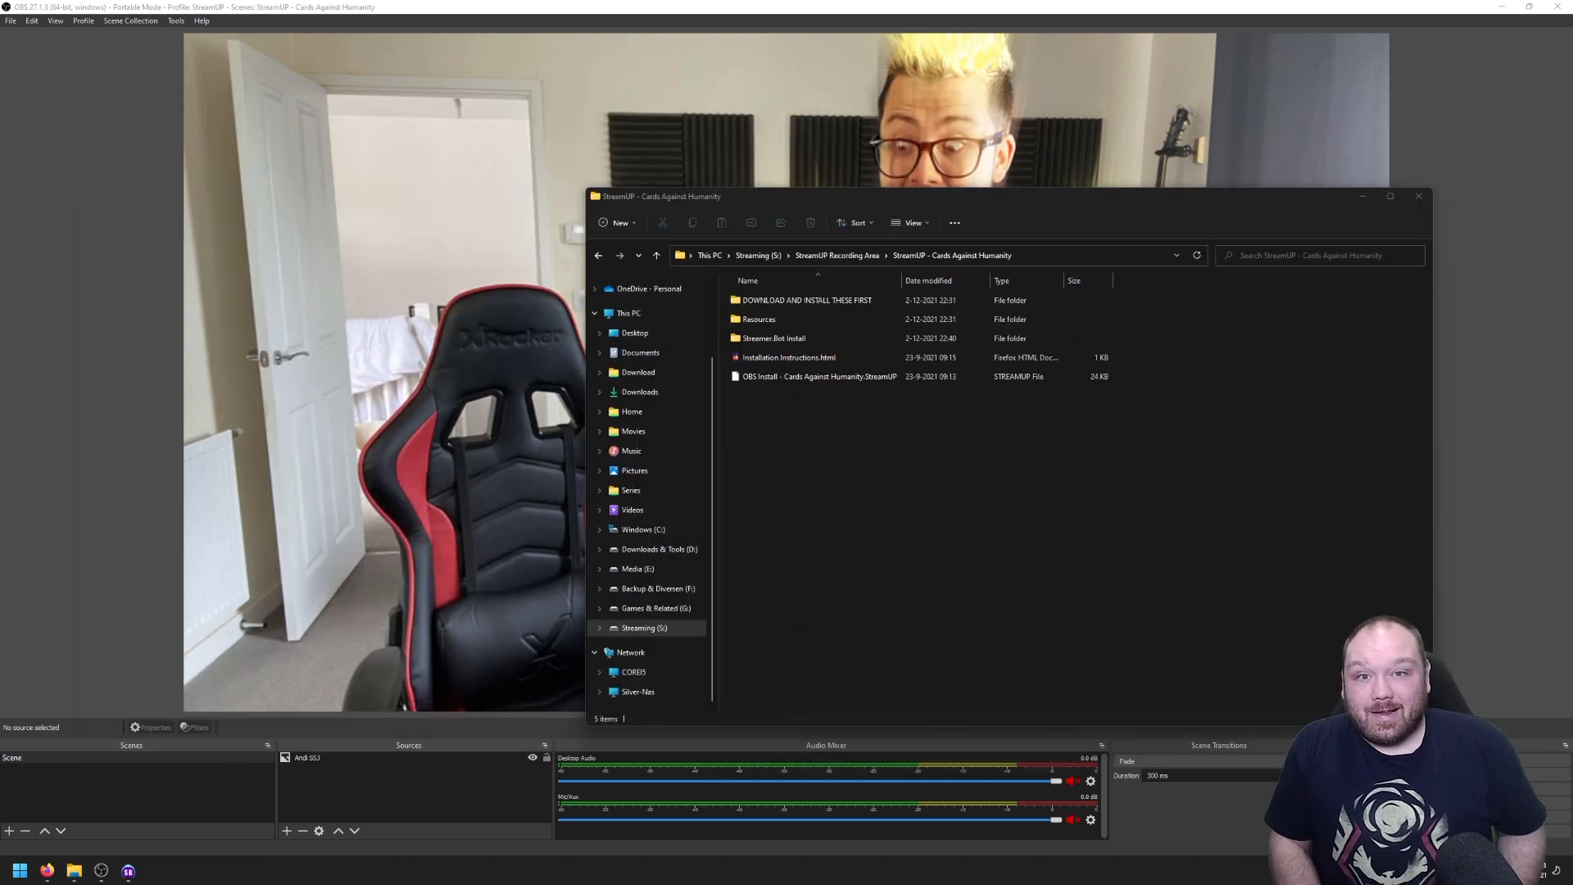
mouse_move(855, 501)
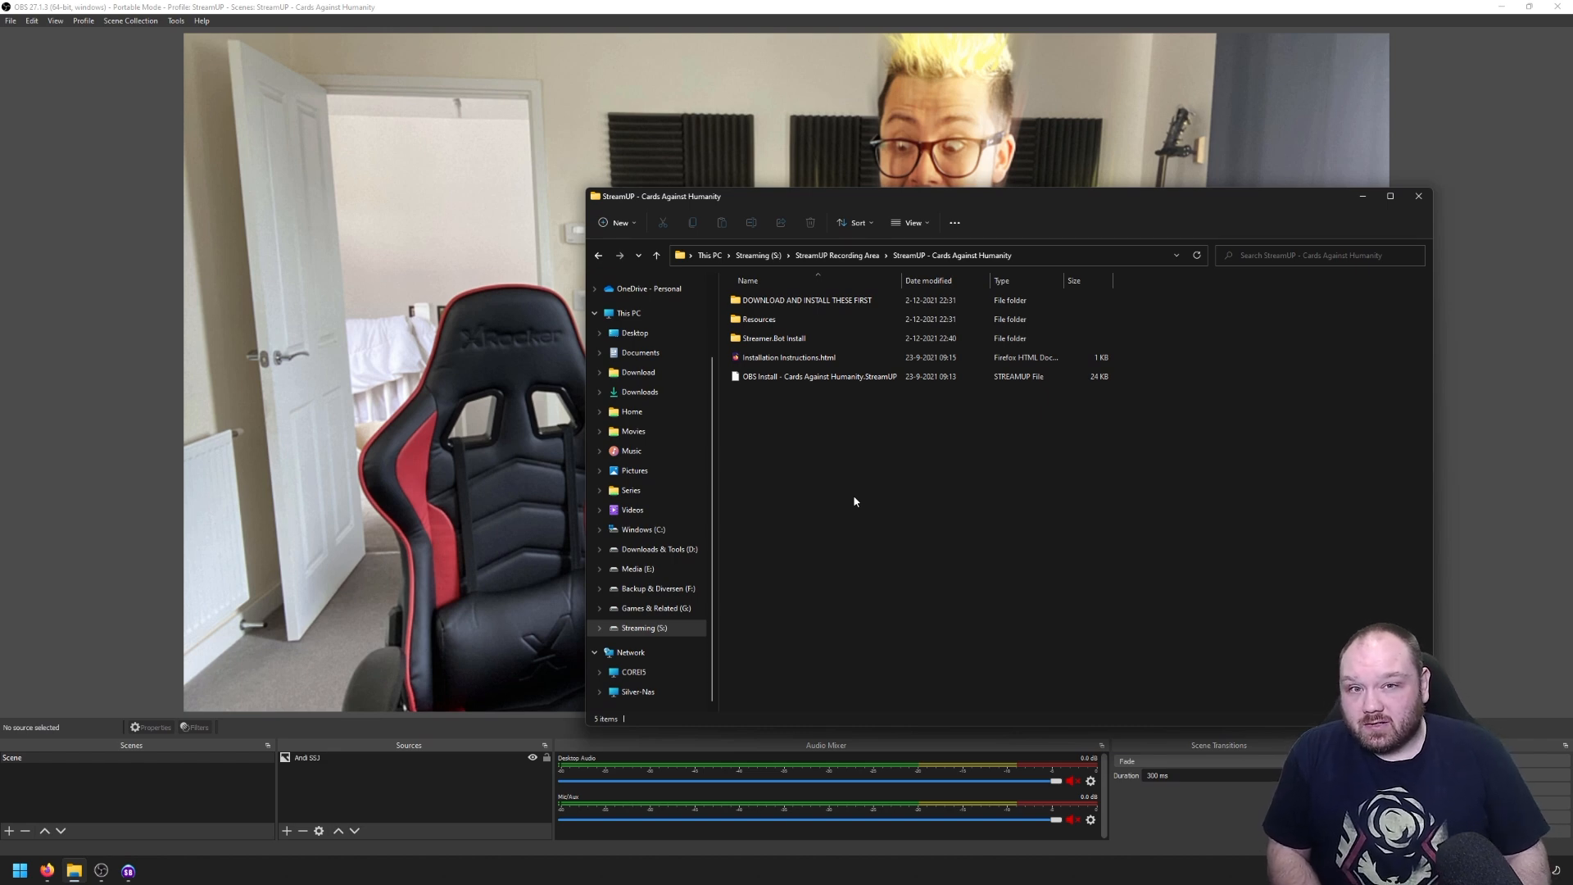
mouse_move(132, 270)
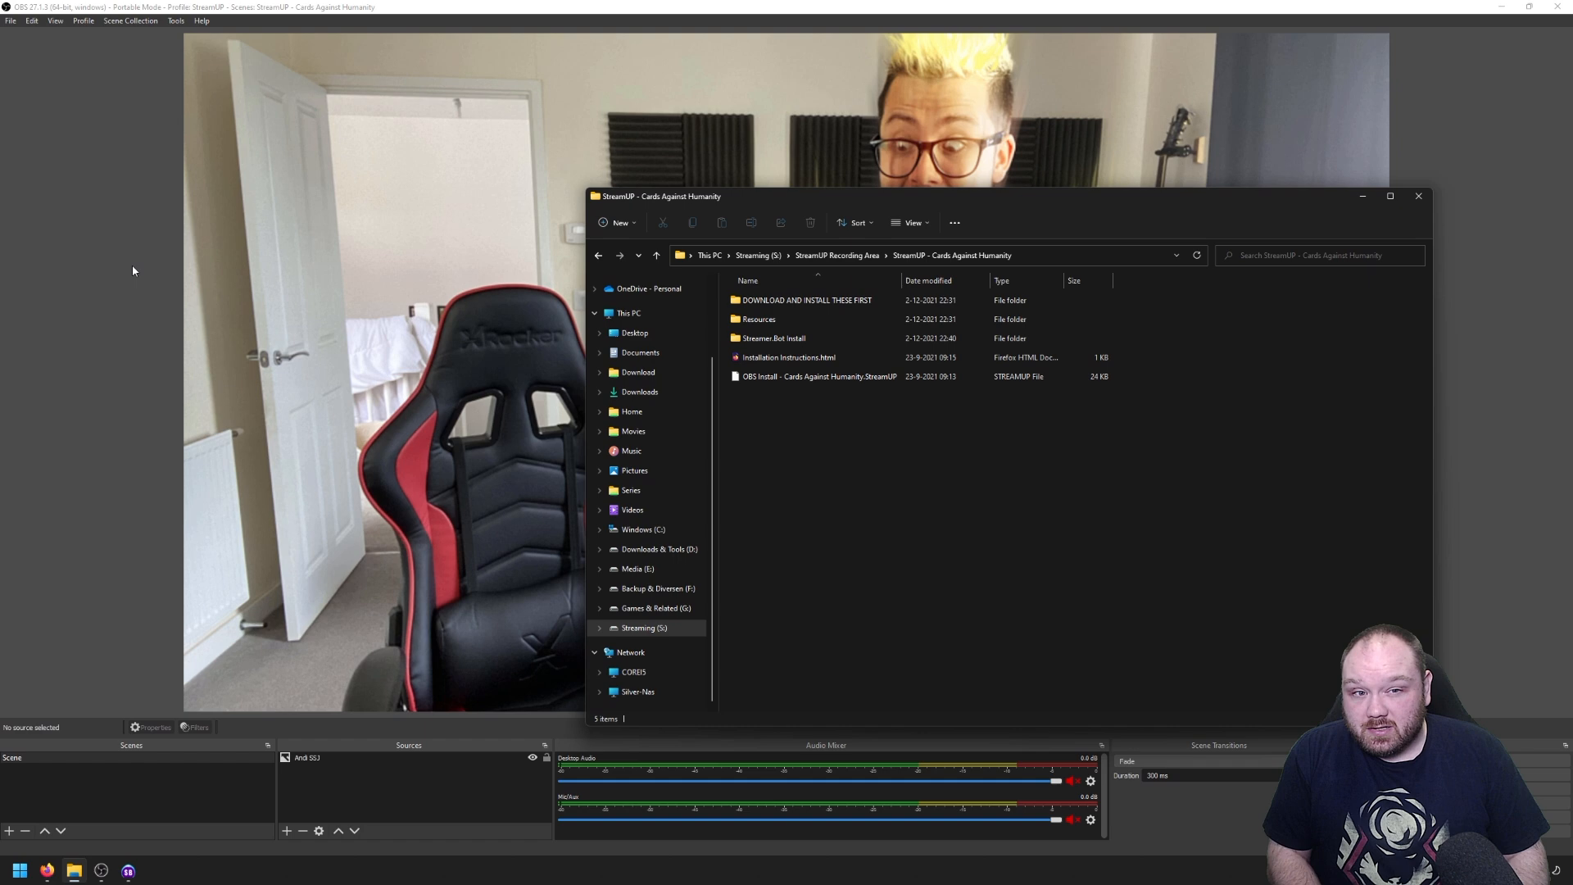
- Load the Cards Against Humanity OBS Install .StreamUP file through Tools > StreamUP
click(175, 19)
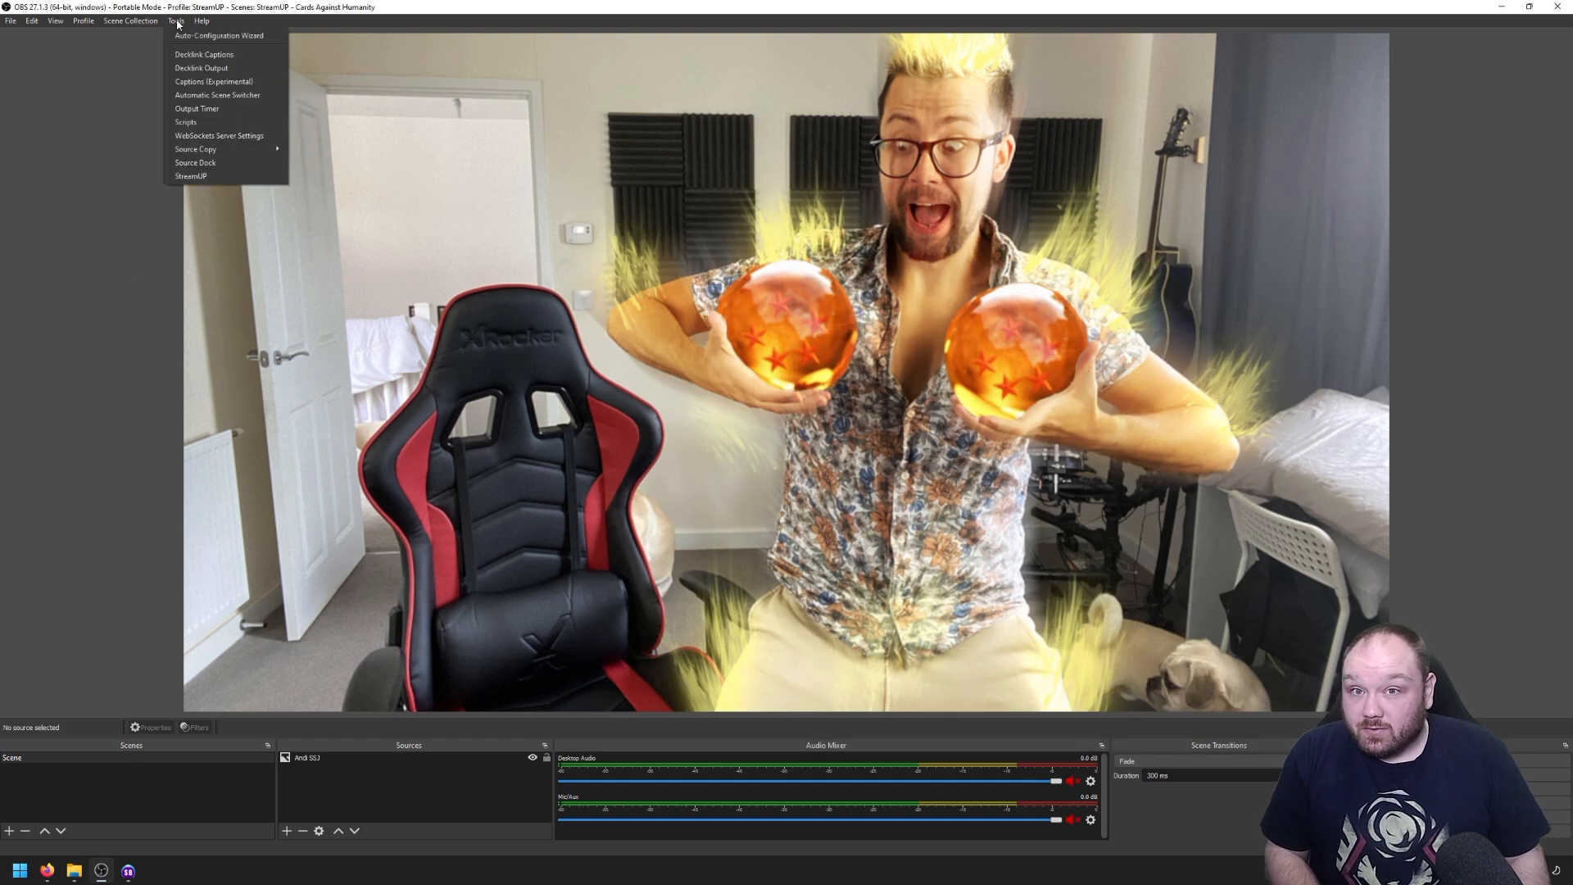
click(190, 175)
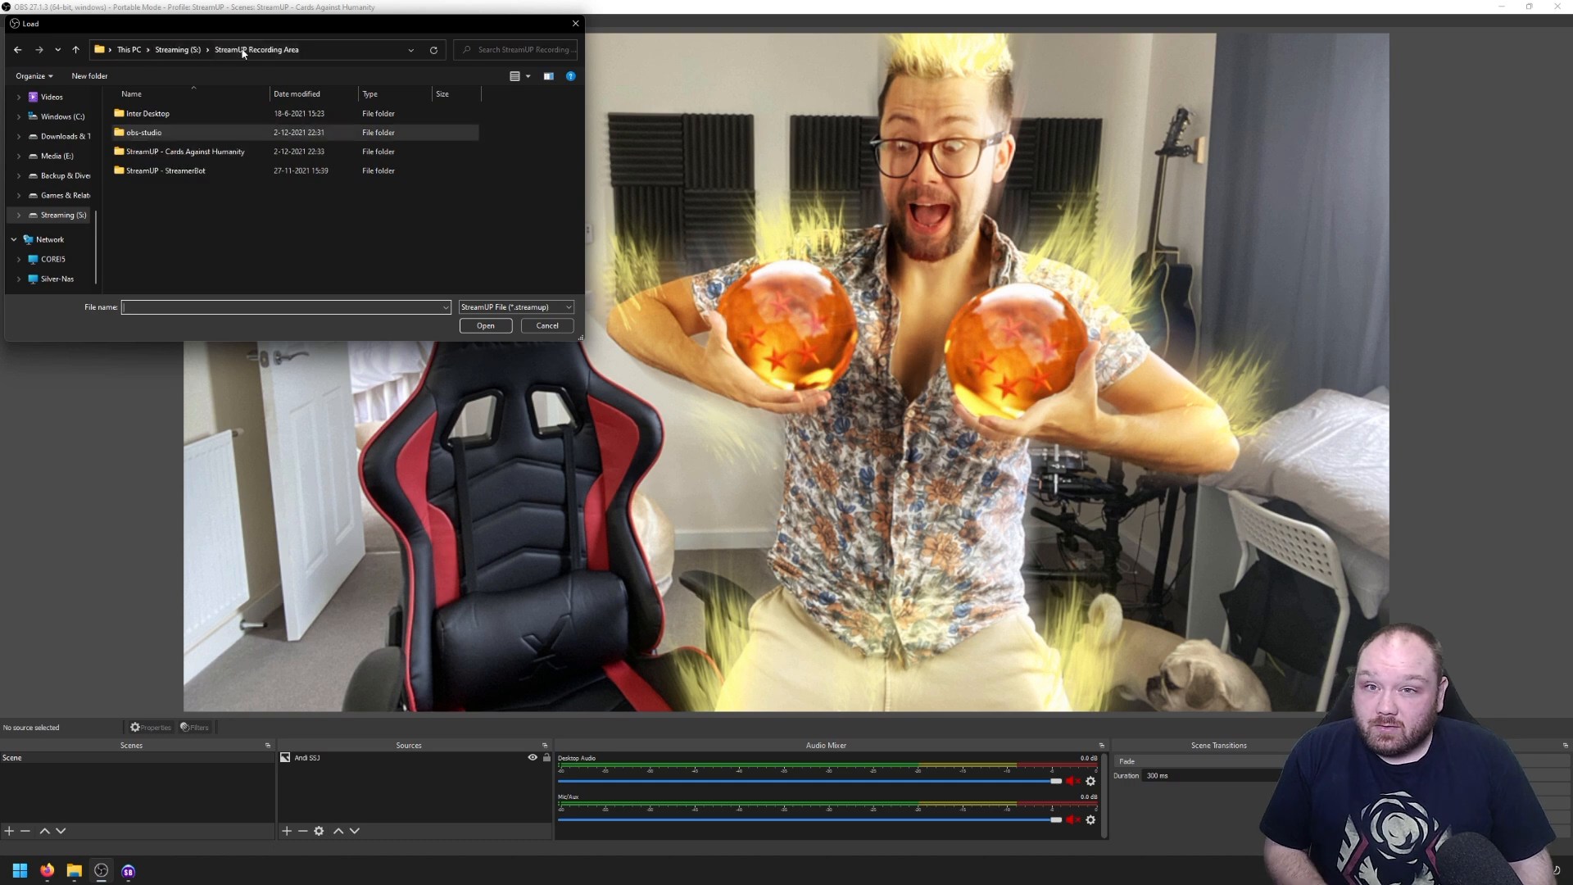
double_click(185, 151)
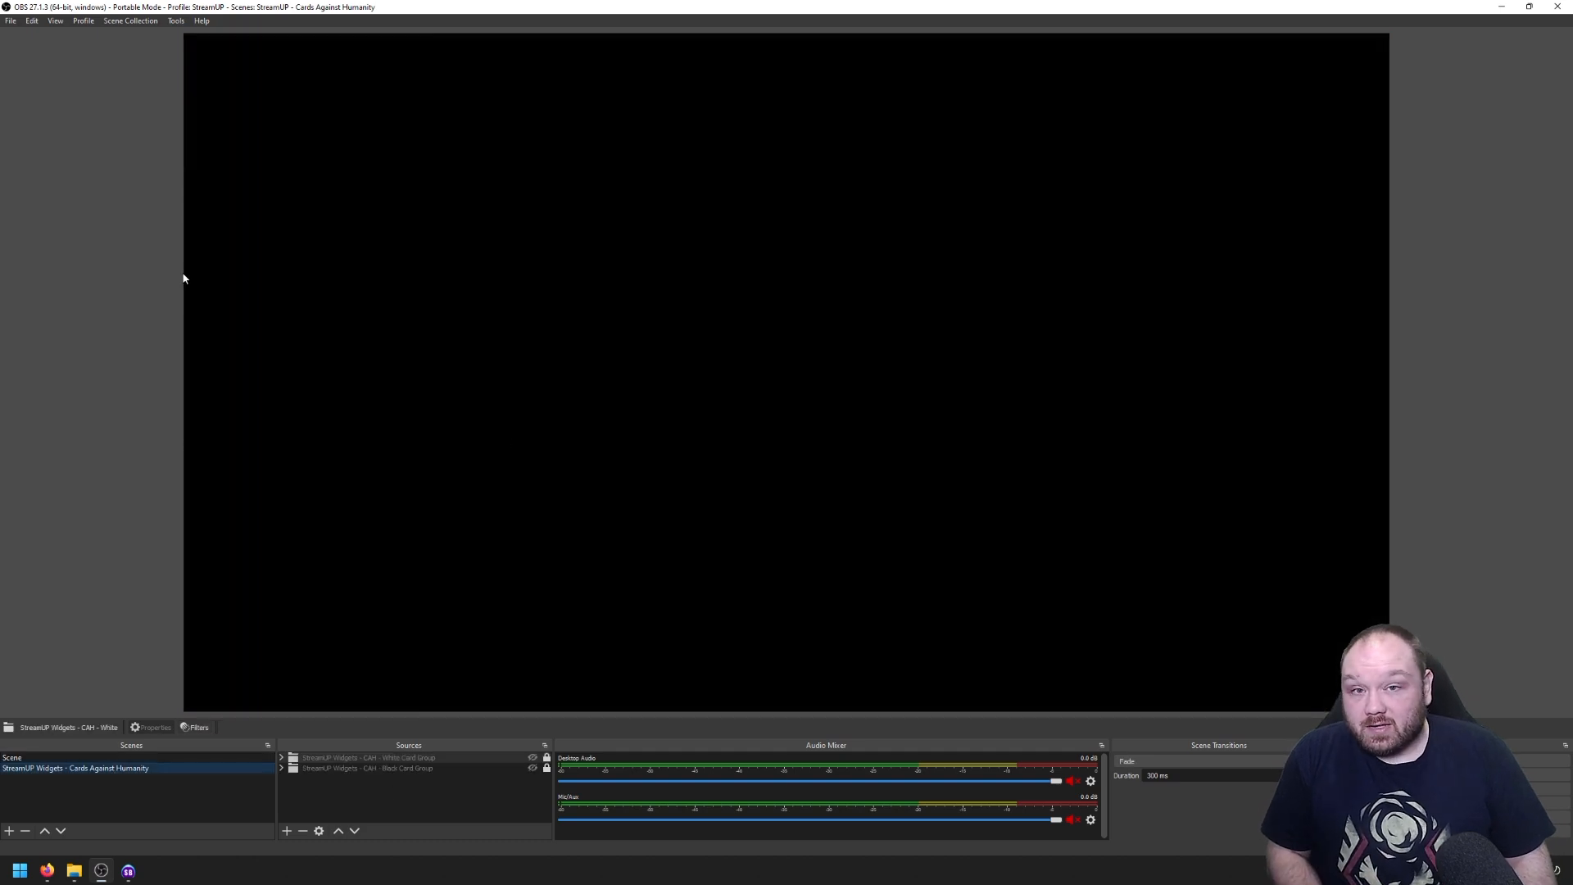
mouse_move(212, 637)
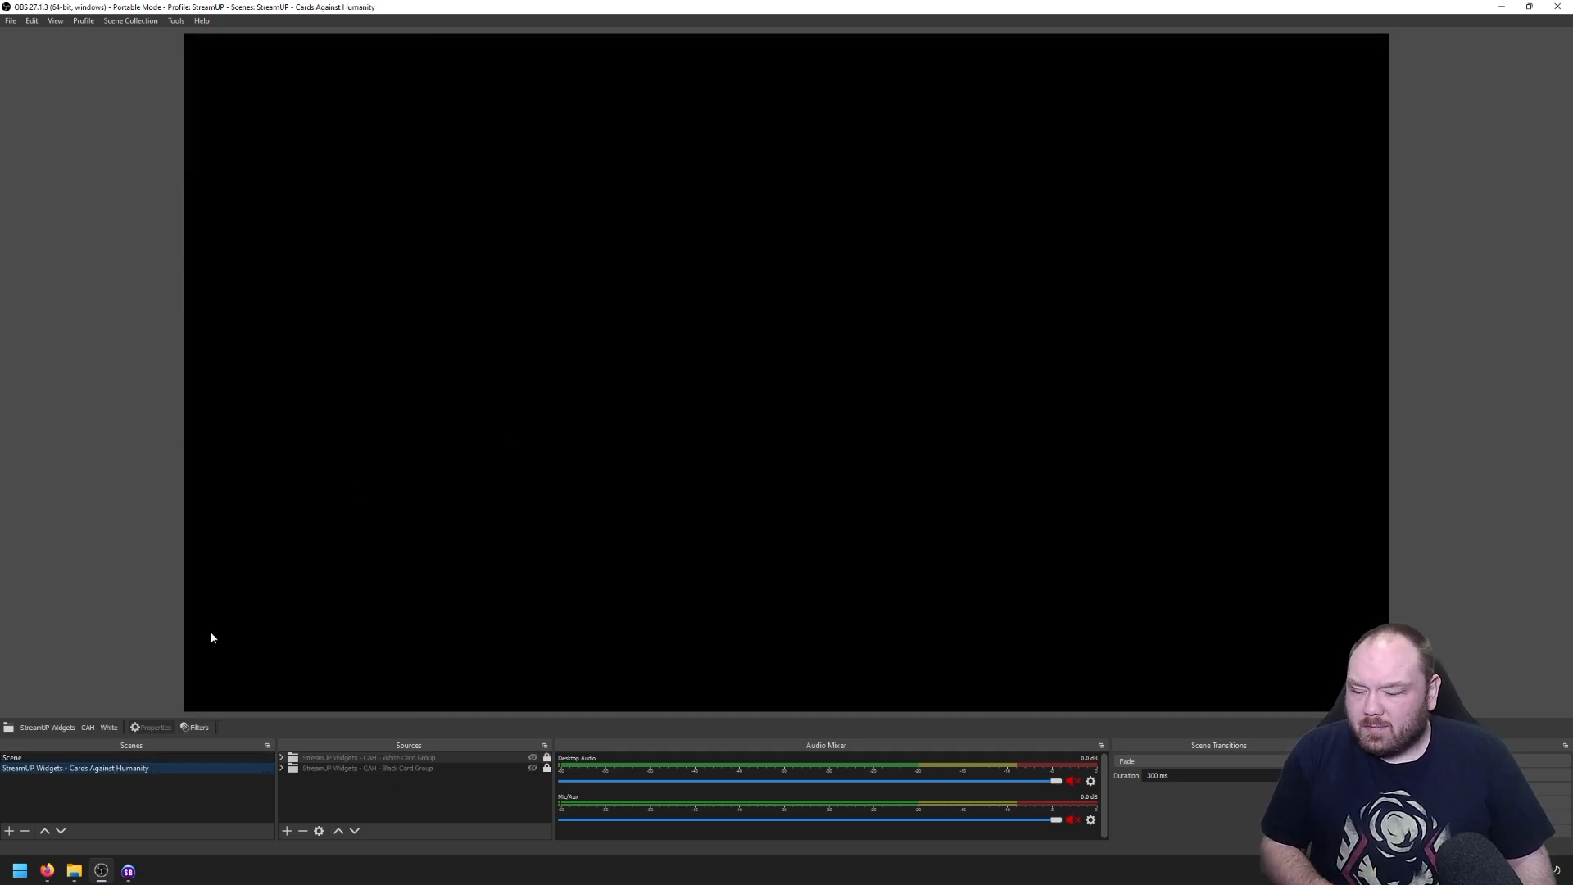
right_click(74, 767)
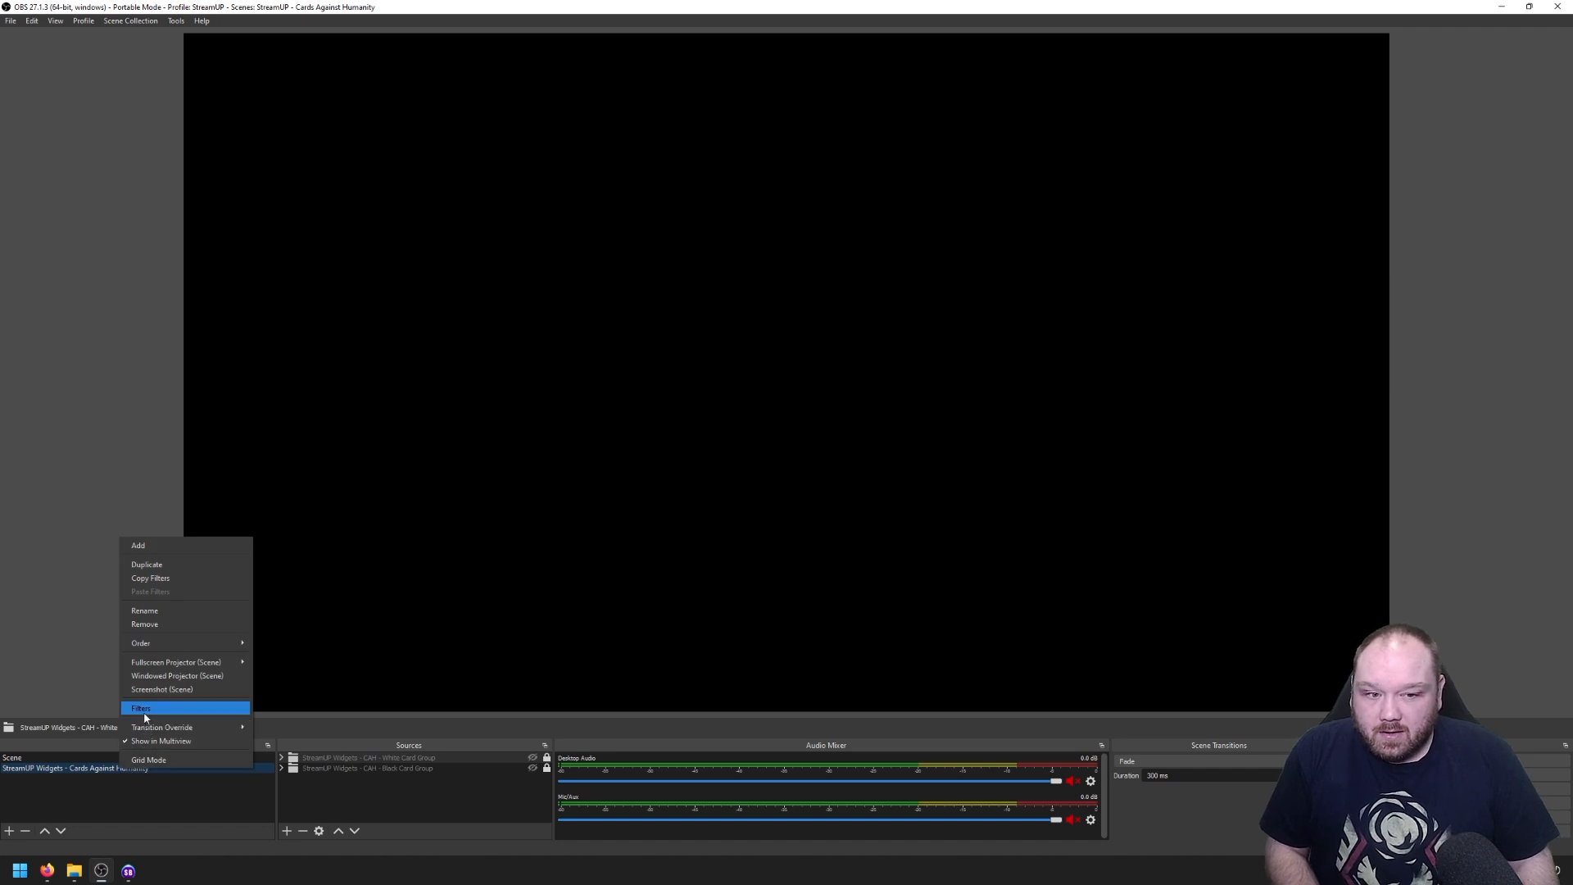
click(141, 708)
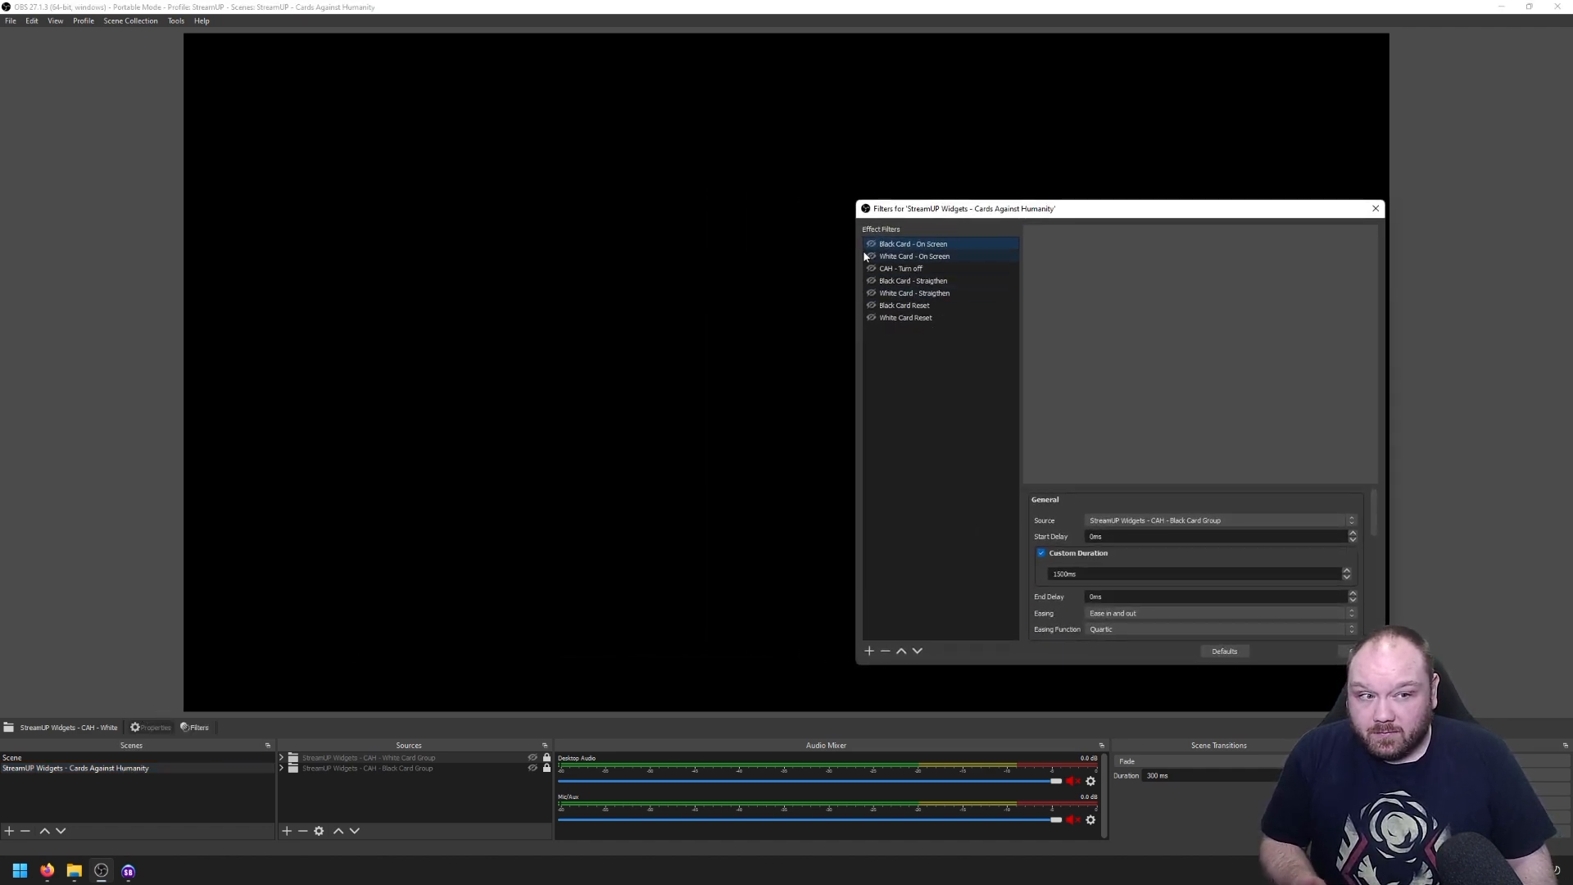
click(870, 245)
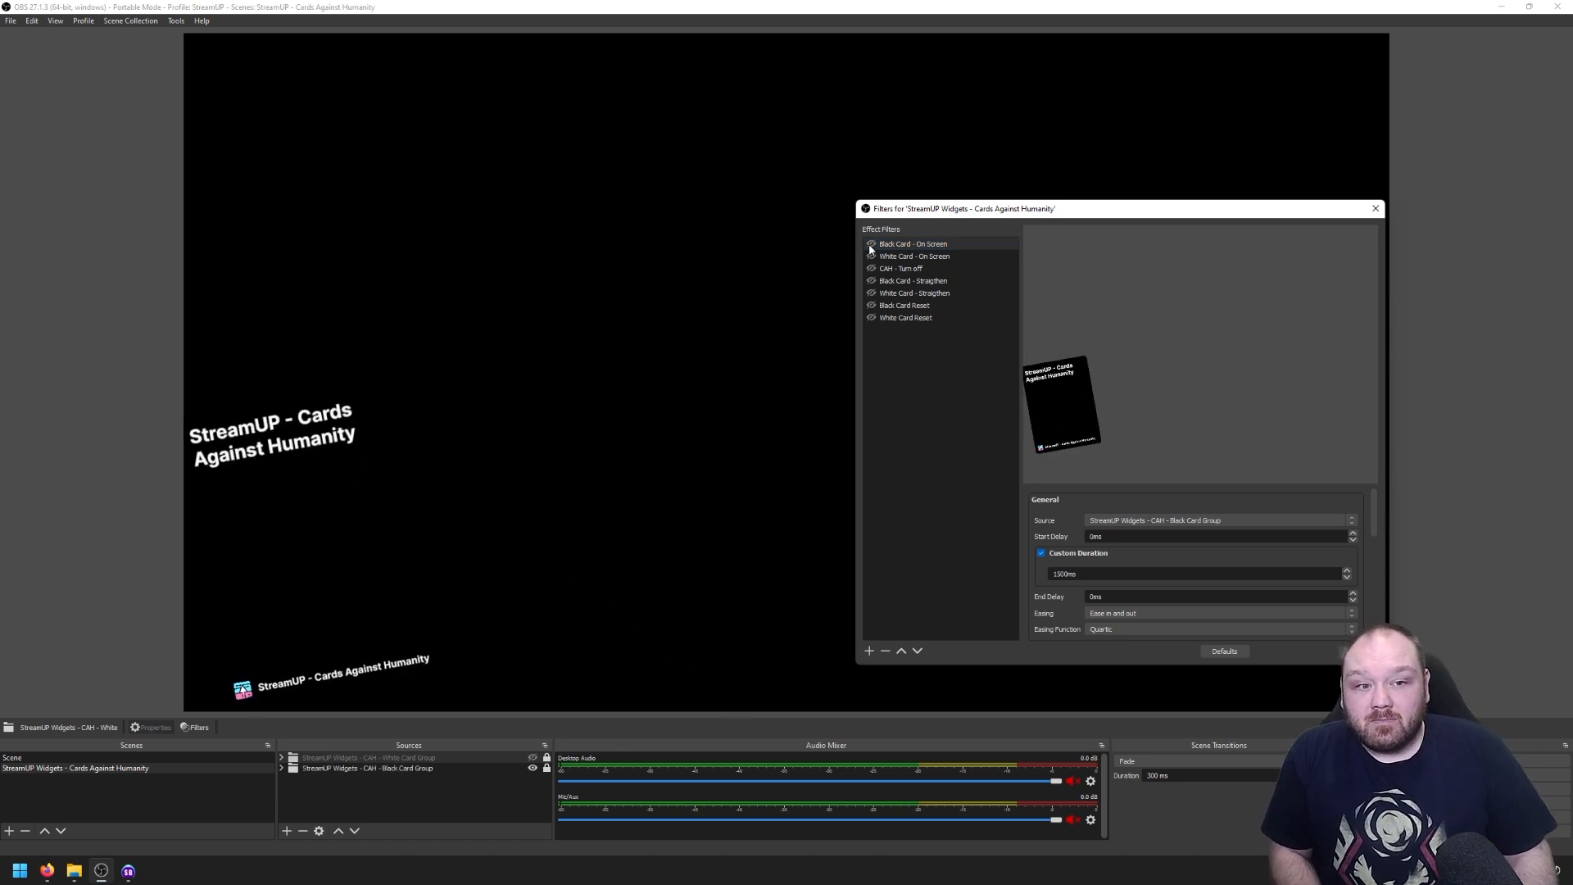
click(913, 256)
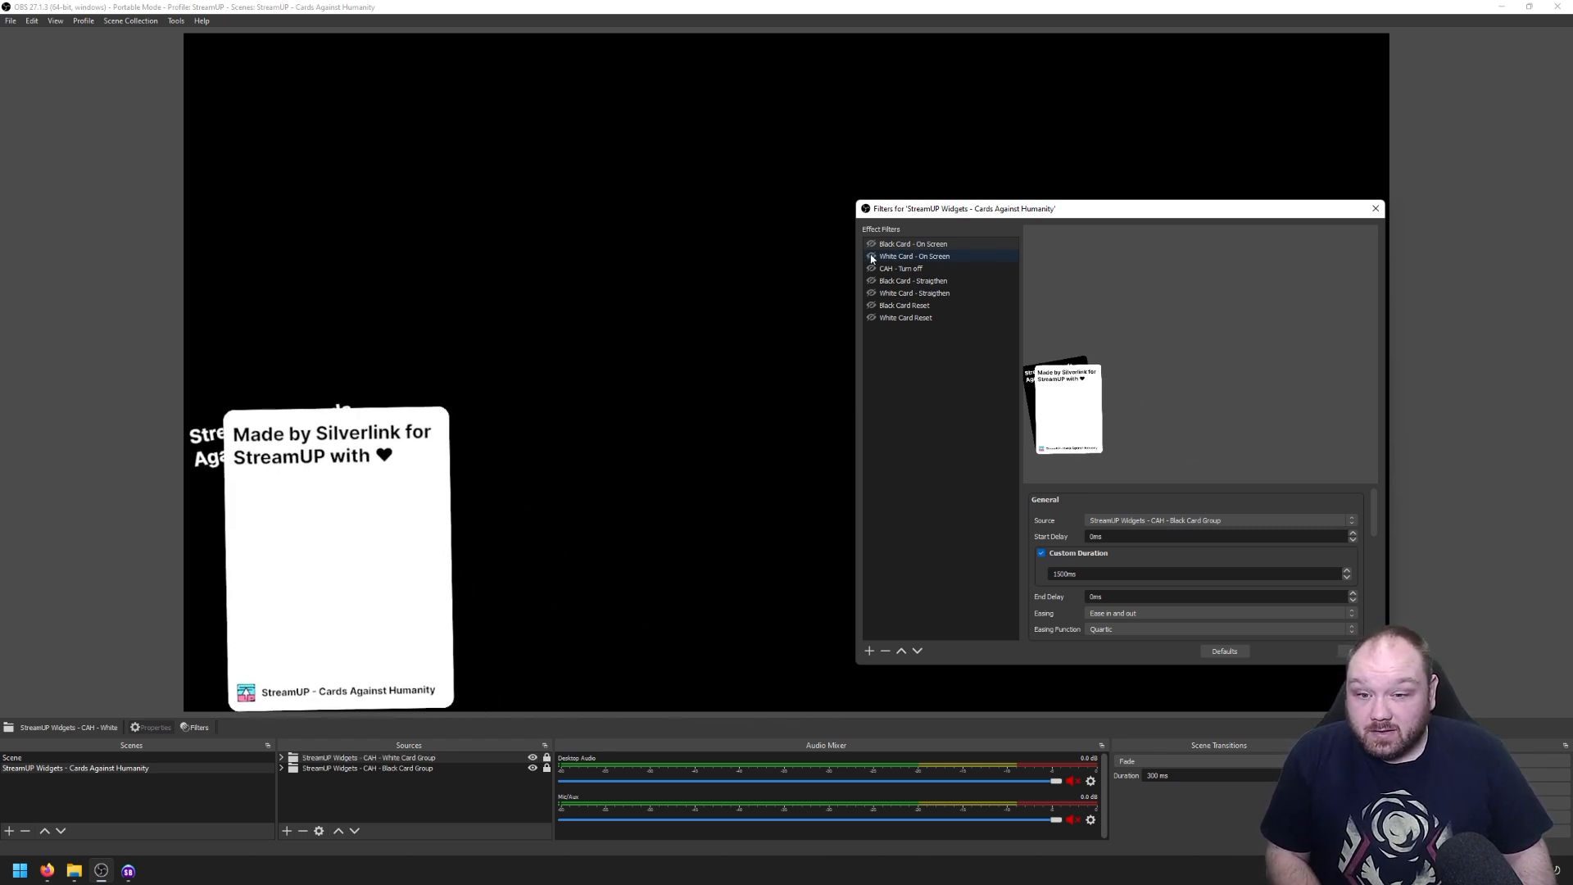
click(899, 267)
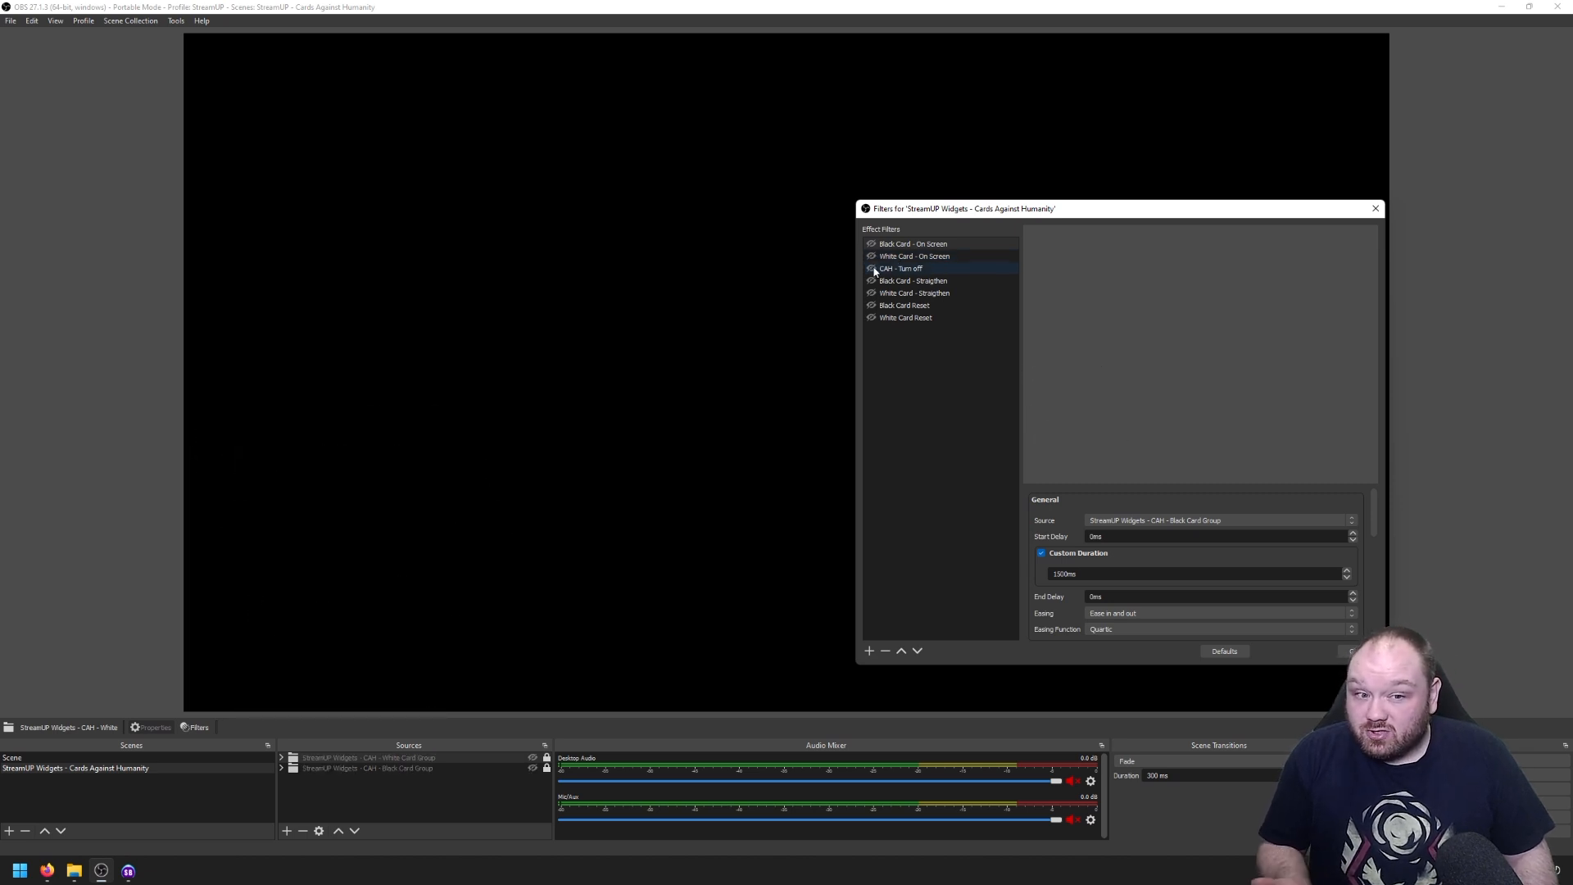
click(912, 244)
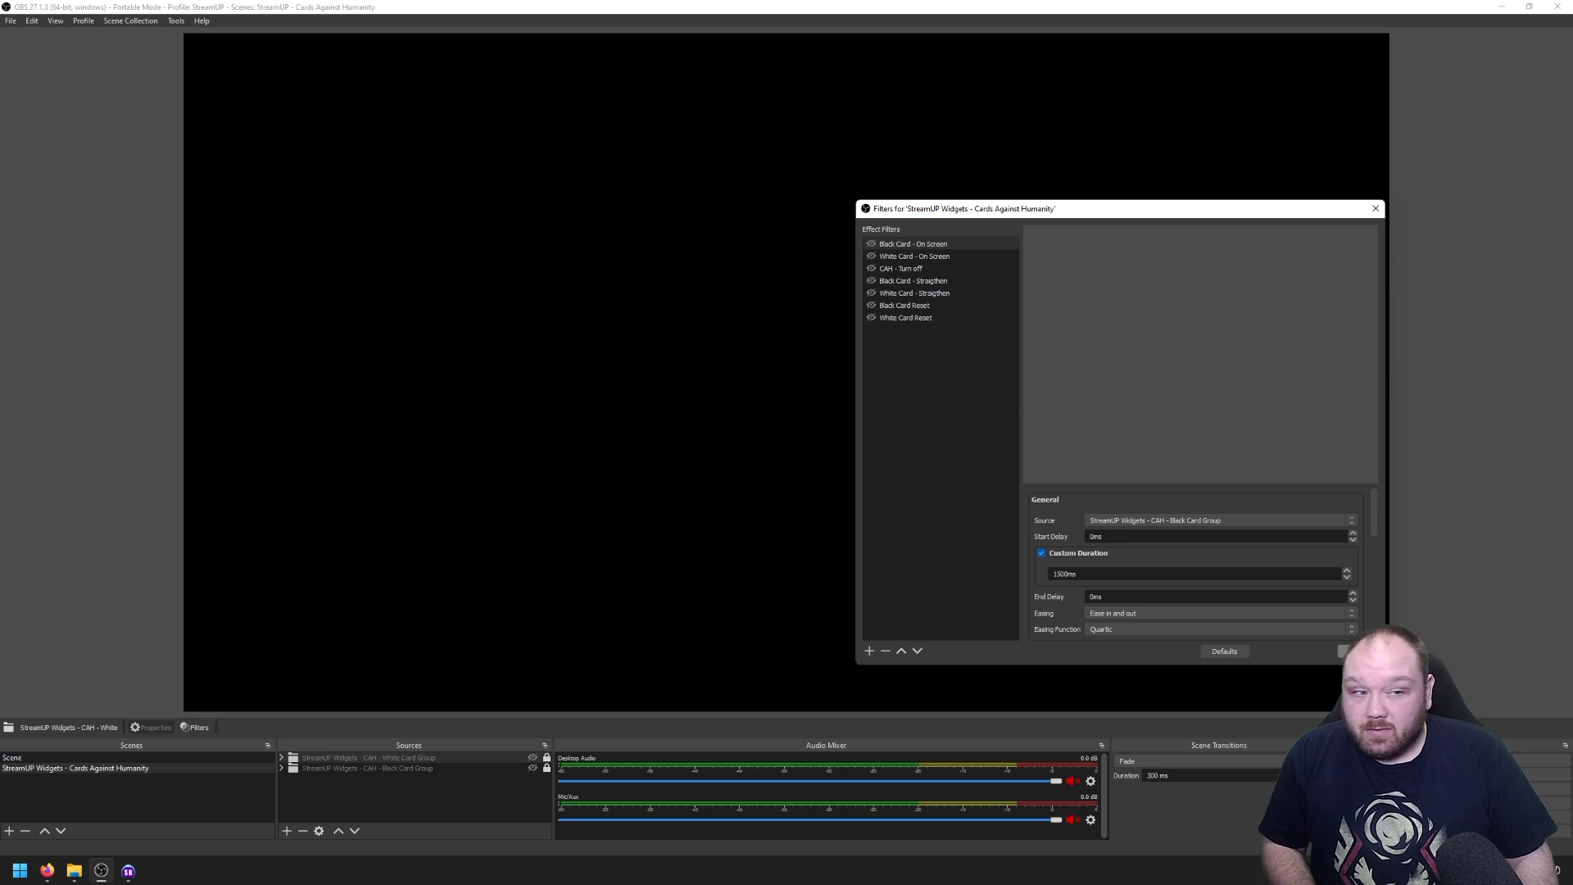
click(1375, 208)
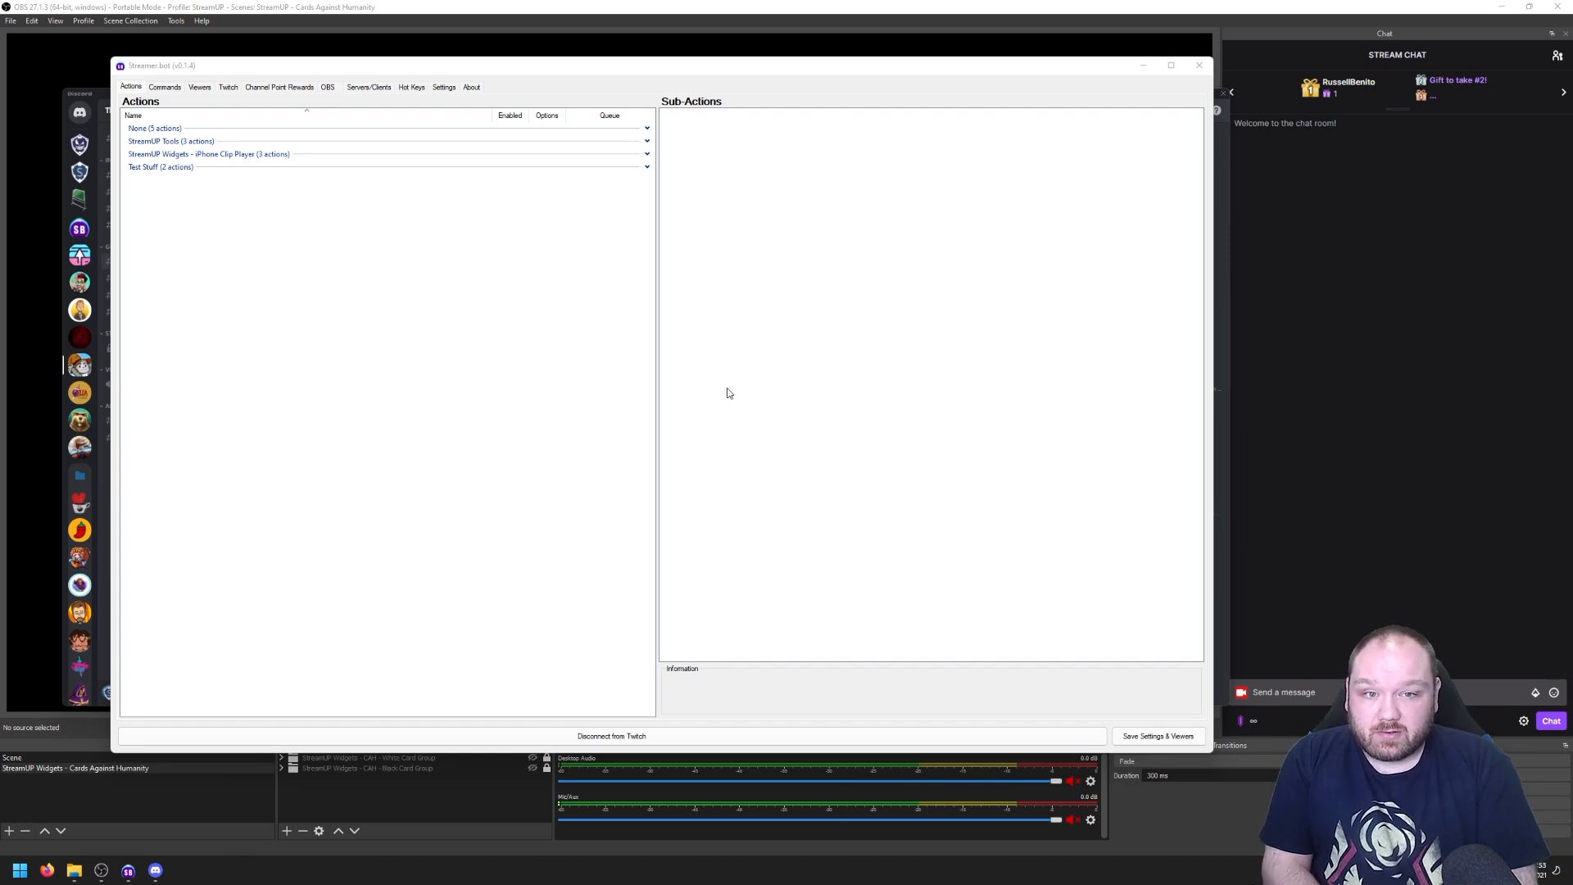
mouse_move(156, 262)
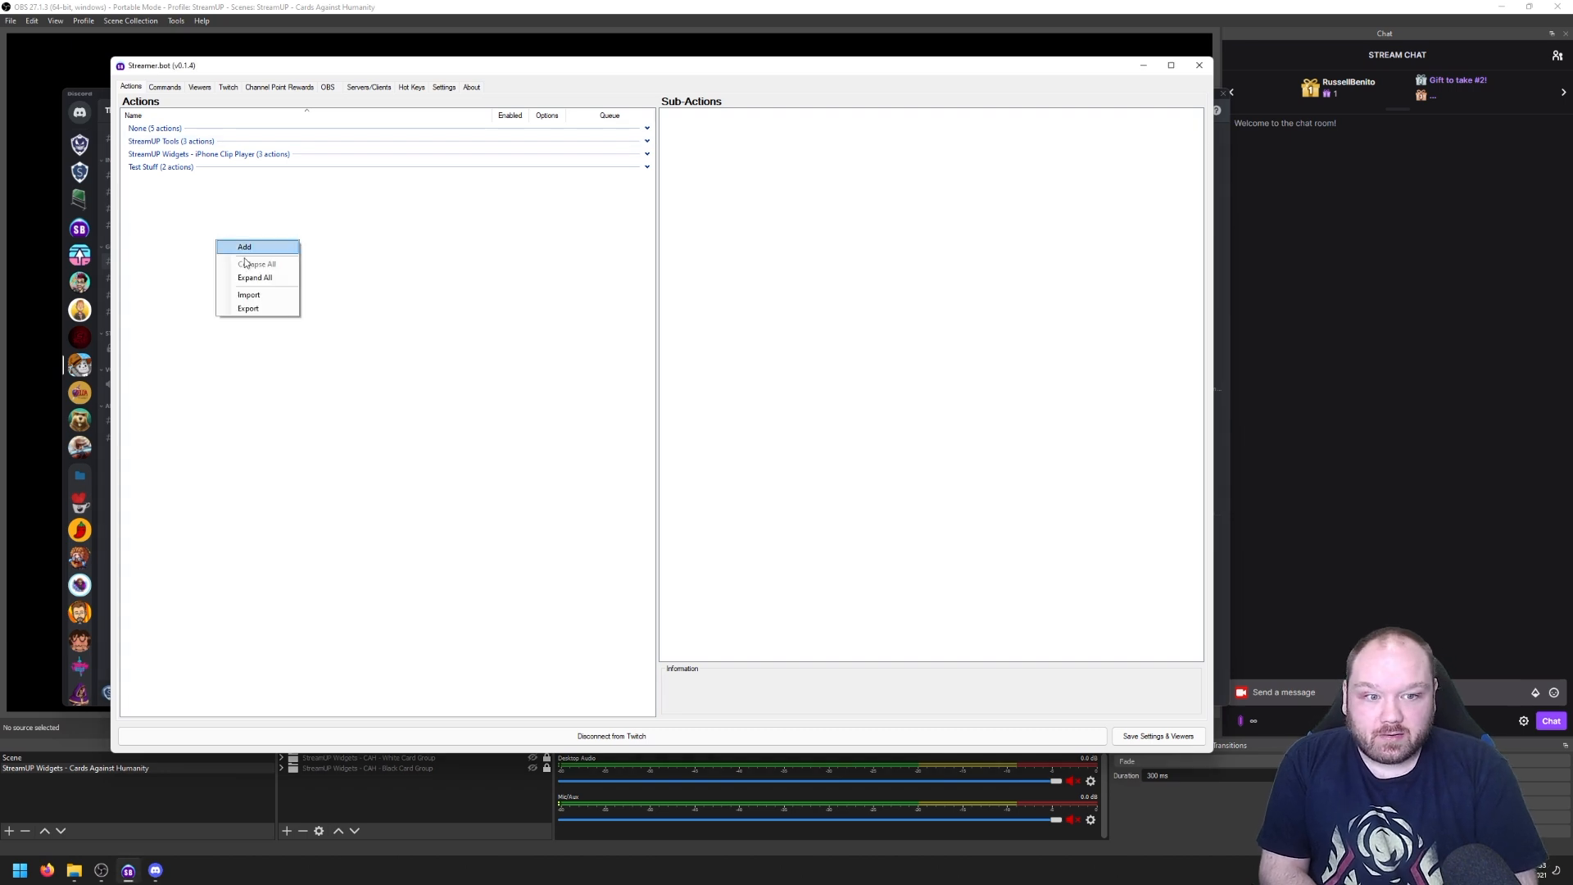
- Import the Automatic, Black Redeem and White Redeem actions from the Streamer.Bot Install import file
click(247, 293)
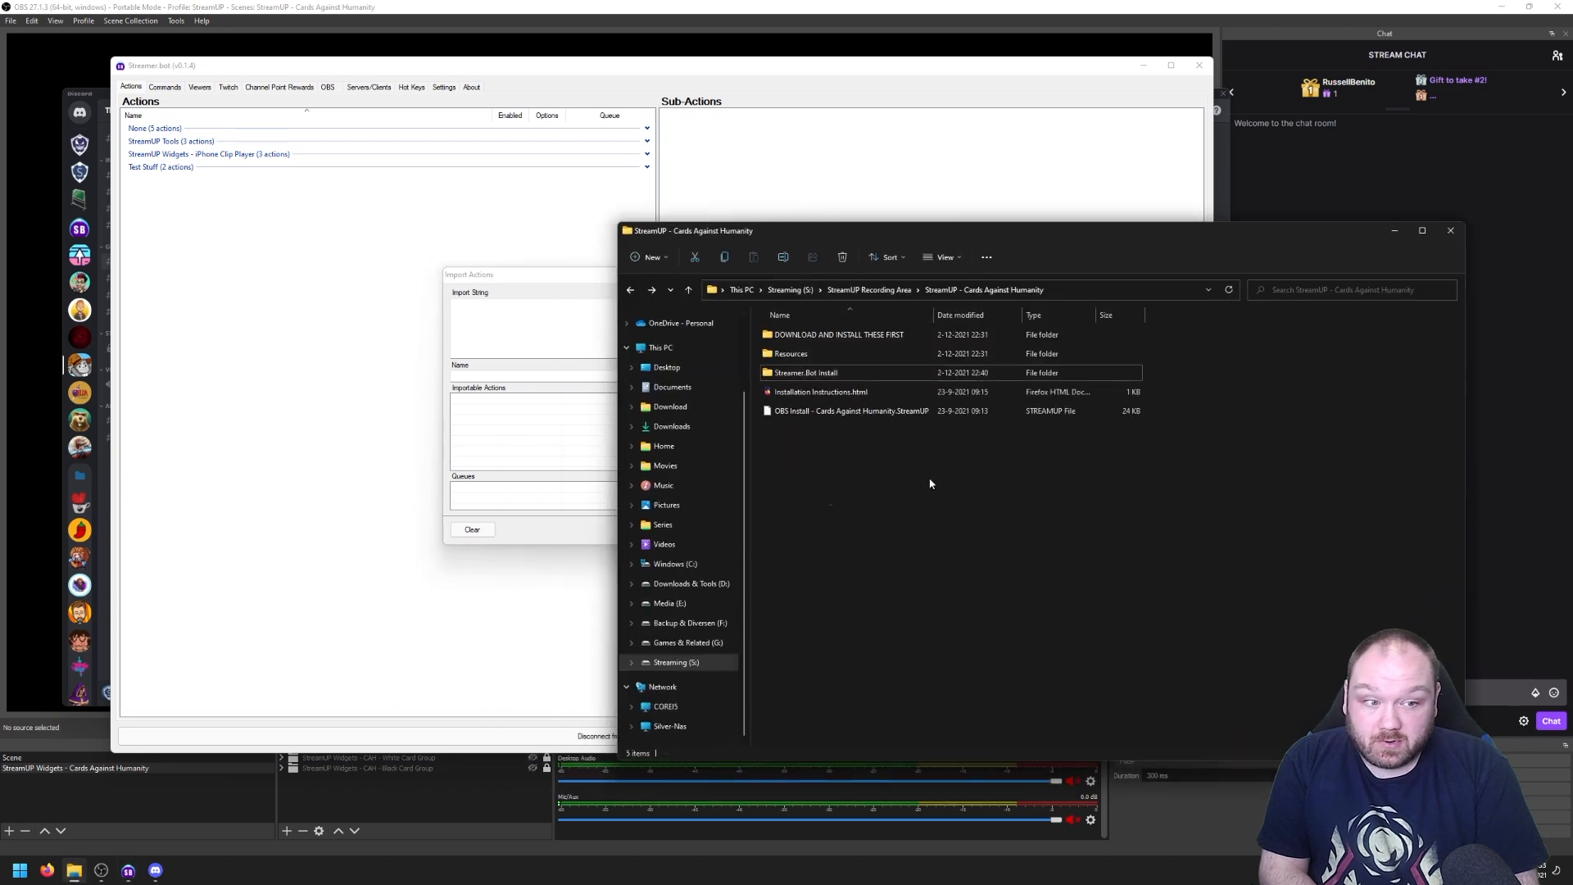
click(851, 409)
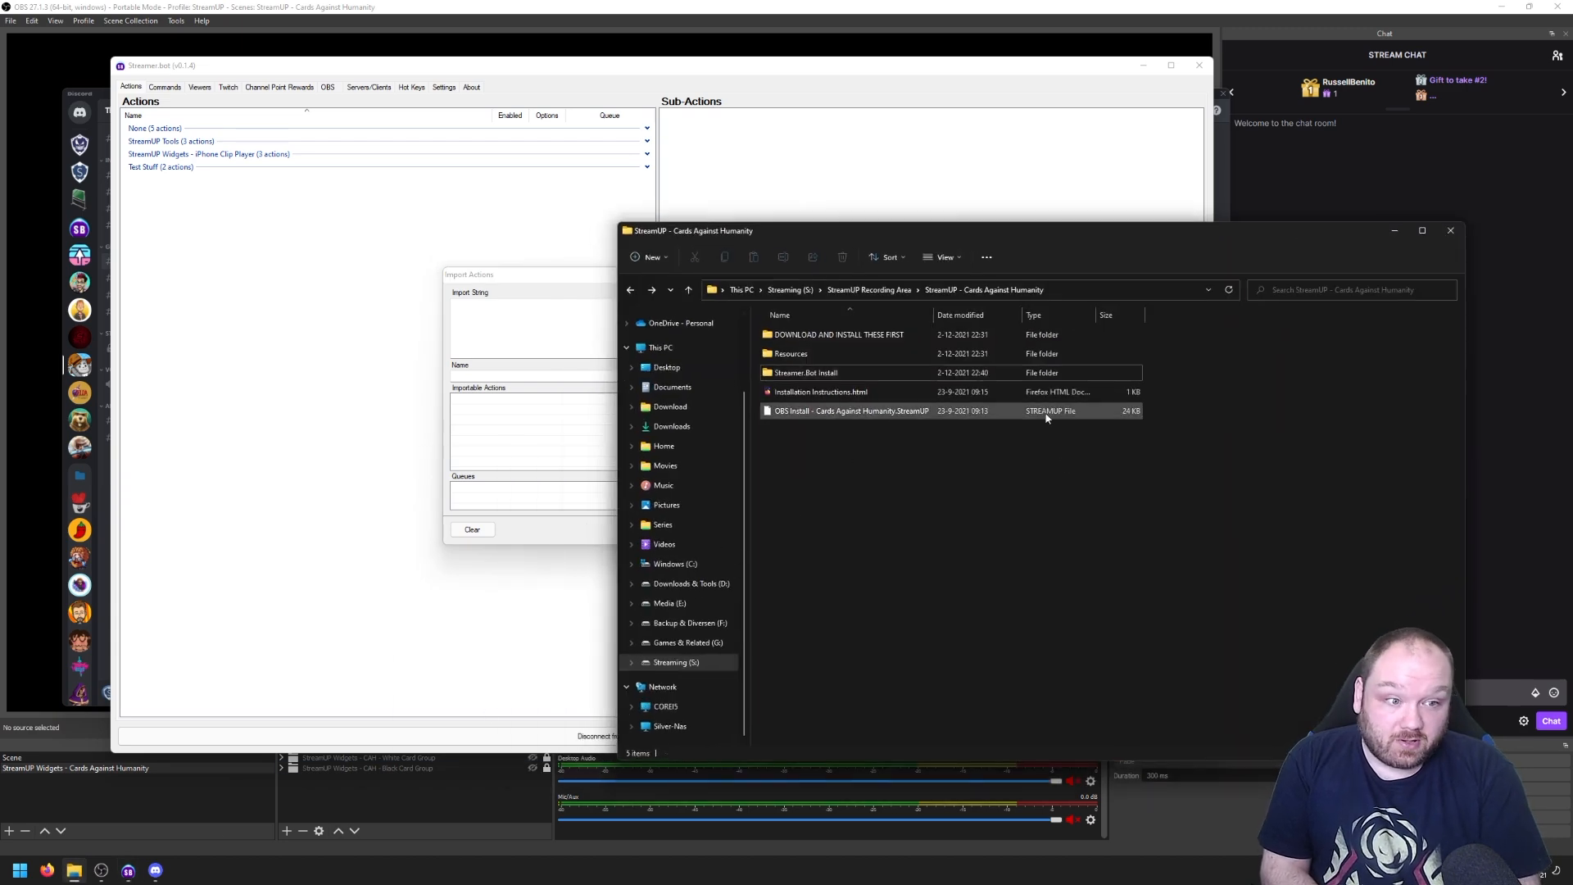
click(803, 372)
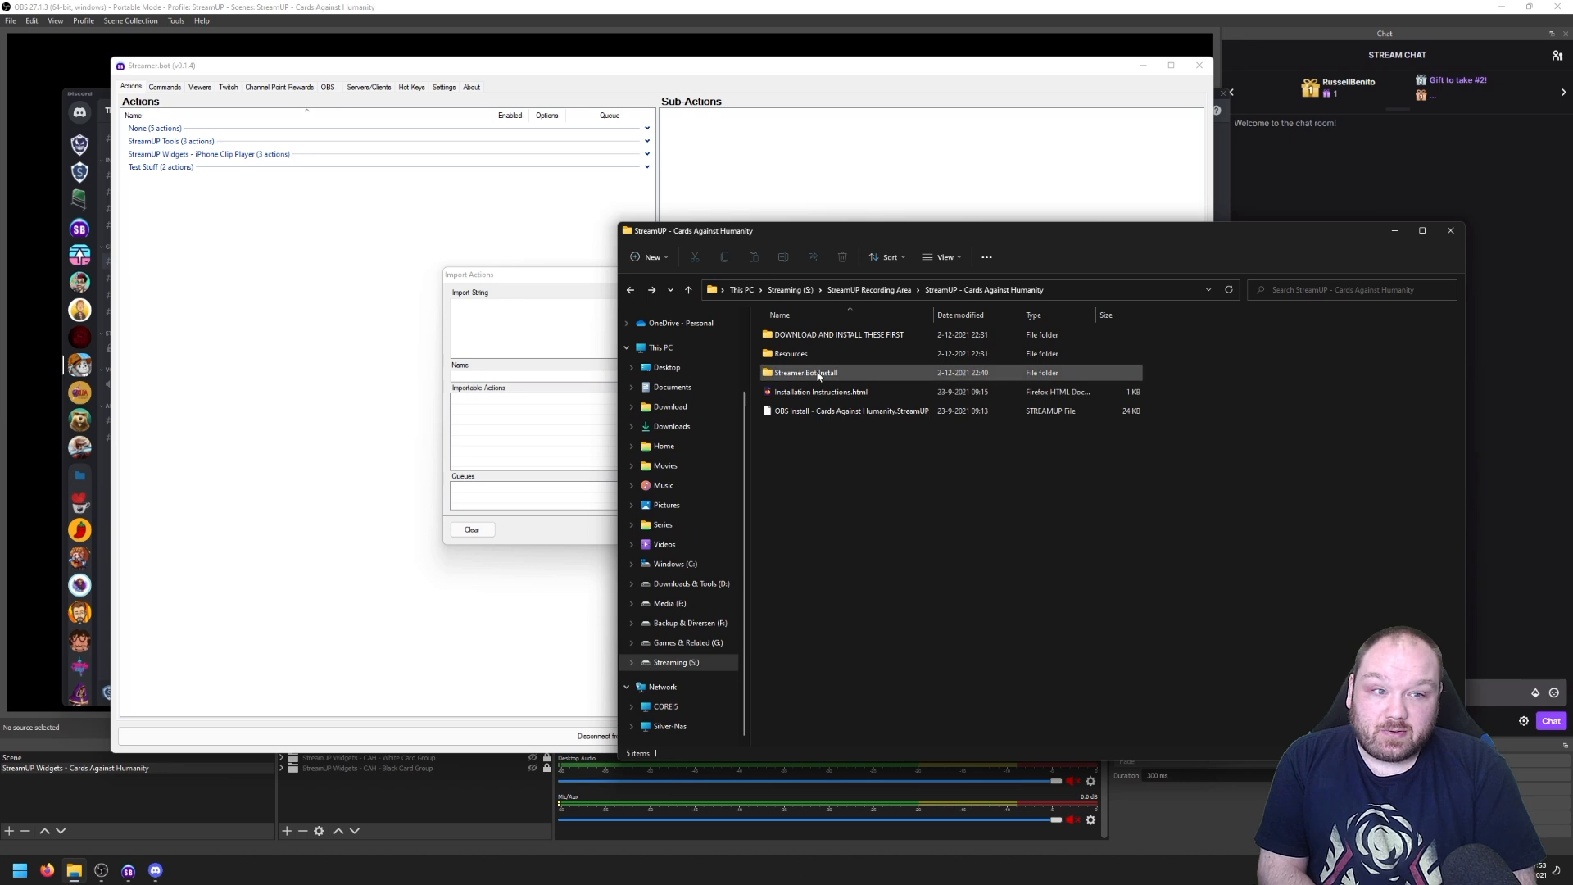
double_click(805, 372)
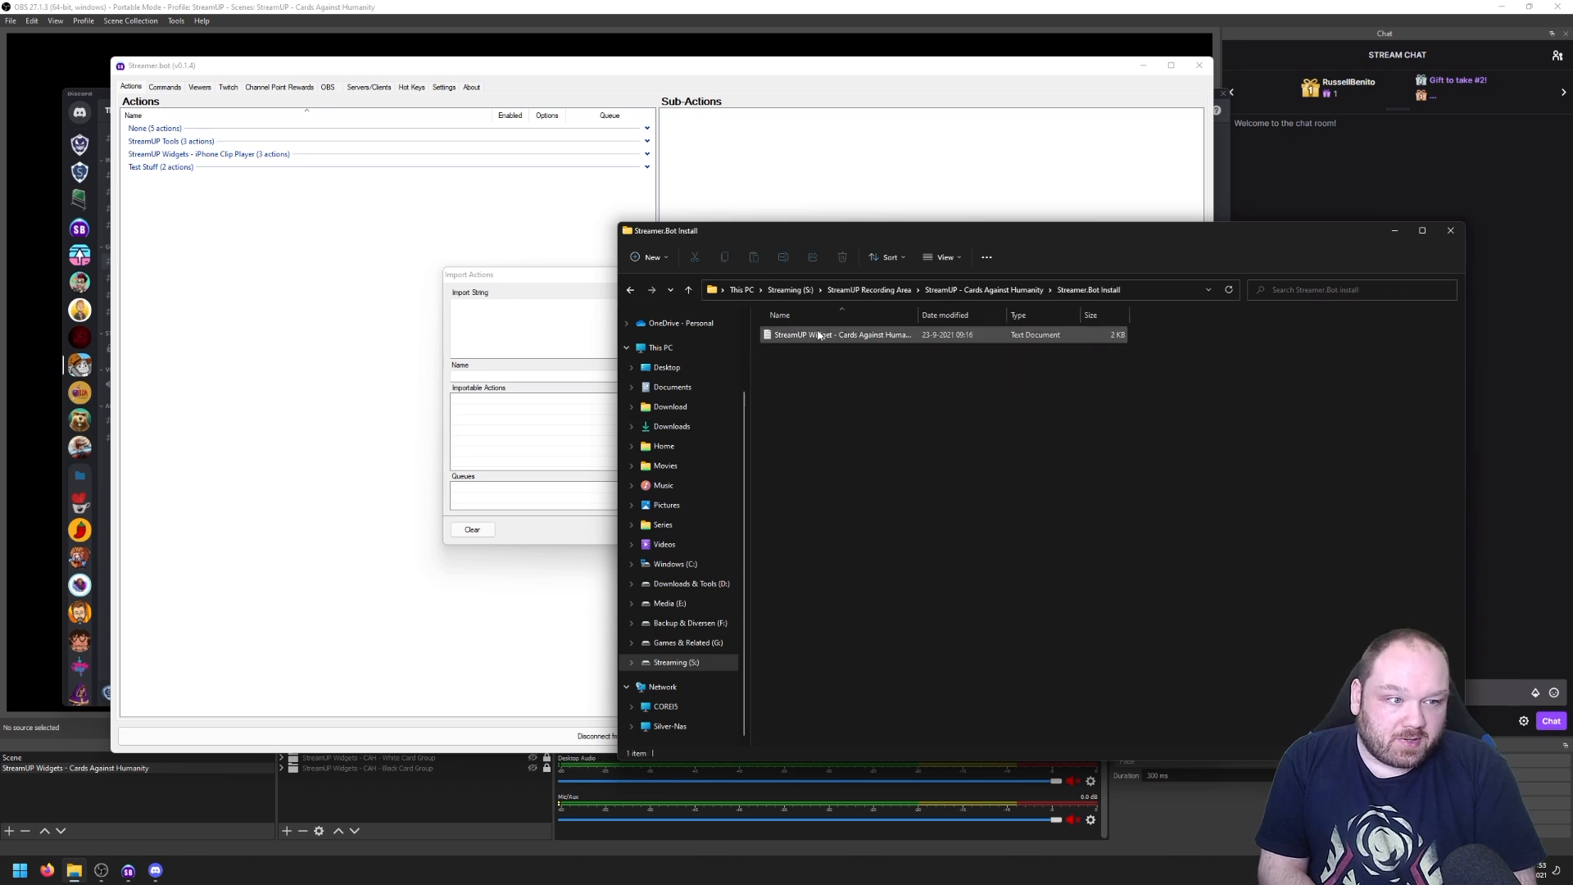
click(817, 334)
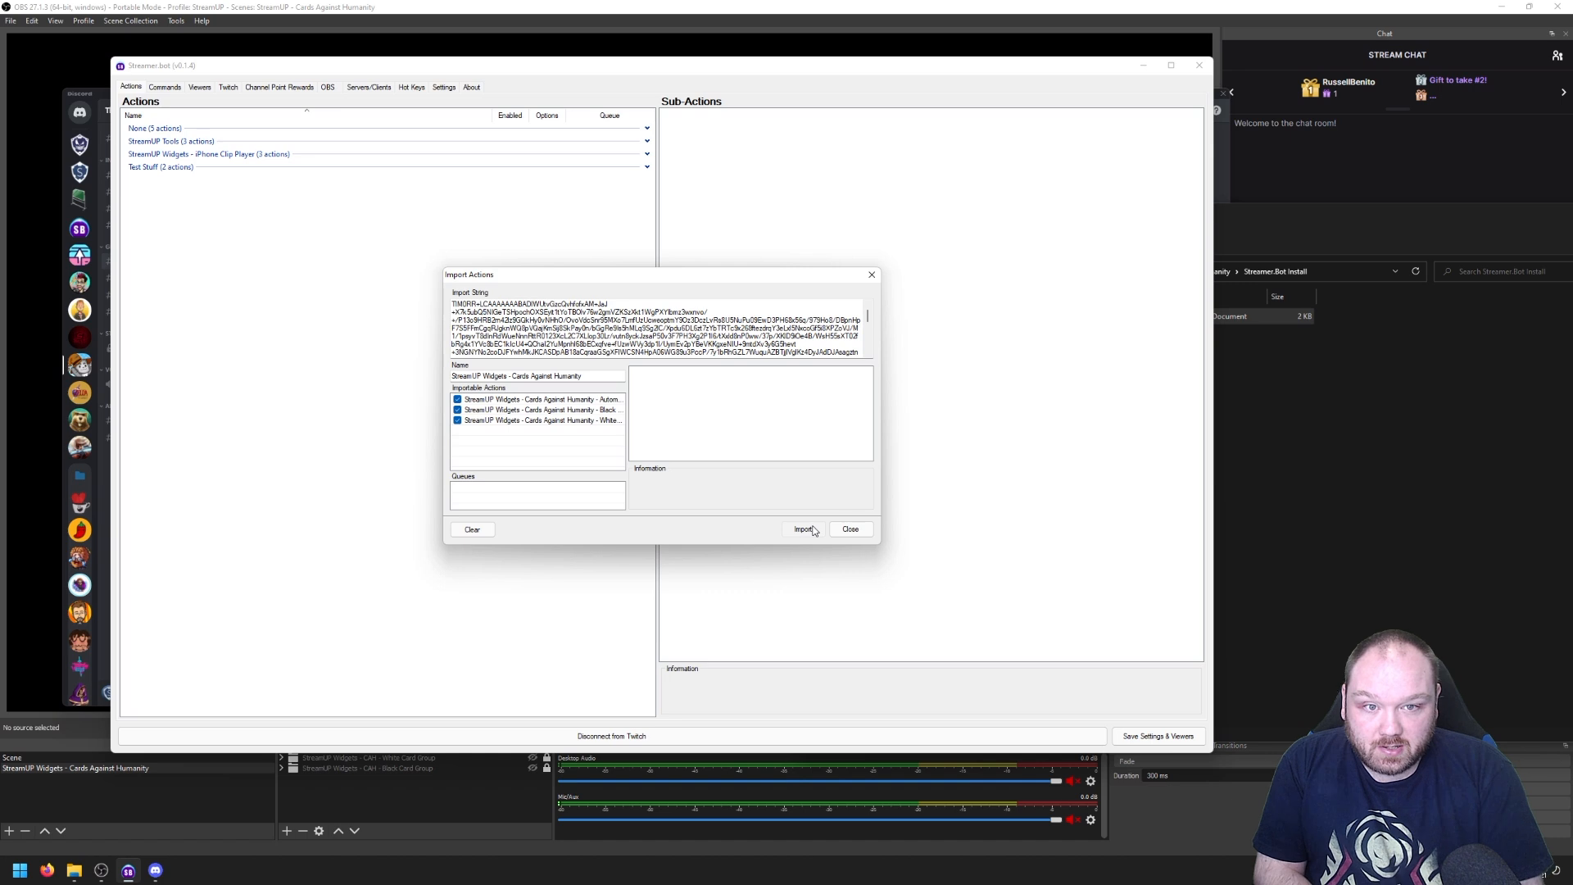
click(803, 529)
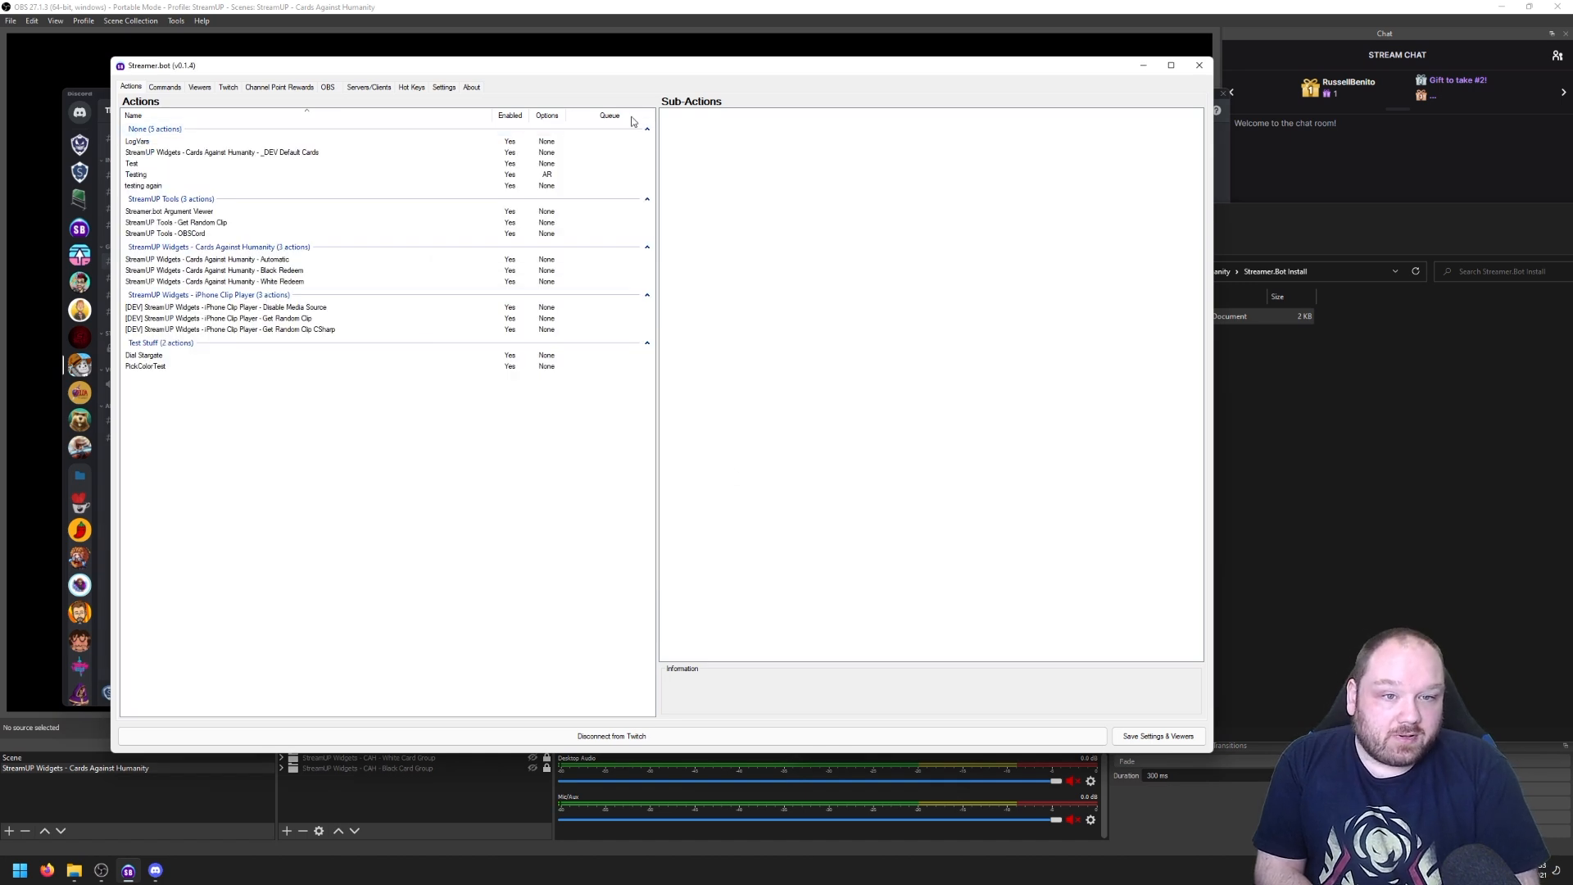
- Collapse the other action groups and view the Automatic action's card-fetching sub-actions
click(647, 128)
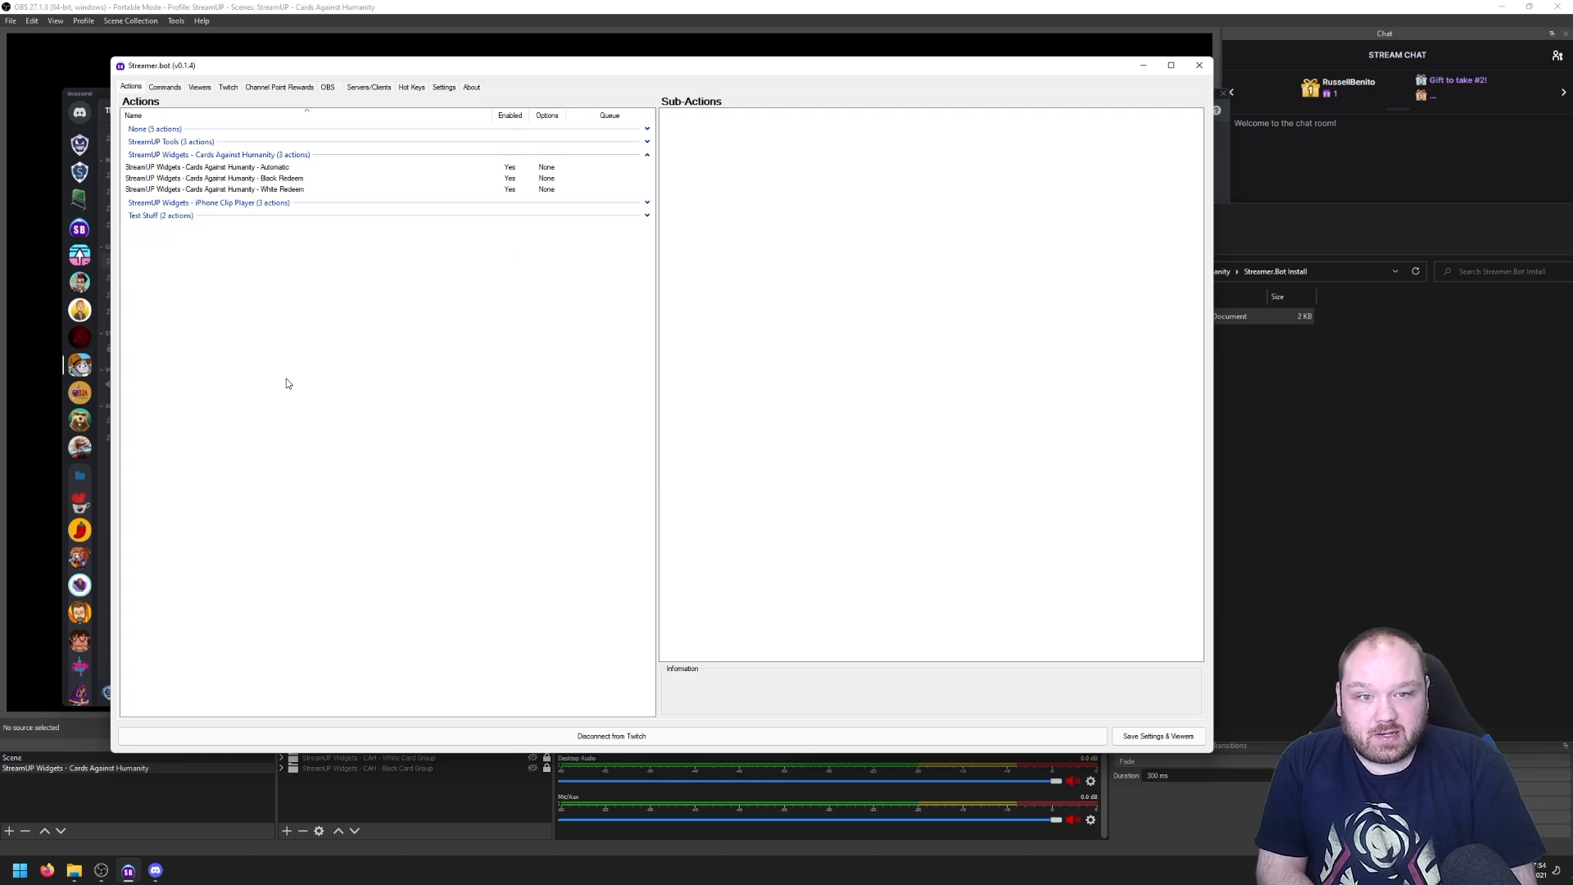
click(209, 167)
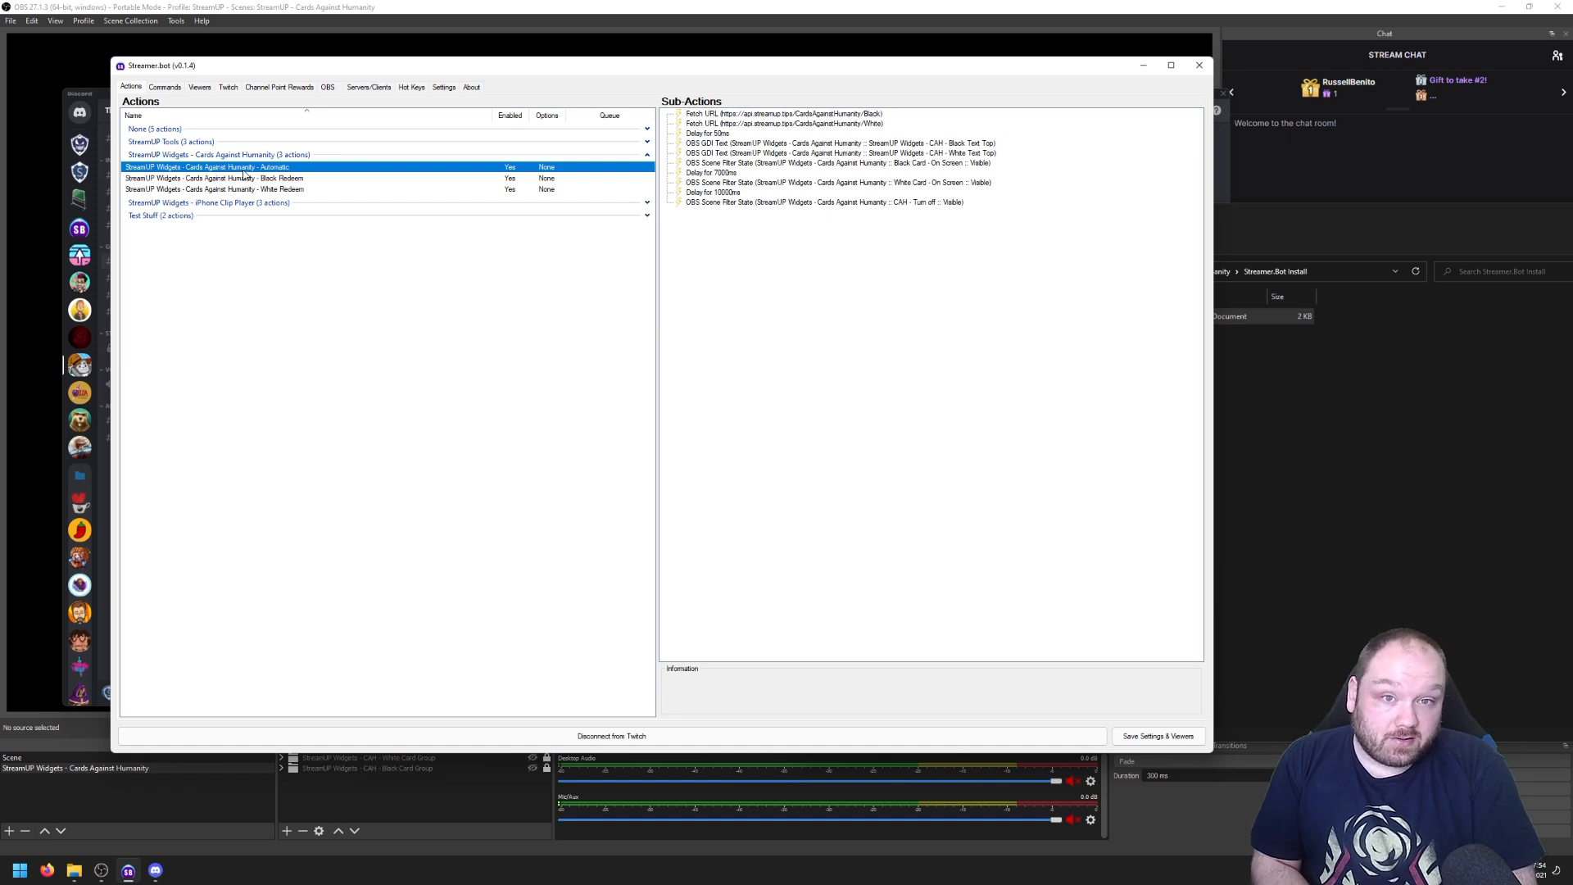
mouse_move(244, 178)
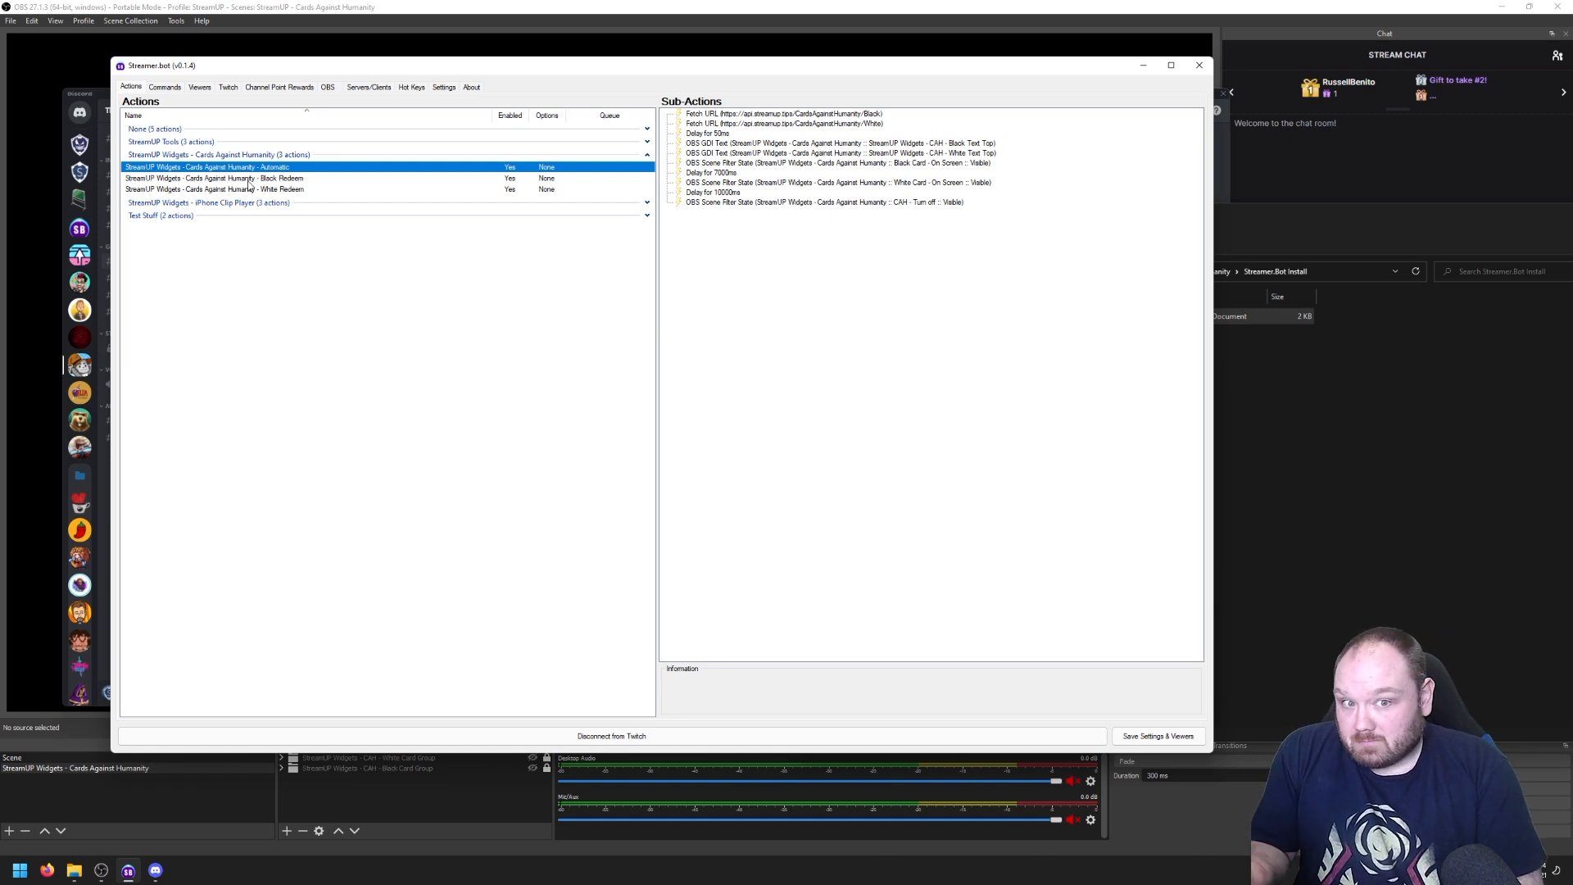
click(211, 179)
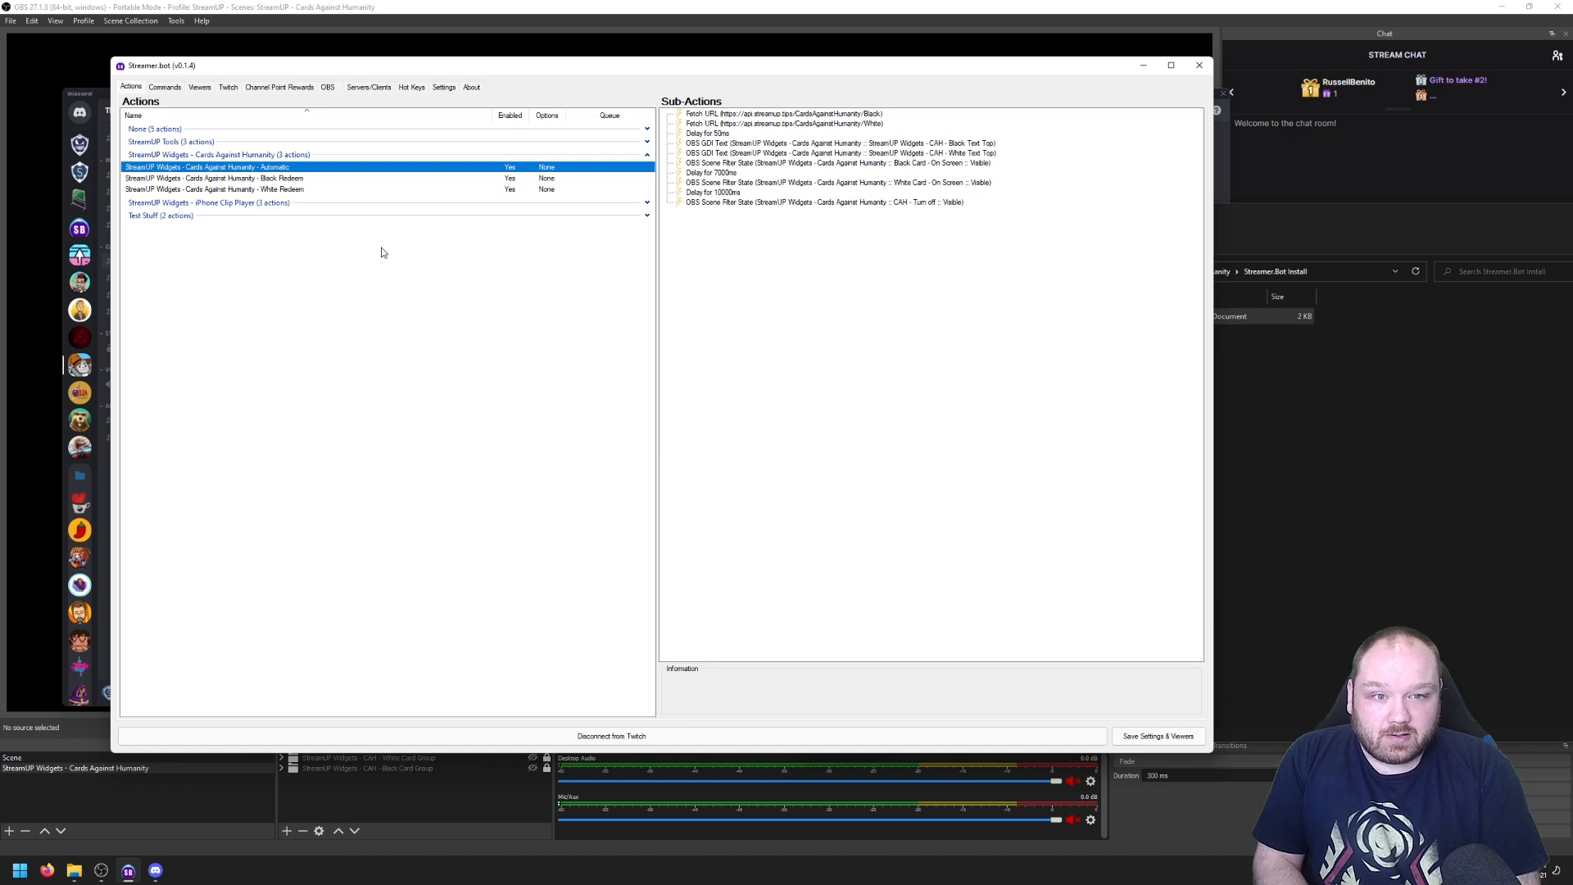
mouse_move(236, 85)
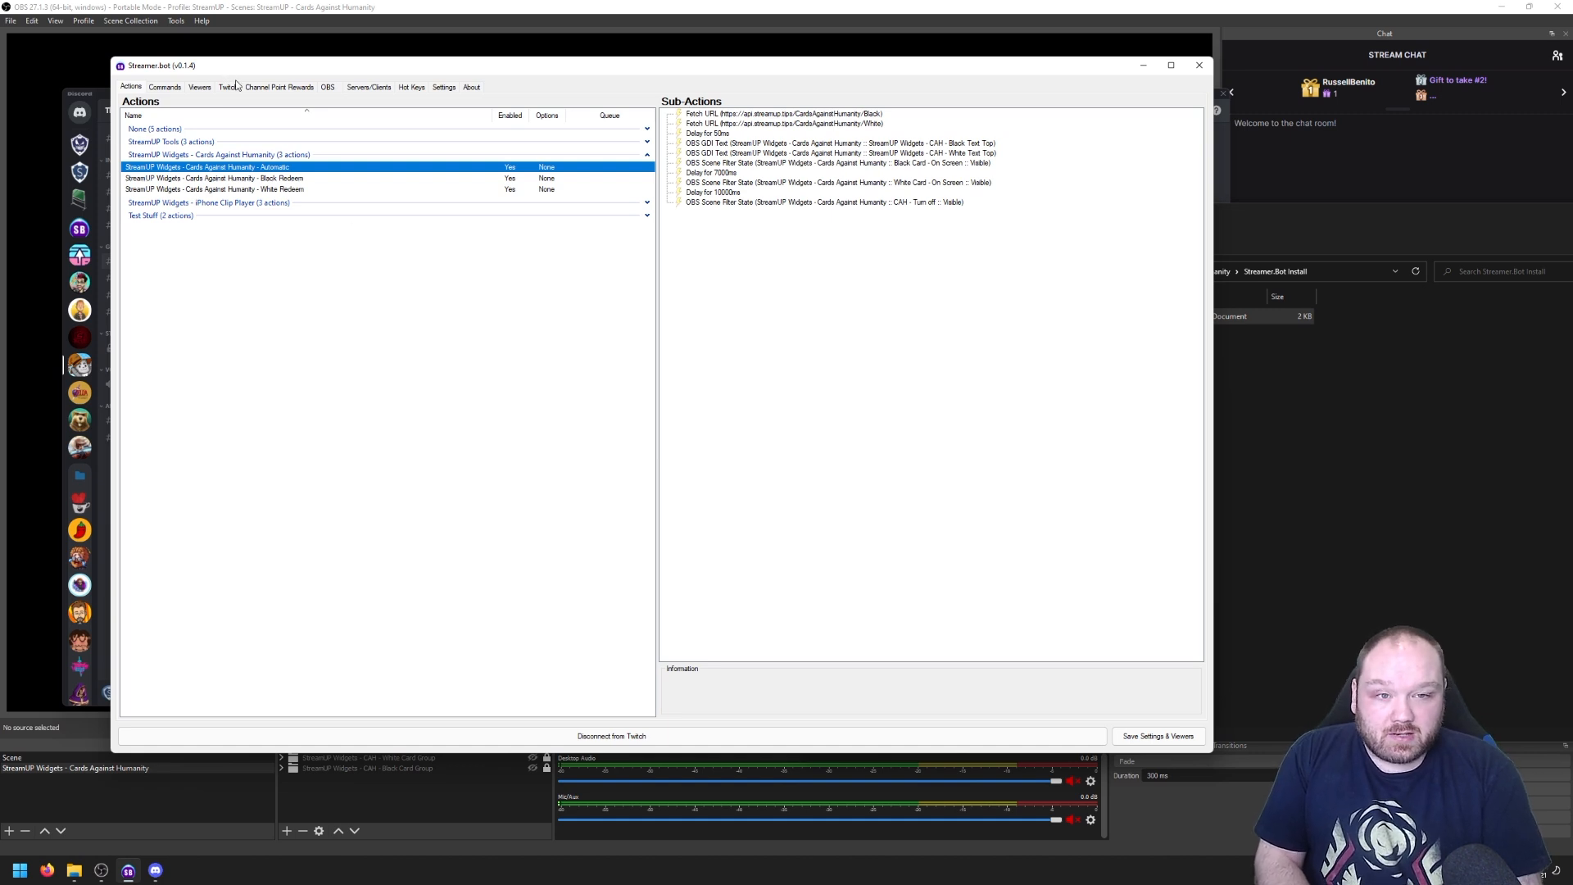
- Create a channel reward titled Cards Against Humanity, prompt 'Play a game of Cards Against Humanity', cost 220, linked to the widget action
click(279, 87)
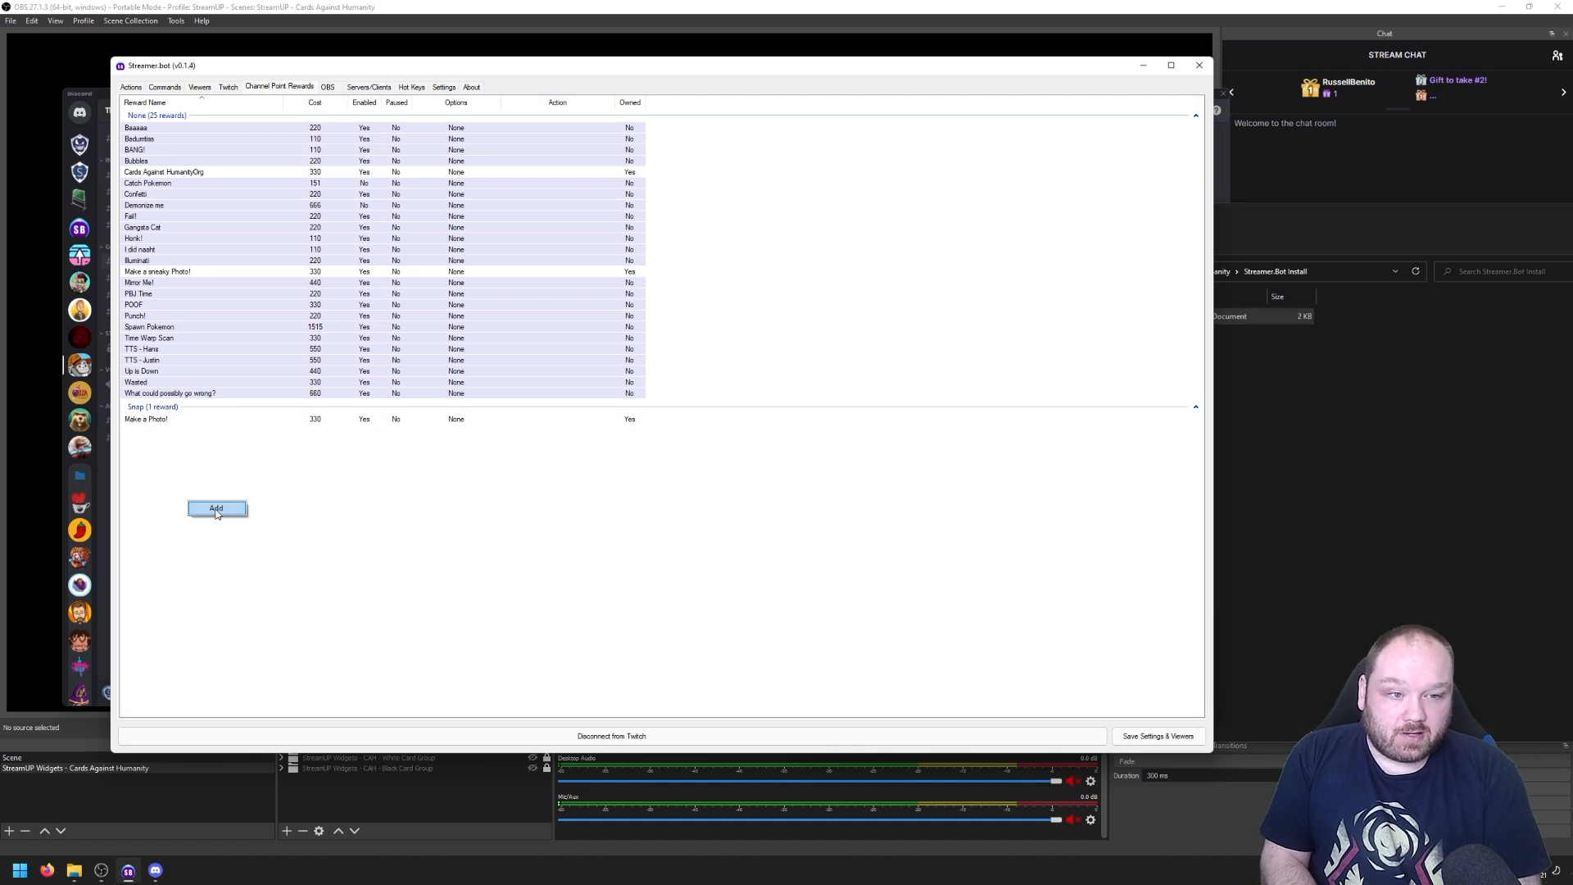
click(216, 508)
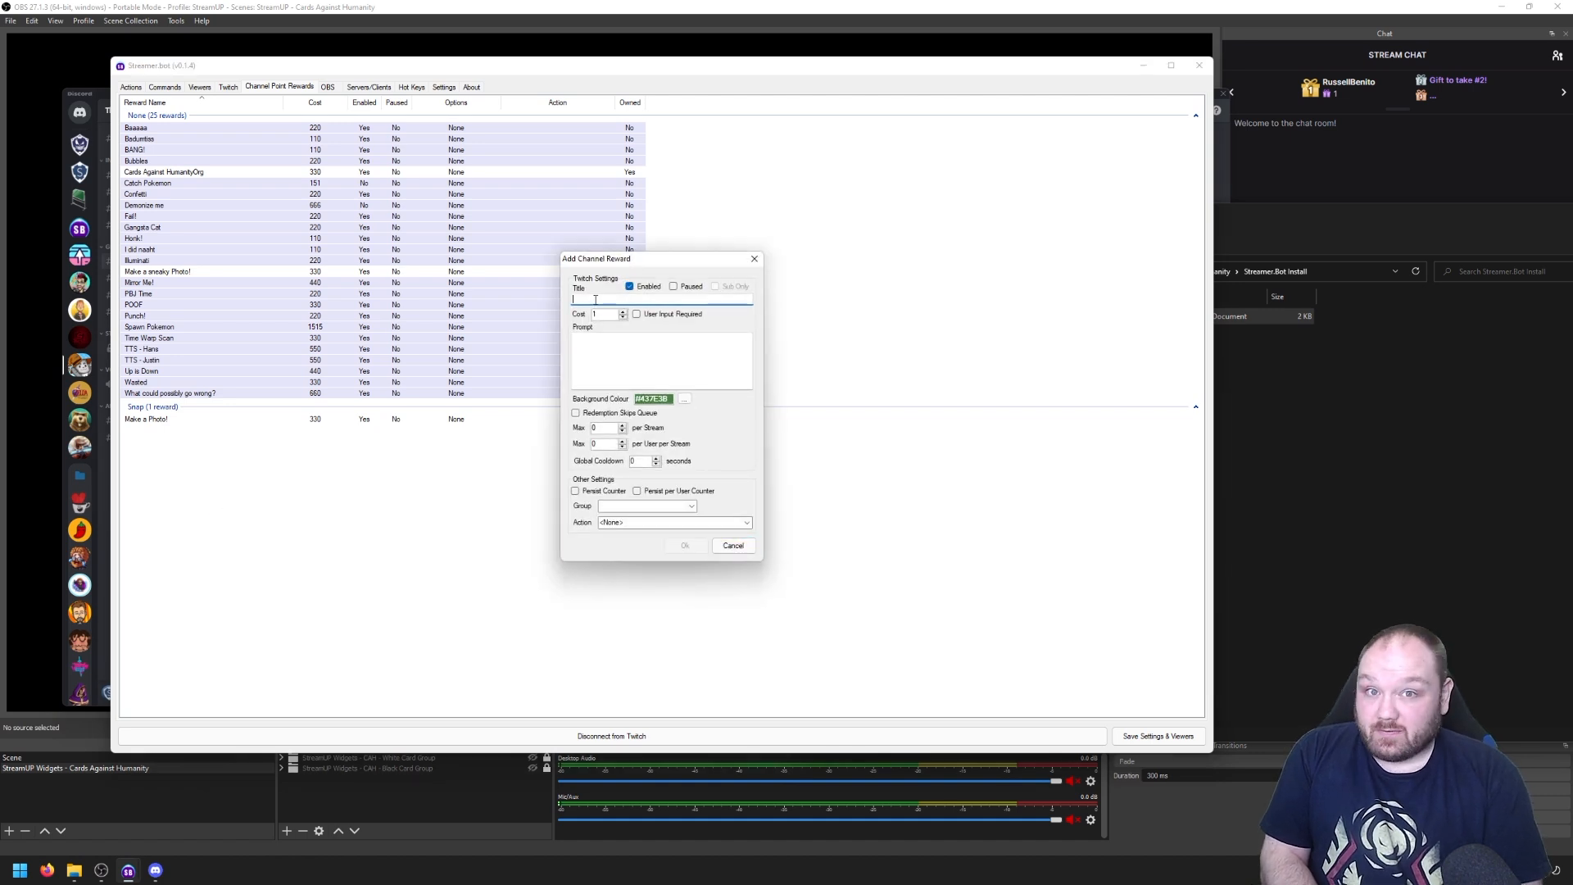
text(Cards Against Humanity)
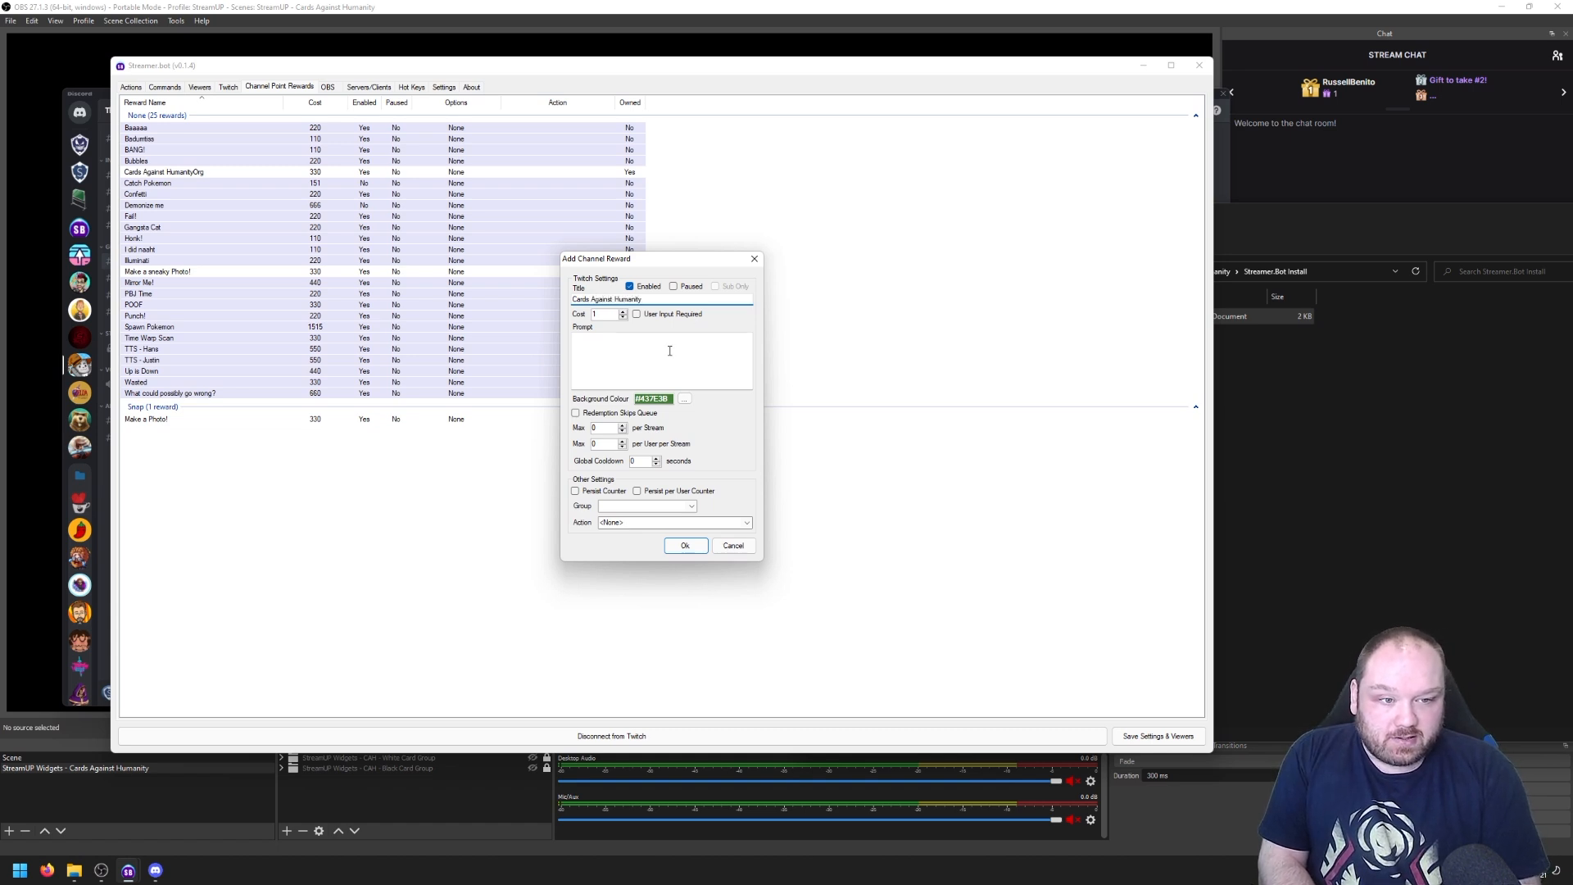
text(Pl)
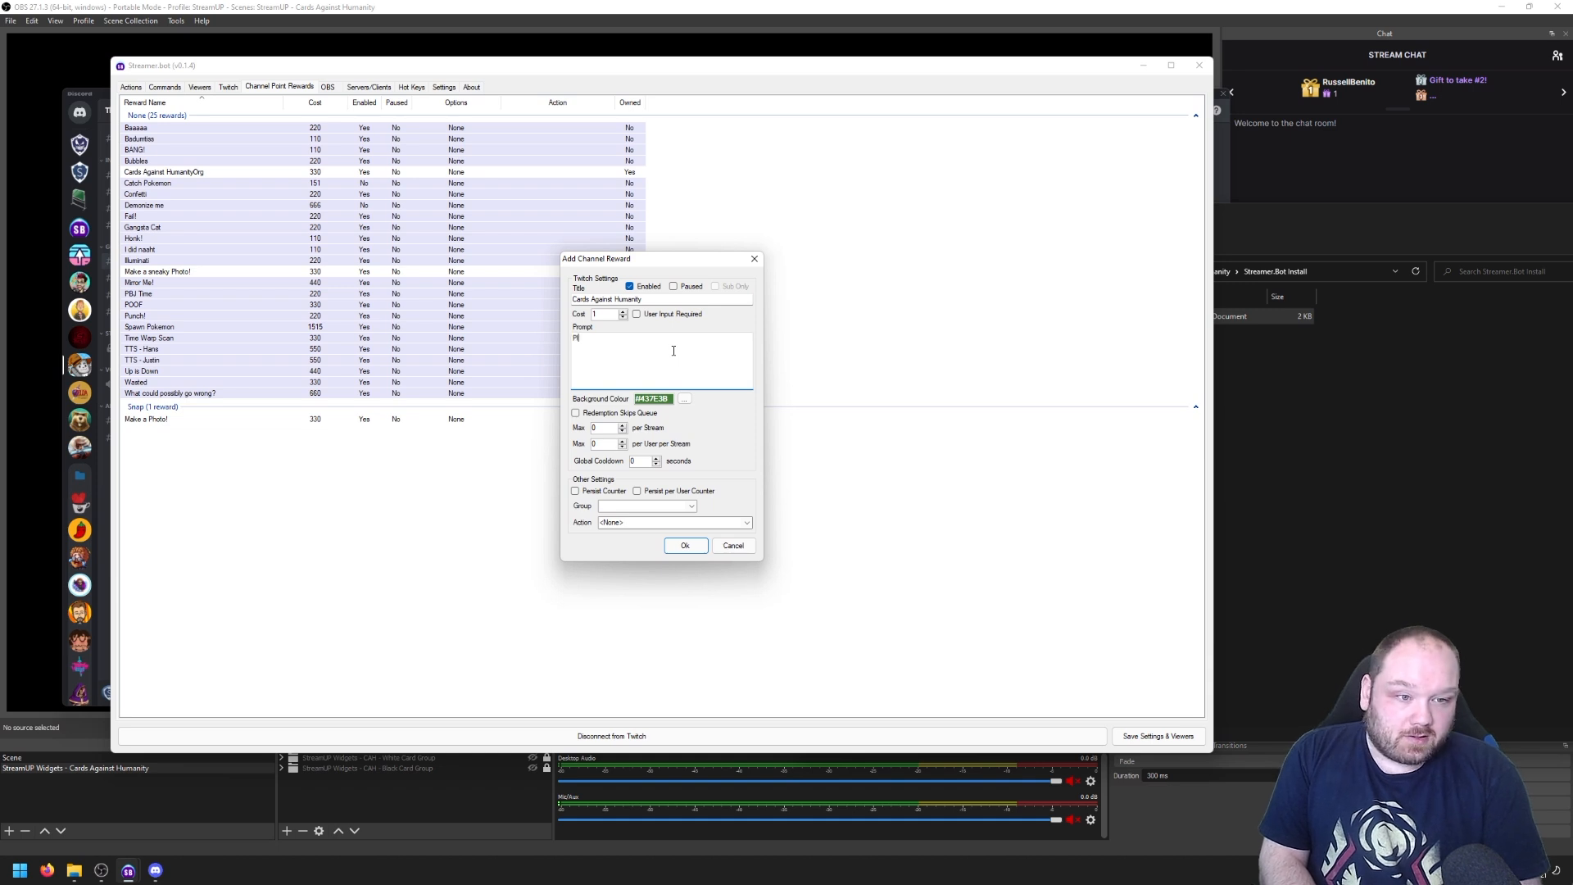
text(Play a game of C)
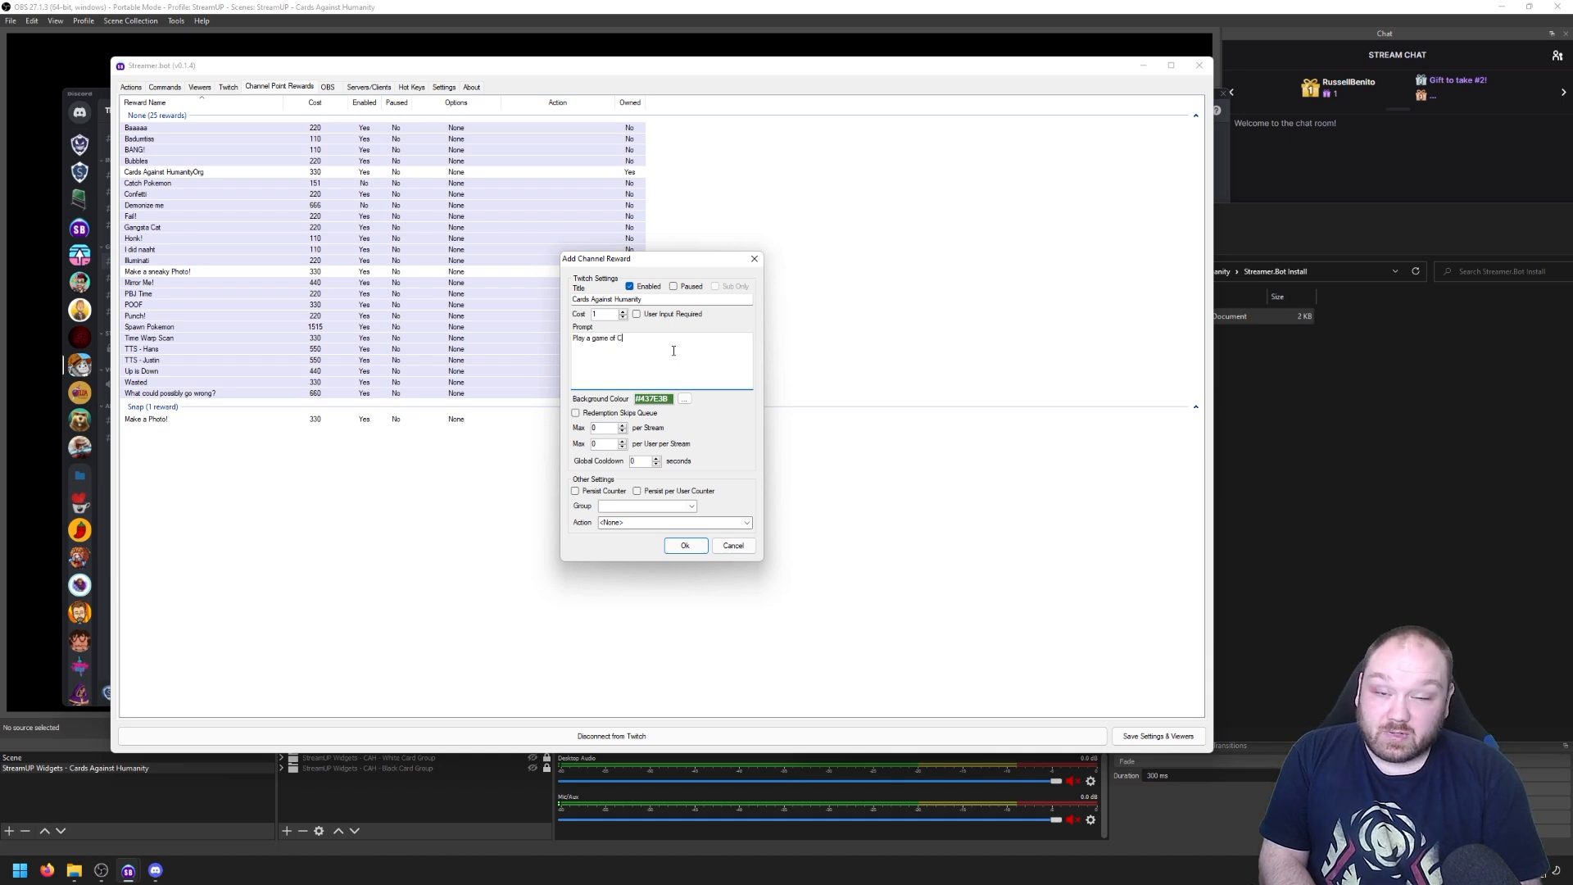
text(ards)
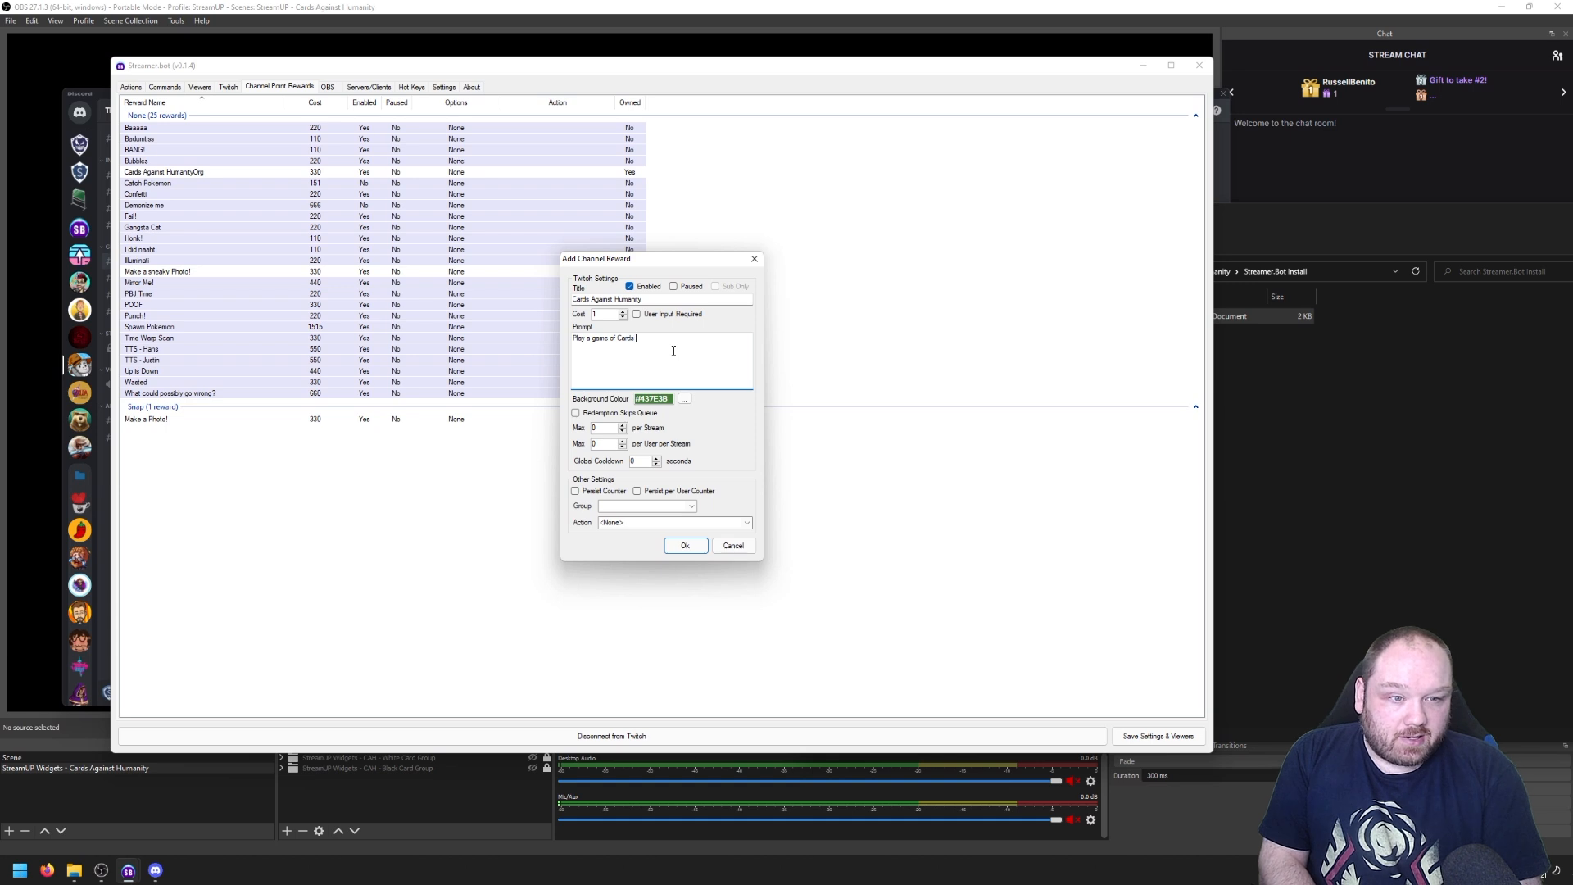
text(Against Humanity)
click(609, 313)
text(220)
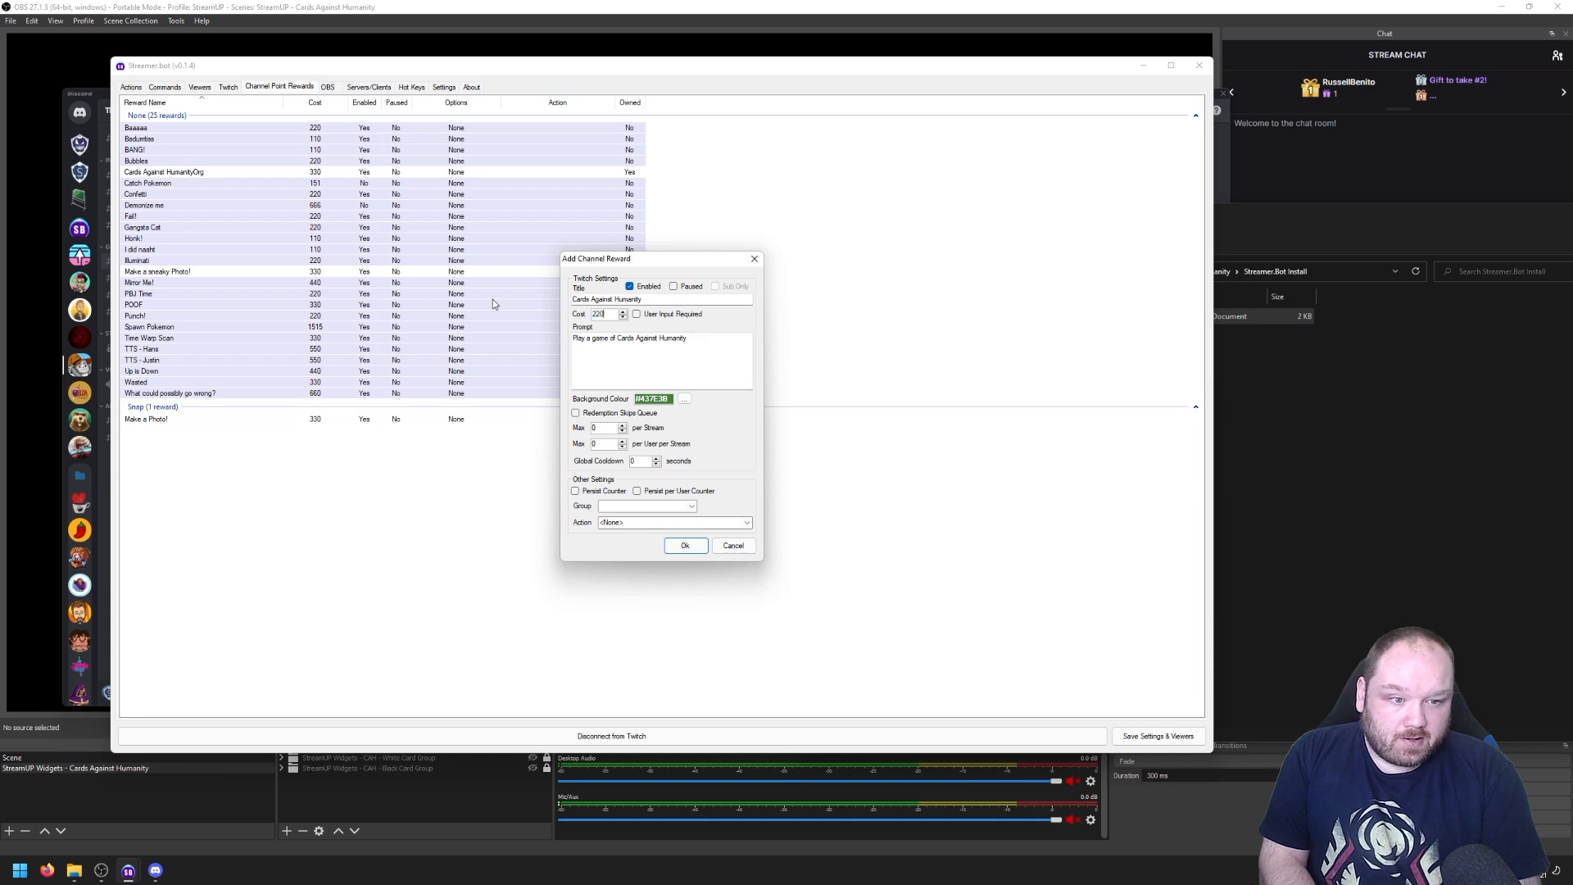
mouse_move(703, 425)
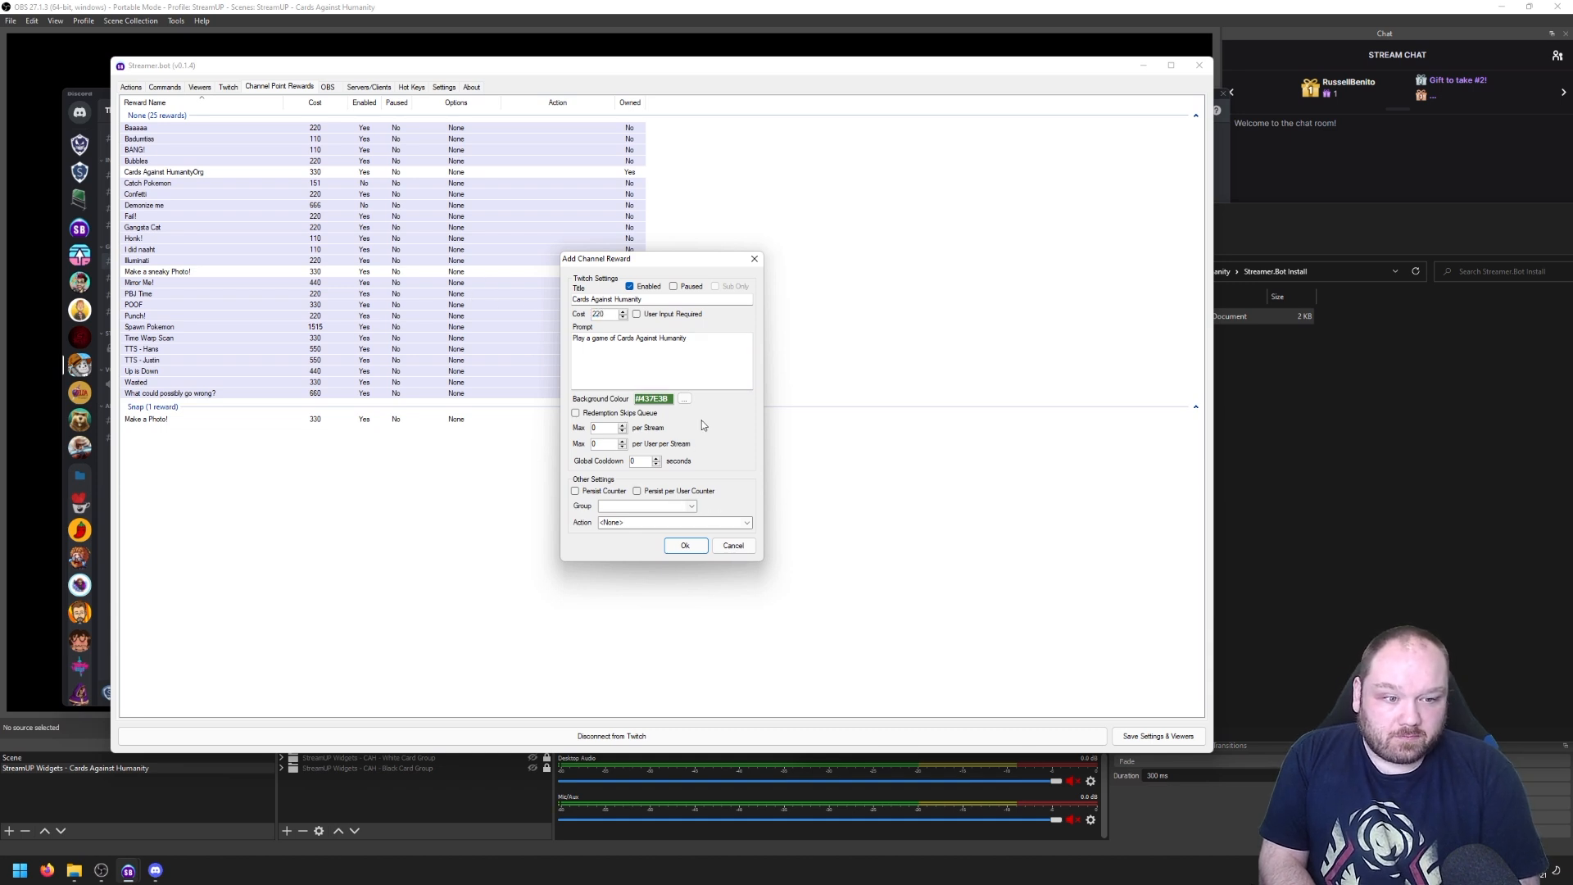
click(747, 521)
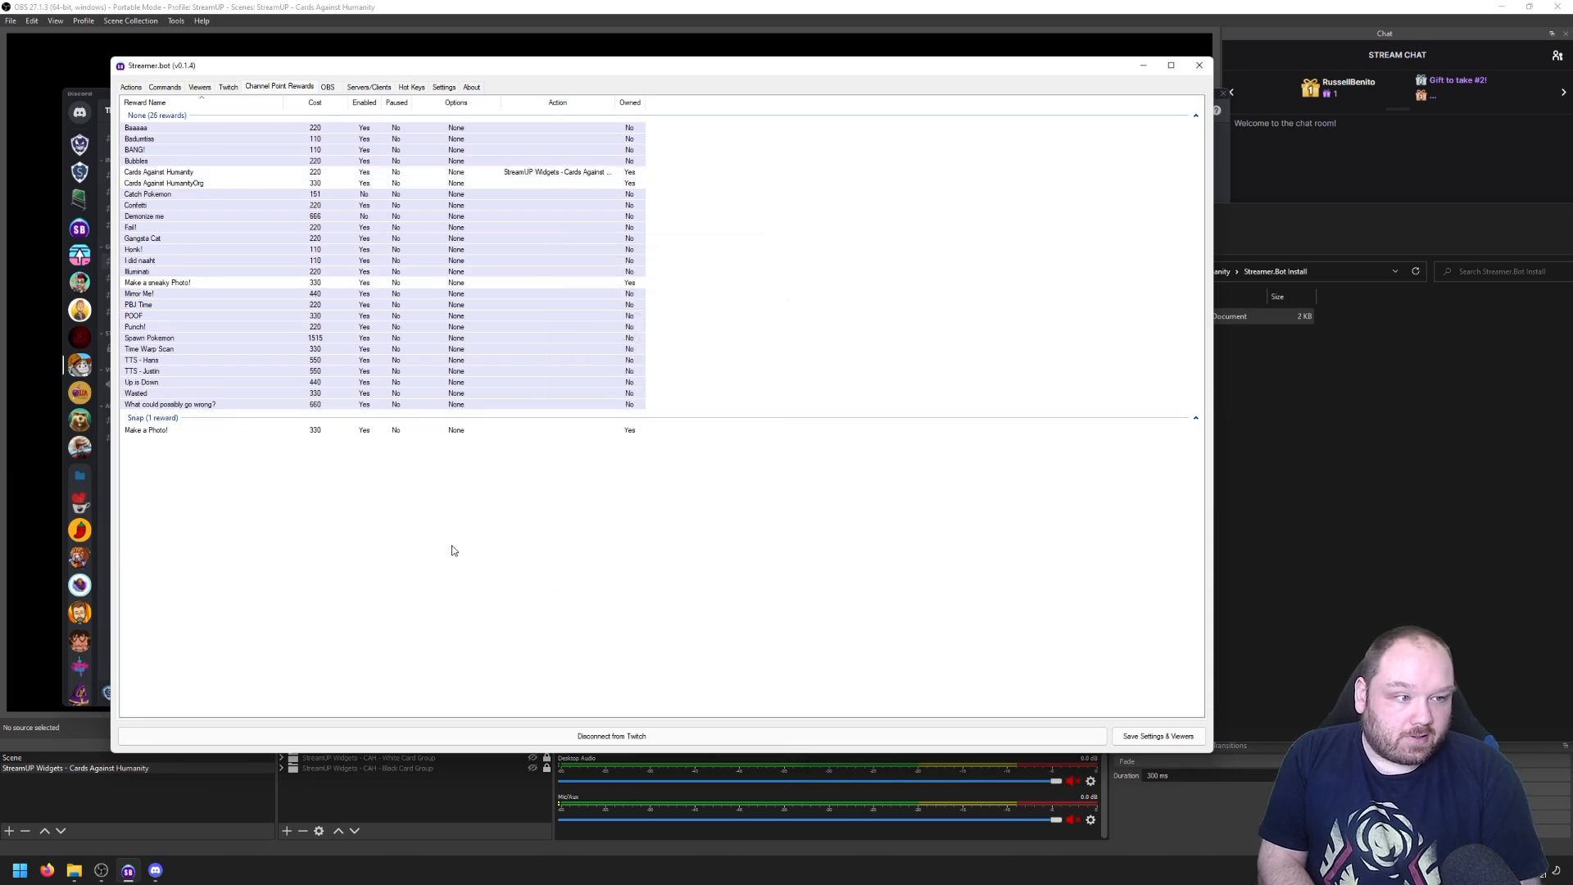
- Select the new reward, return to the Actions list and switch over to OBS Studio
click(158, 172)
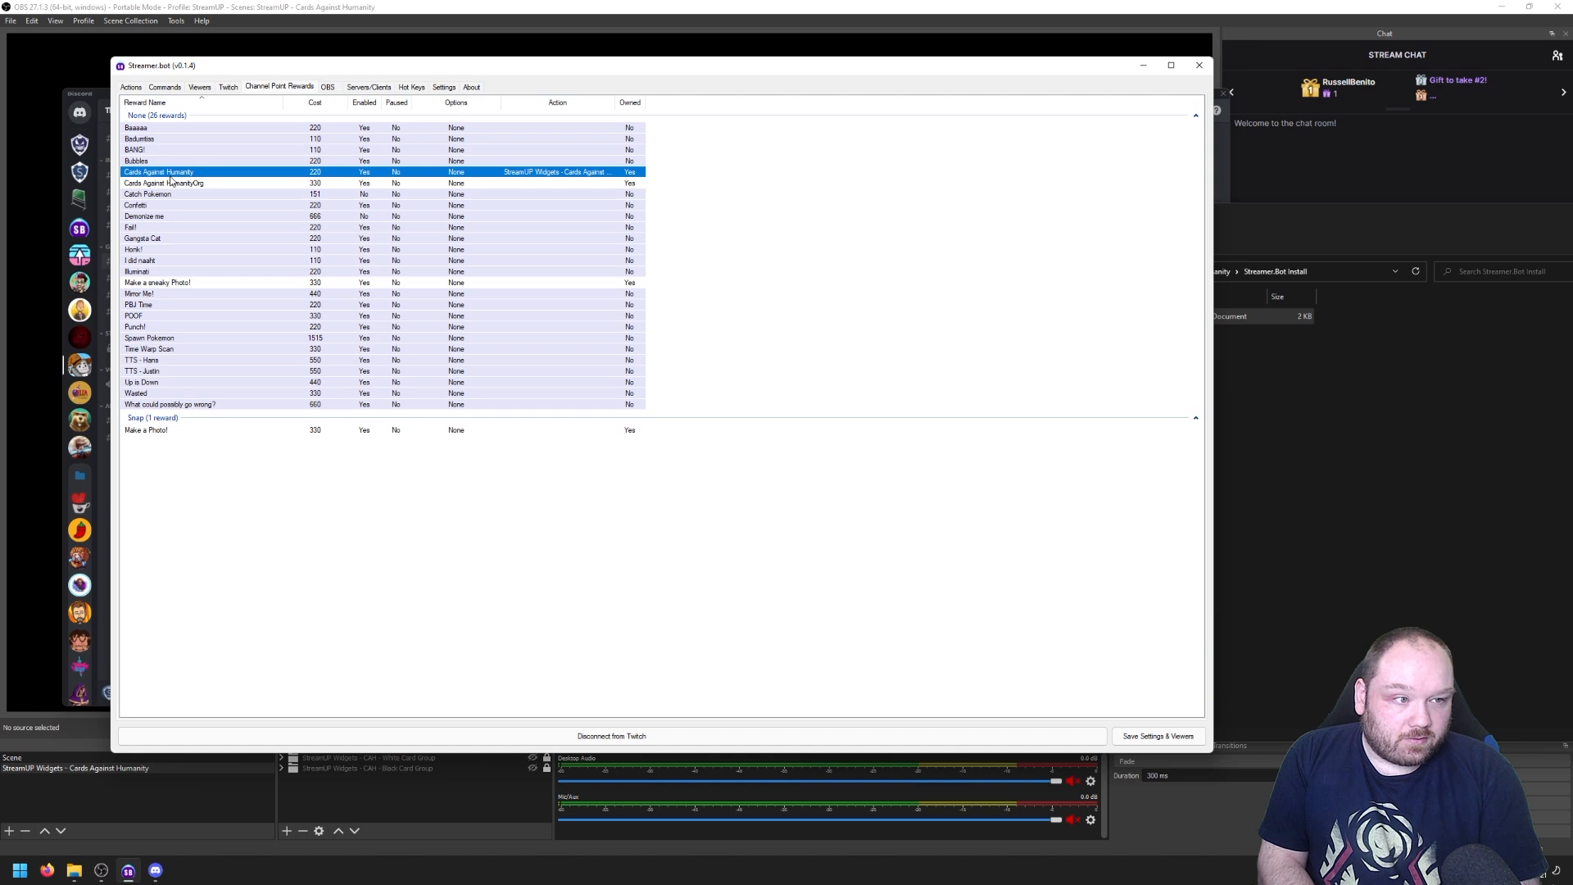
click(131, 87)
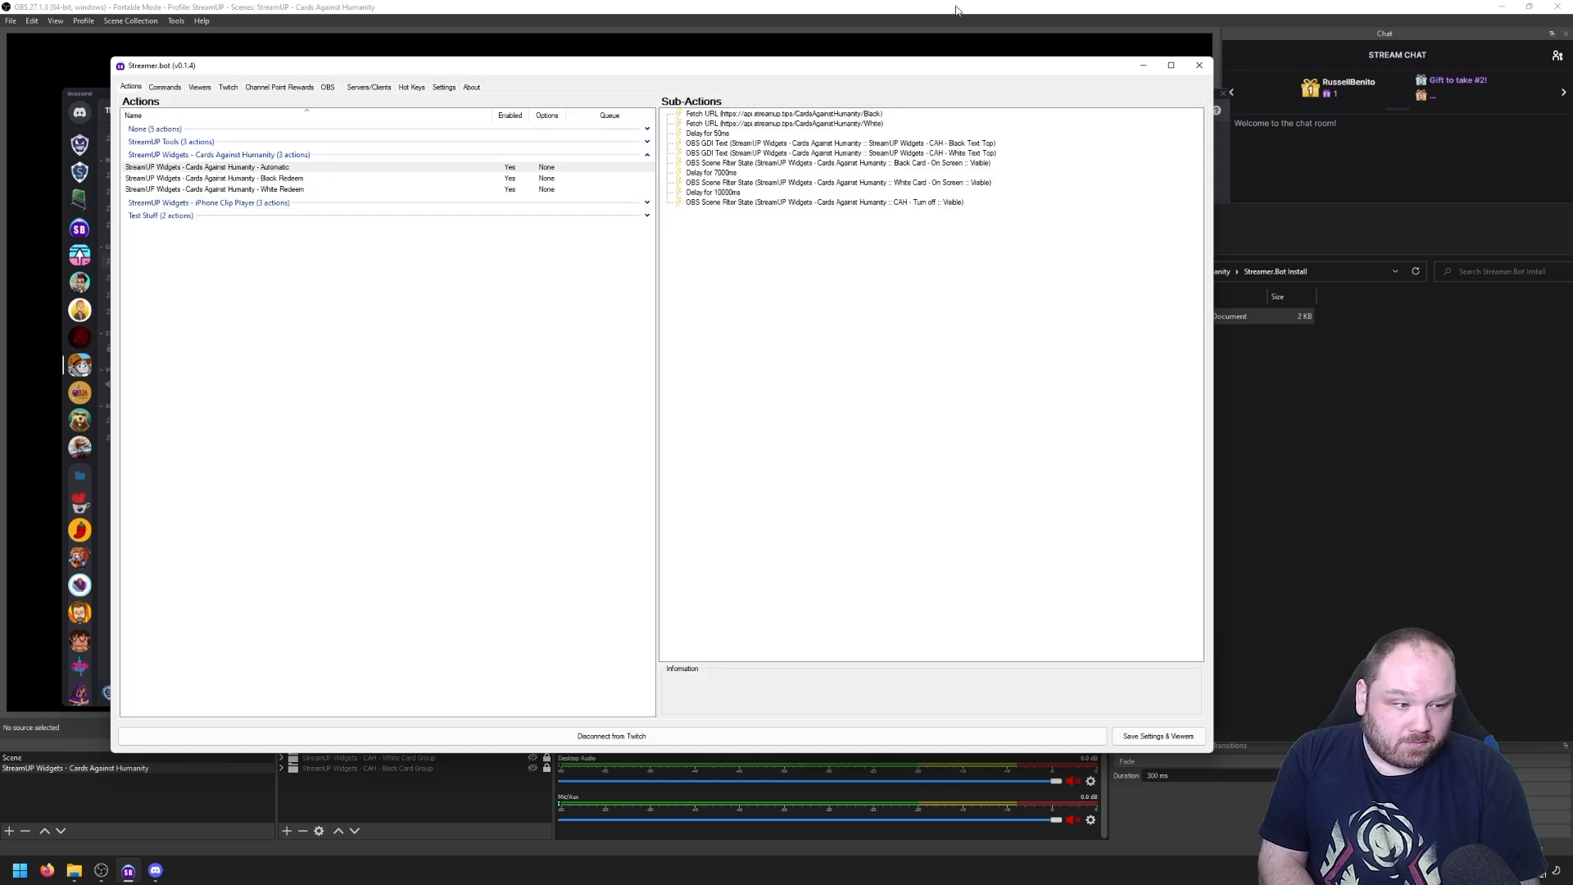
click(1198, 65)
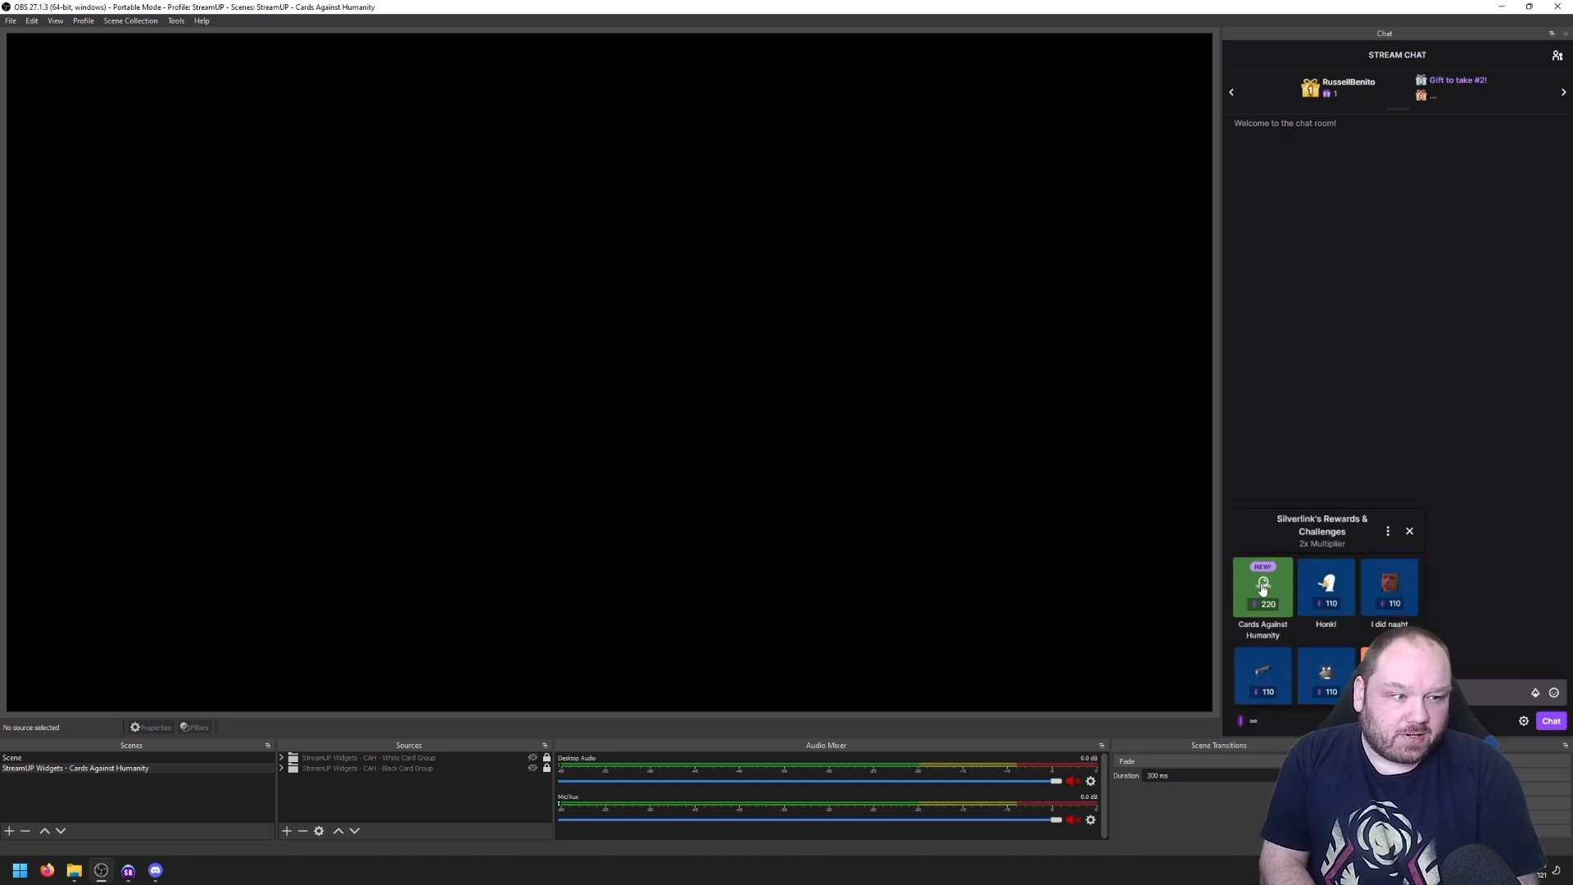
- Redeem the 220-point Cards Against Humanity reward from the OBS chat dock, then return to Streamer.bot
click(1261, 586)
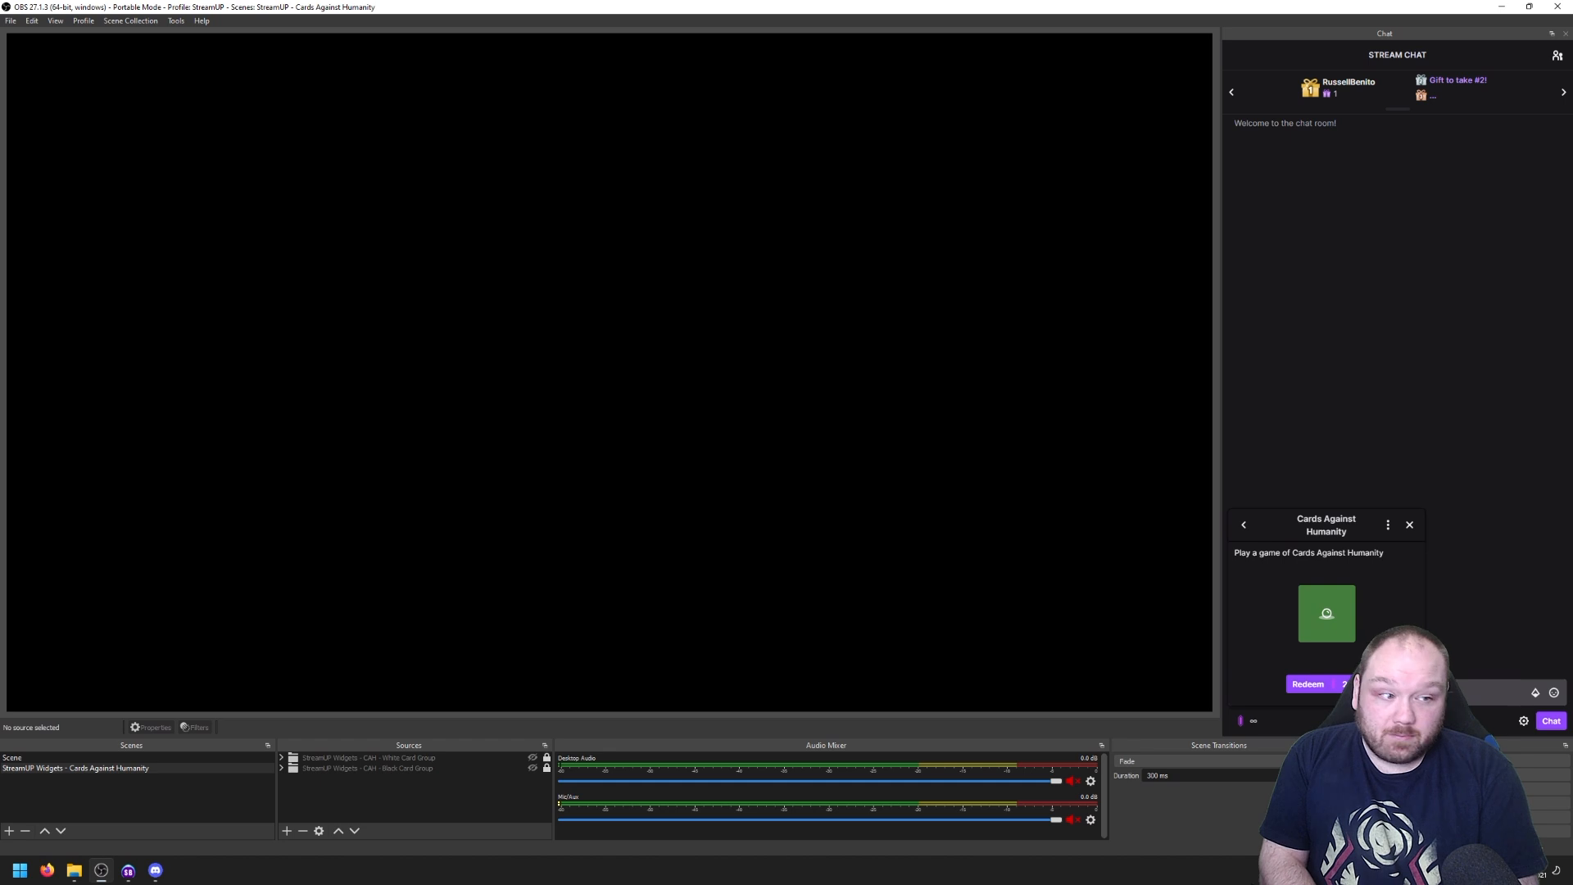
click(1307, 683)
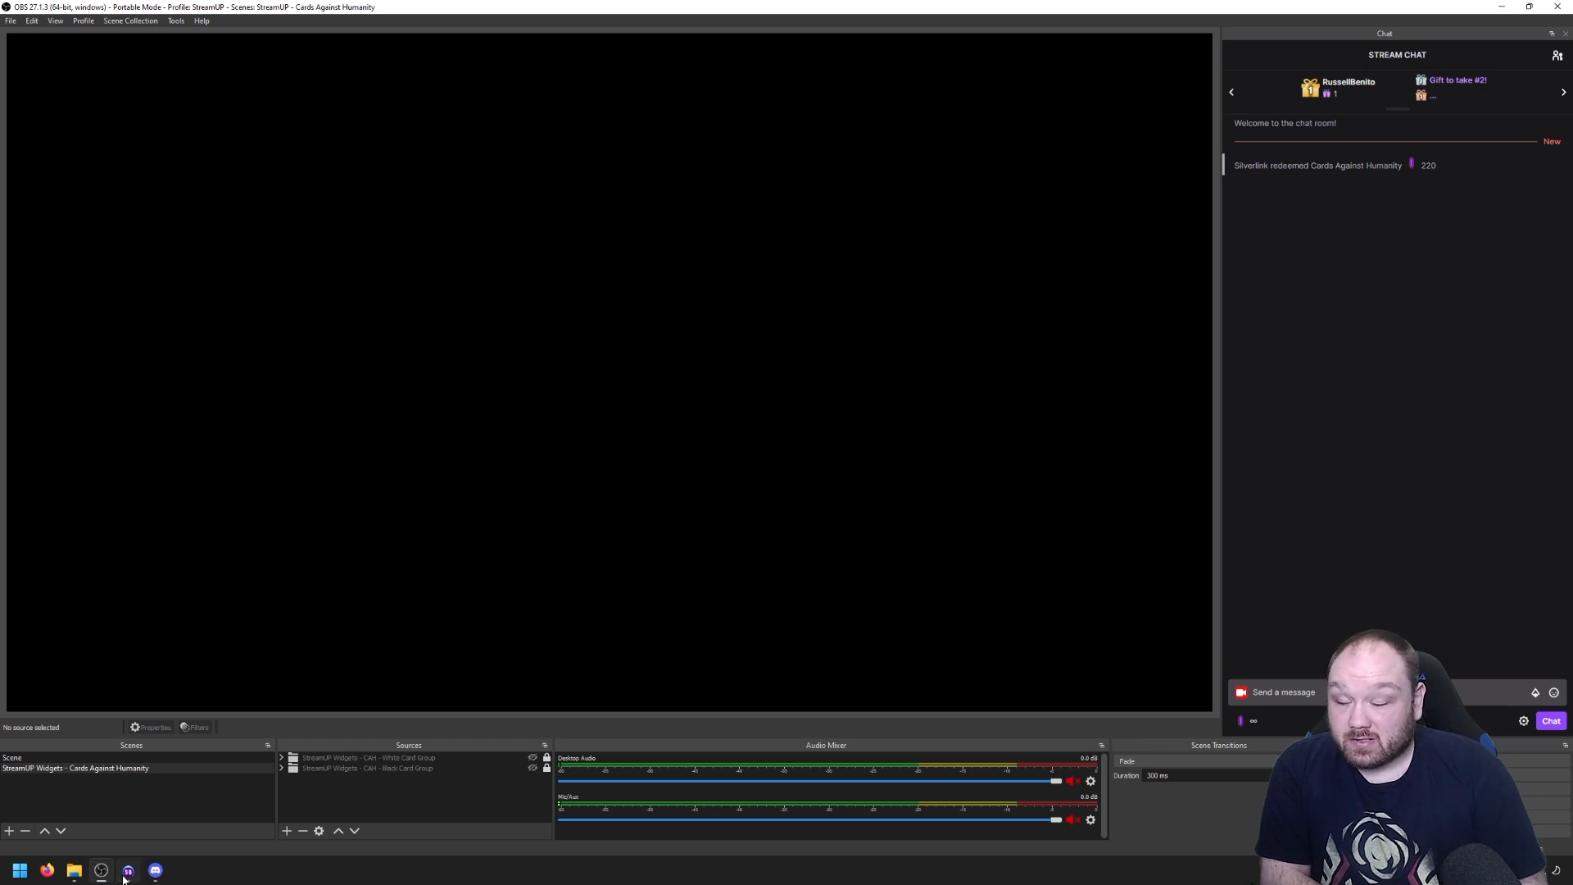
click(128, 870)
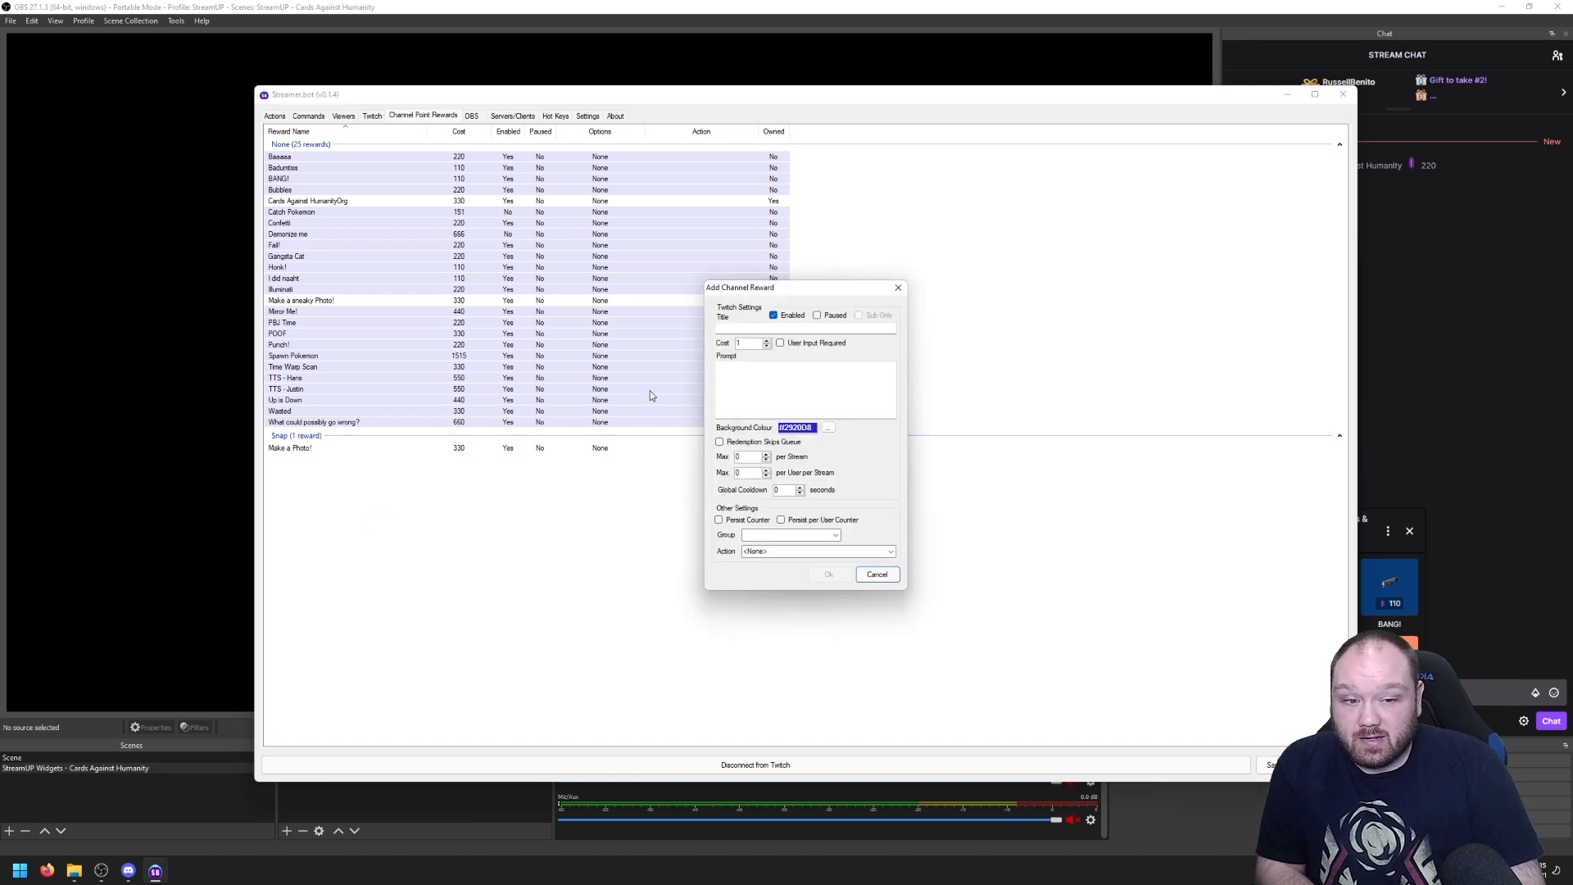
- Create the CaH - Black reward, prompt 'Spawn a Black CaH Card', cost 111, action Black Redeem
text(CaH - Black)
text(s)
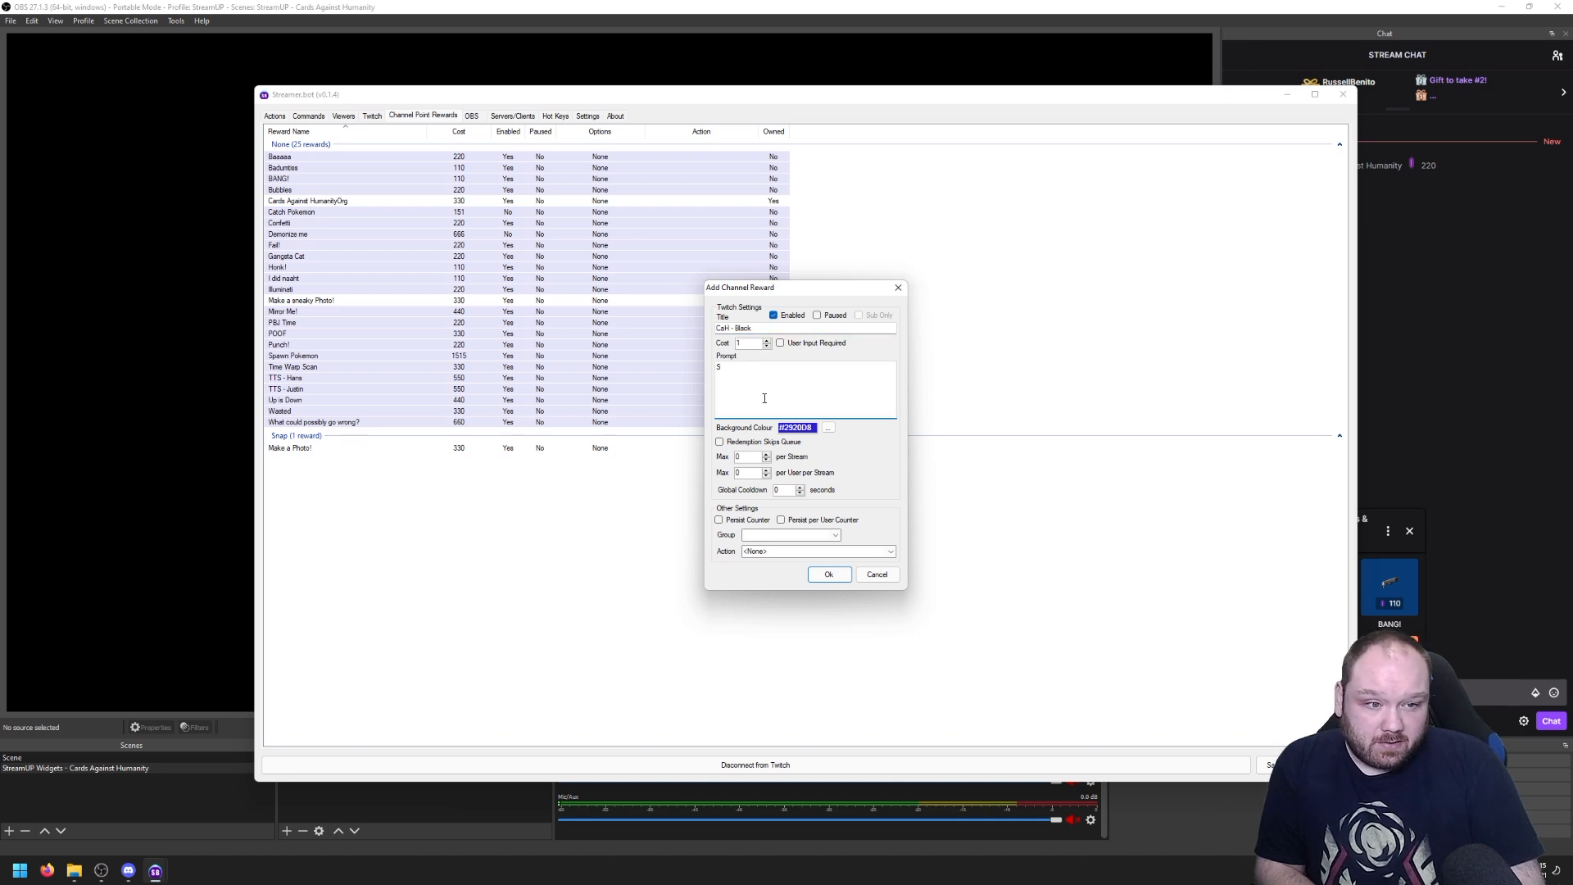
text(pawn a)
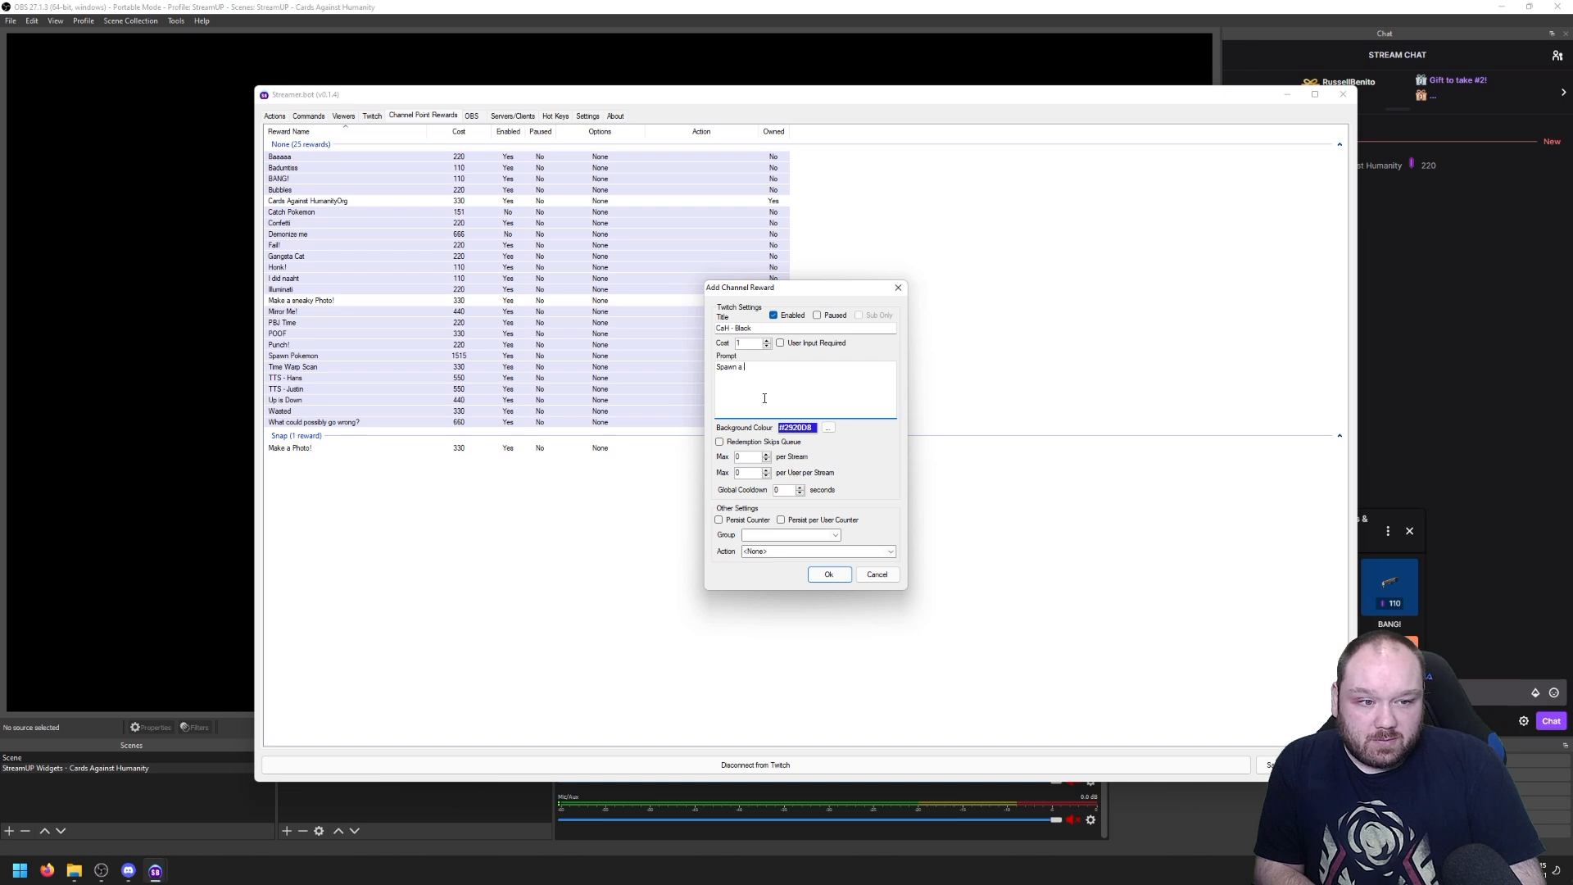
text(Black CA)
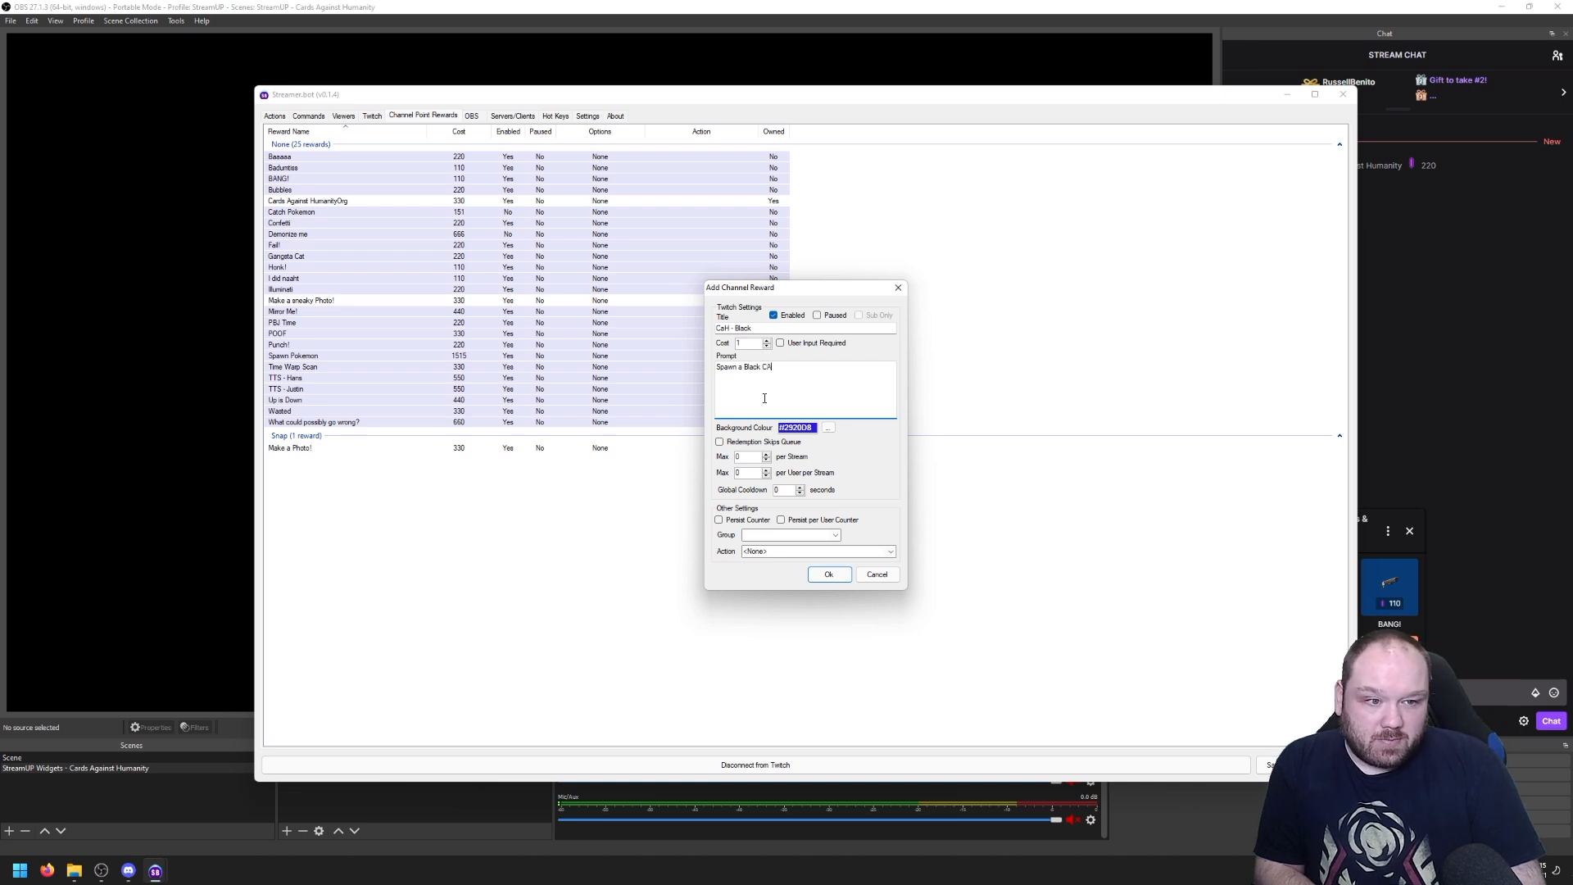
text(CaH Card)
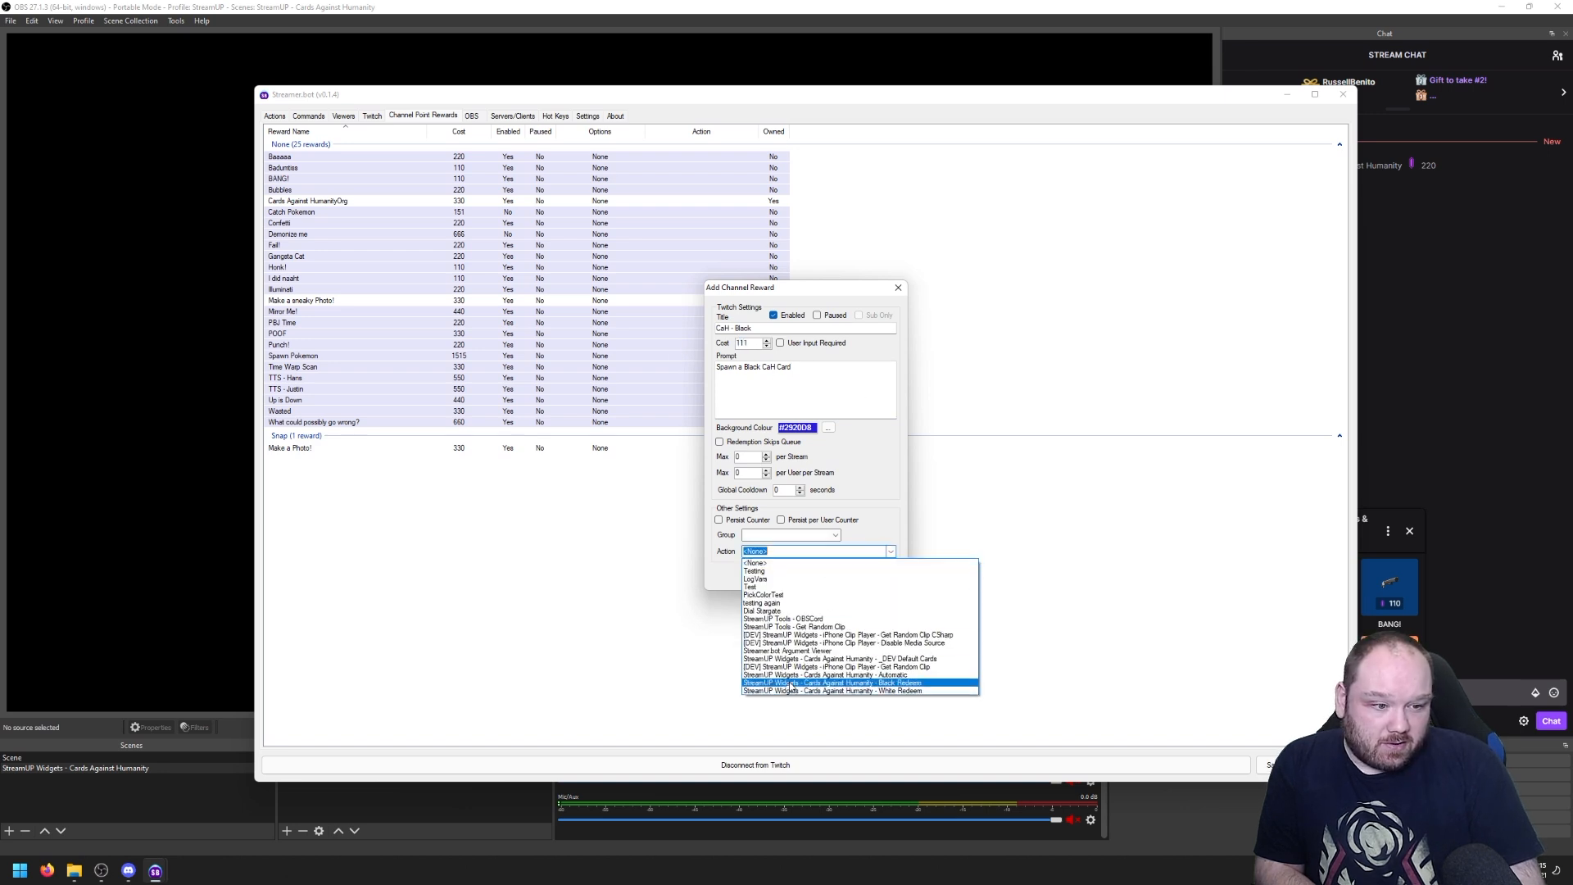
click(858, 684)
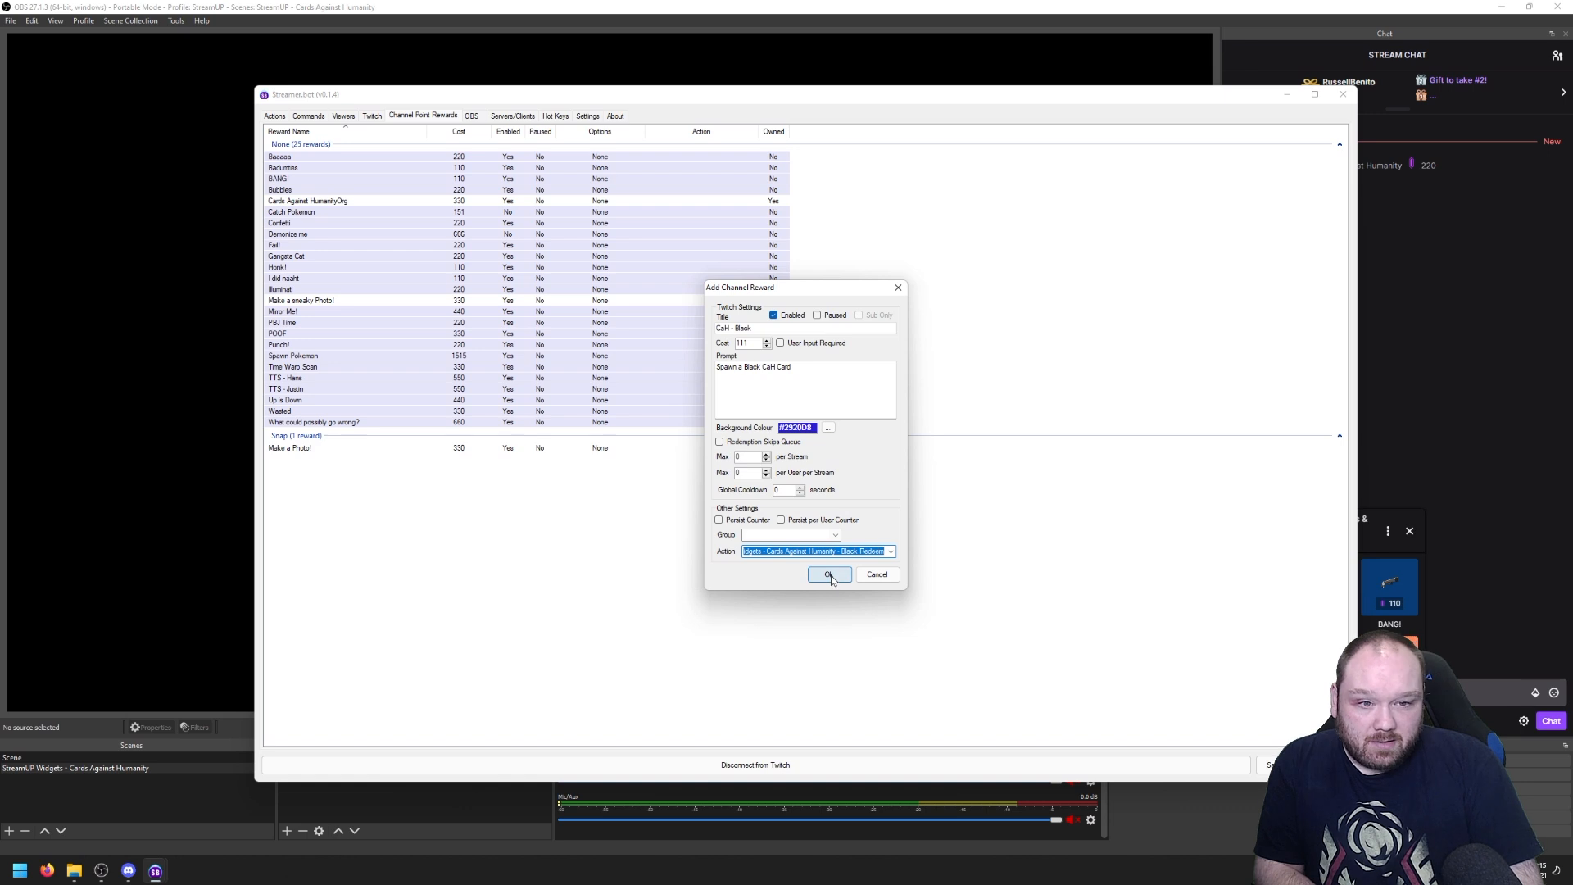
click(828, 574)
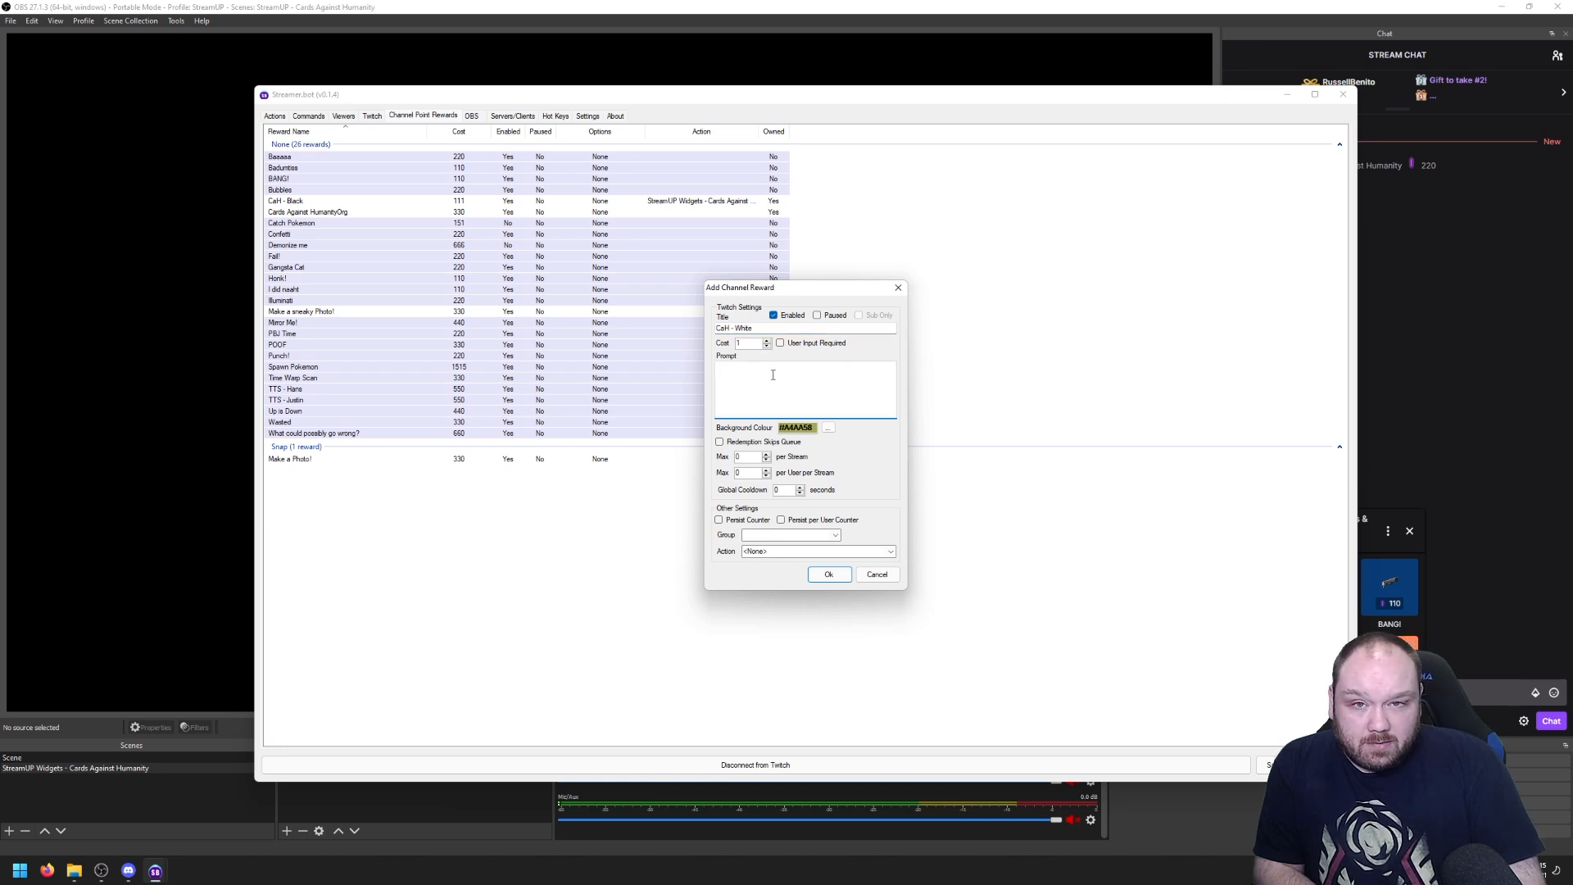
- Give CaH - White the prompt 'Put in your own answer for...', require user input and leave it disabled
text(Put in your own)
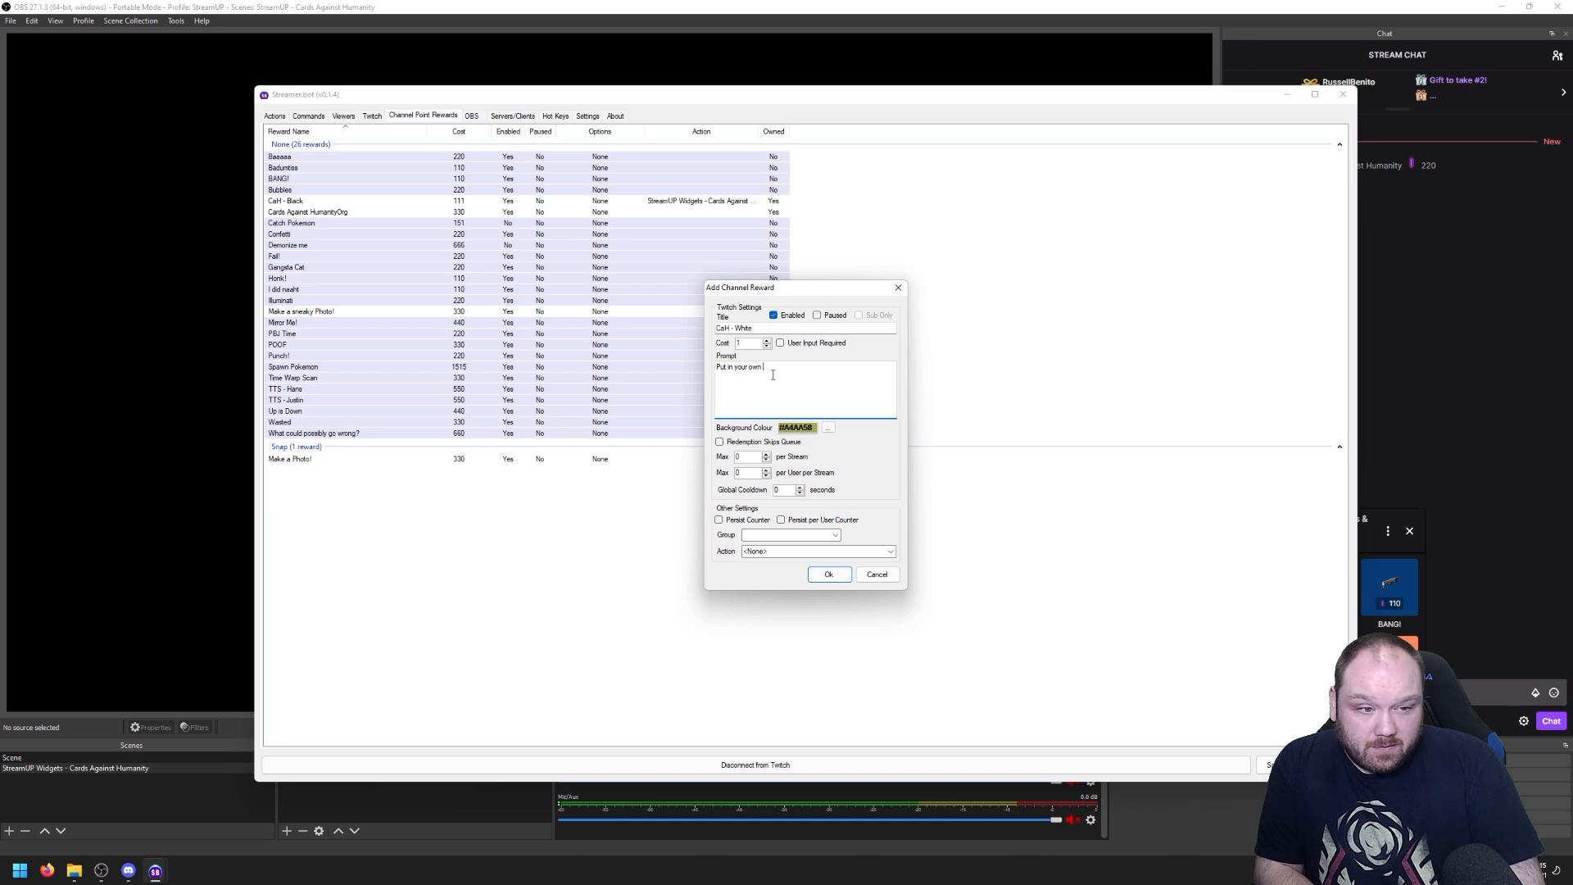
text(answer for the black card! Please abide by twitch rules and my chat rules)
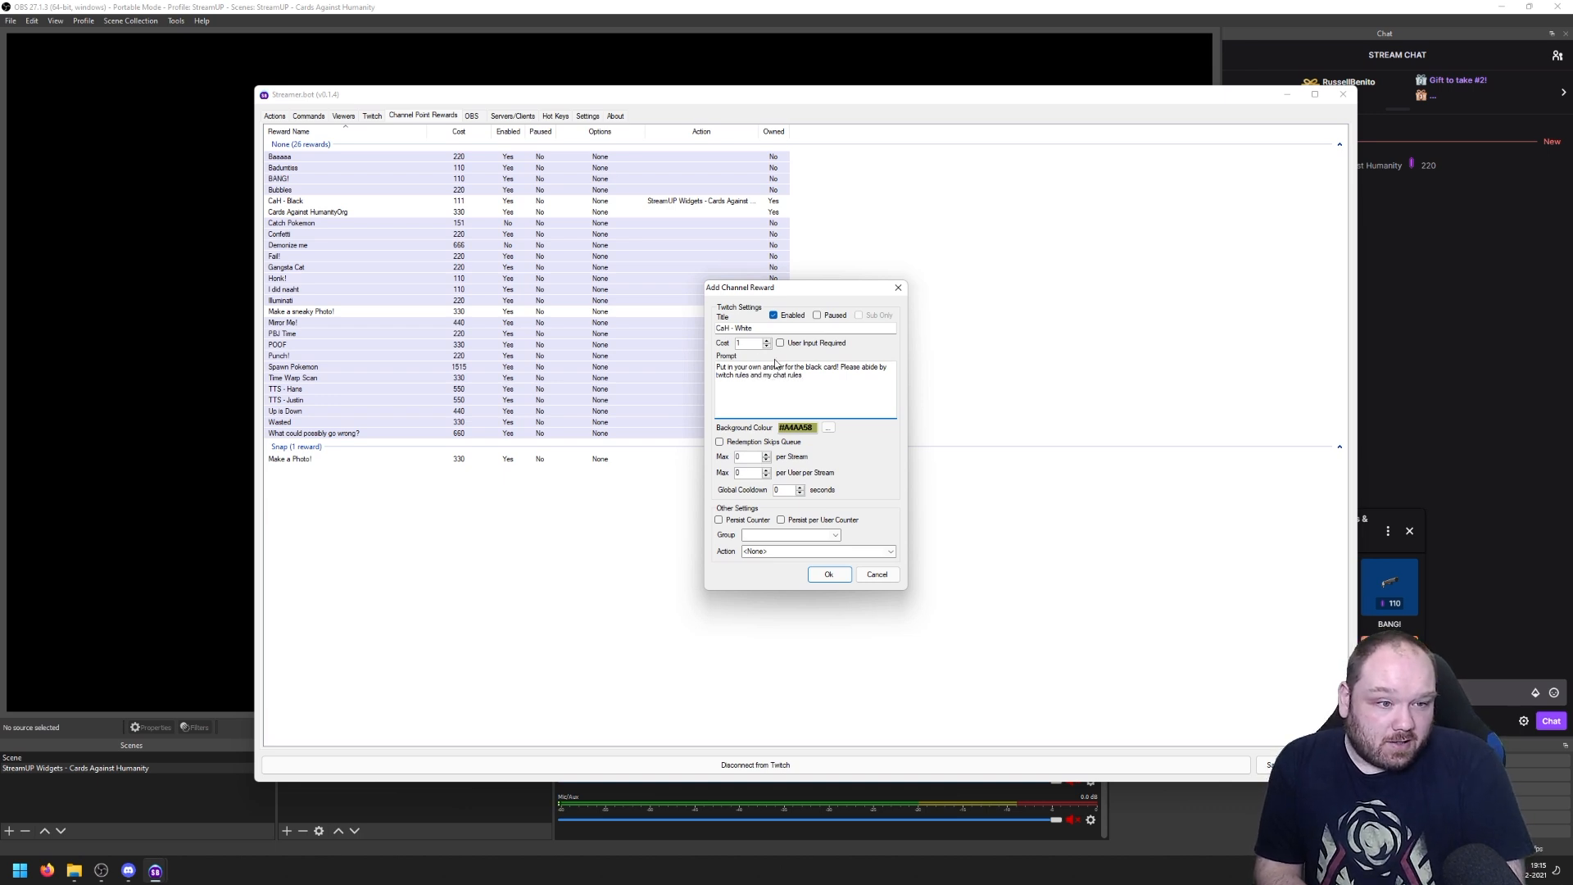
click(780, 342)
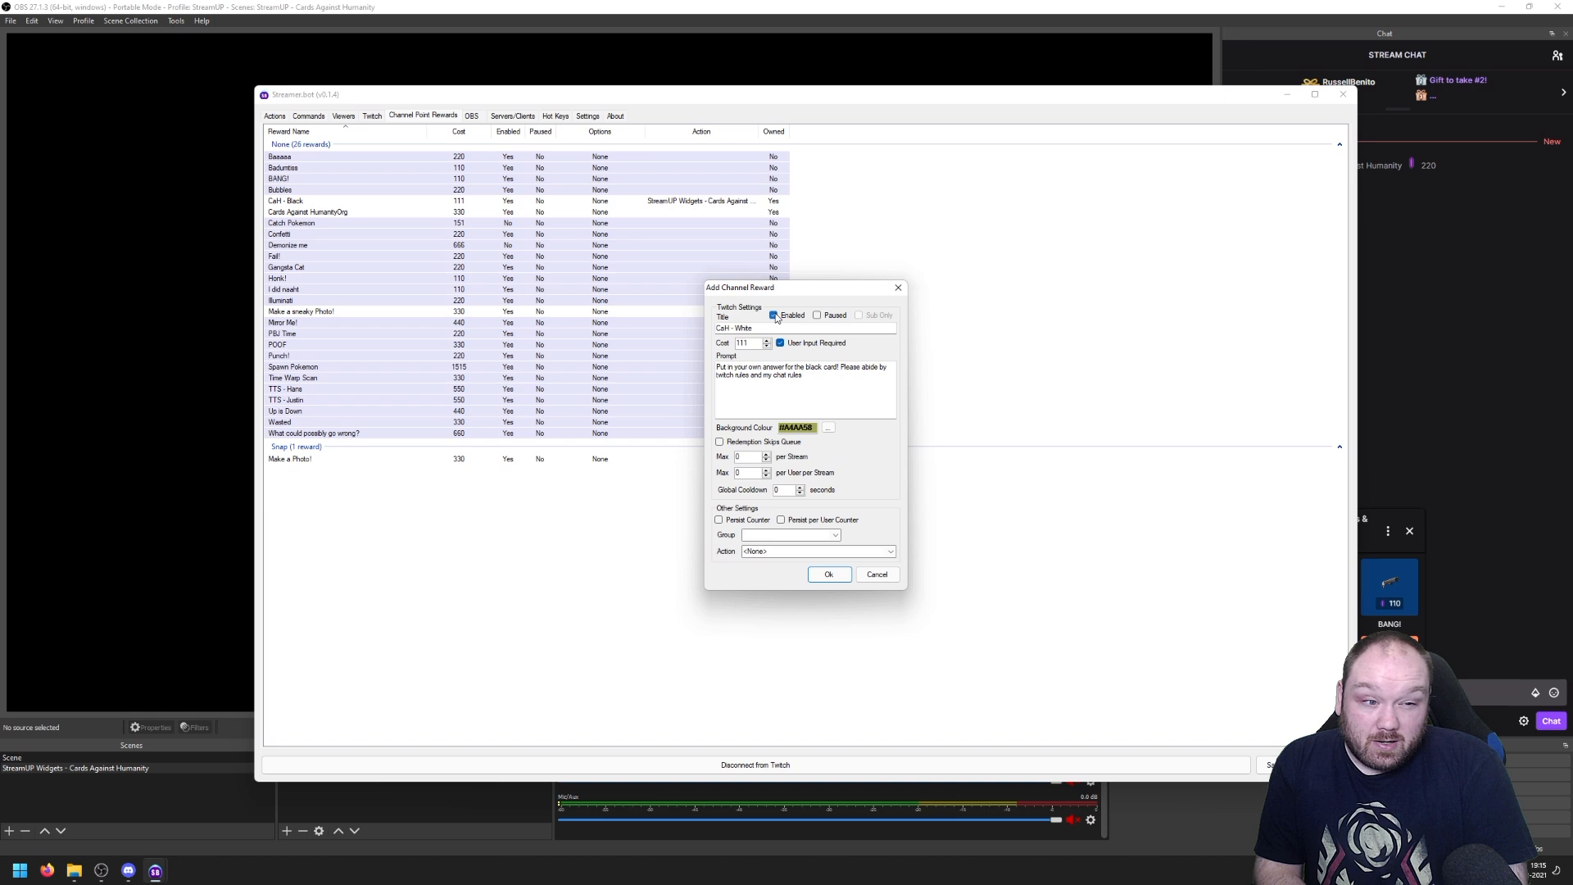
click(774, 315)
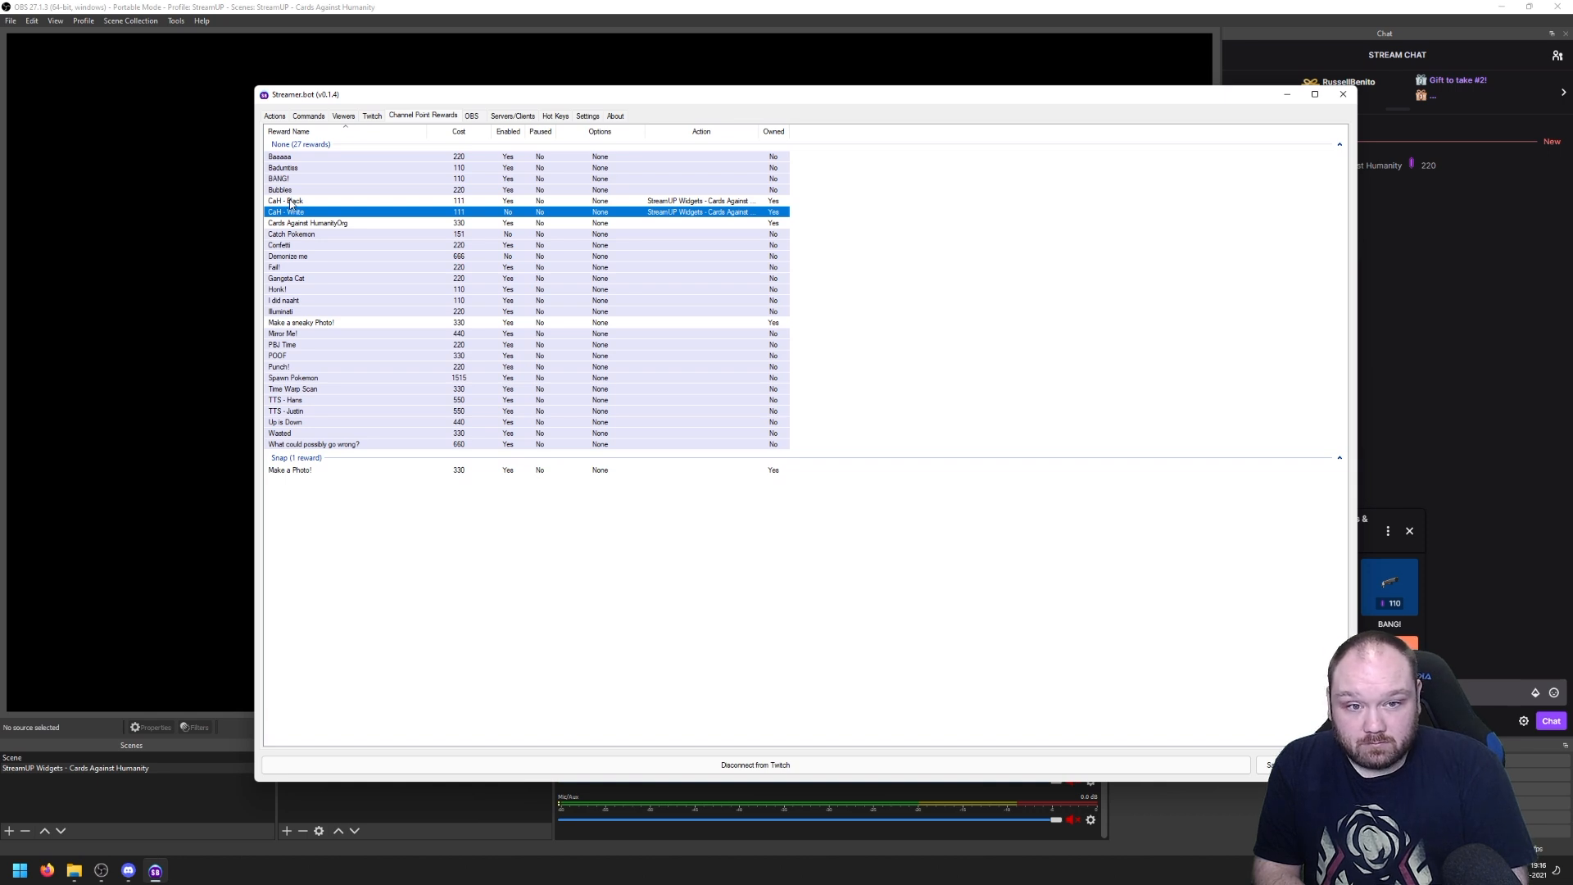
- Point Black Redeem's first enable-state sub-action at the CaH - Black reward to disable it
click(274, 115)
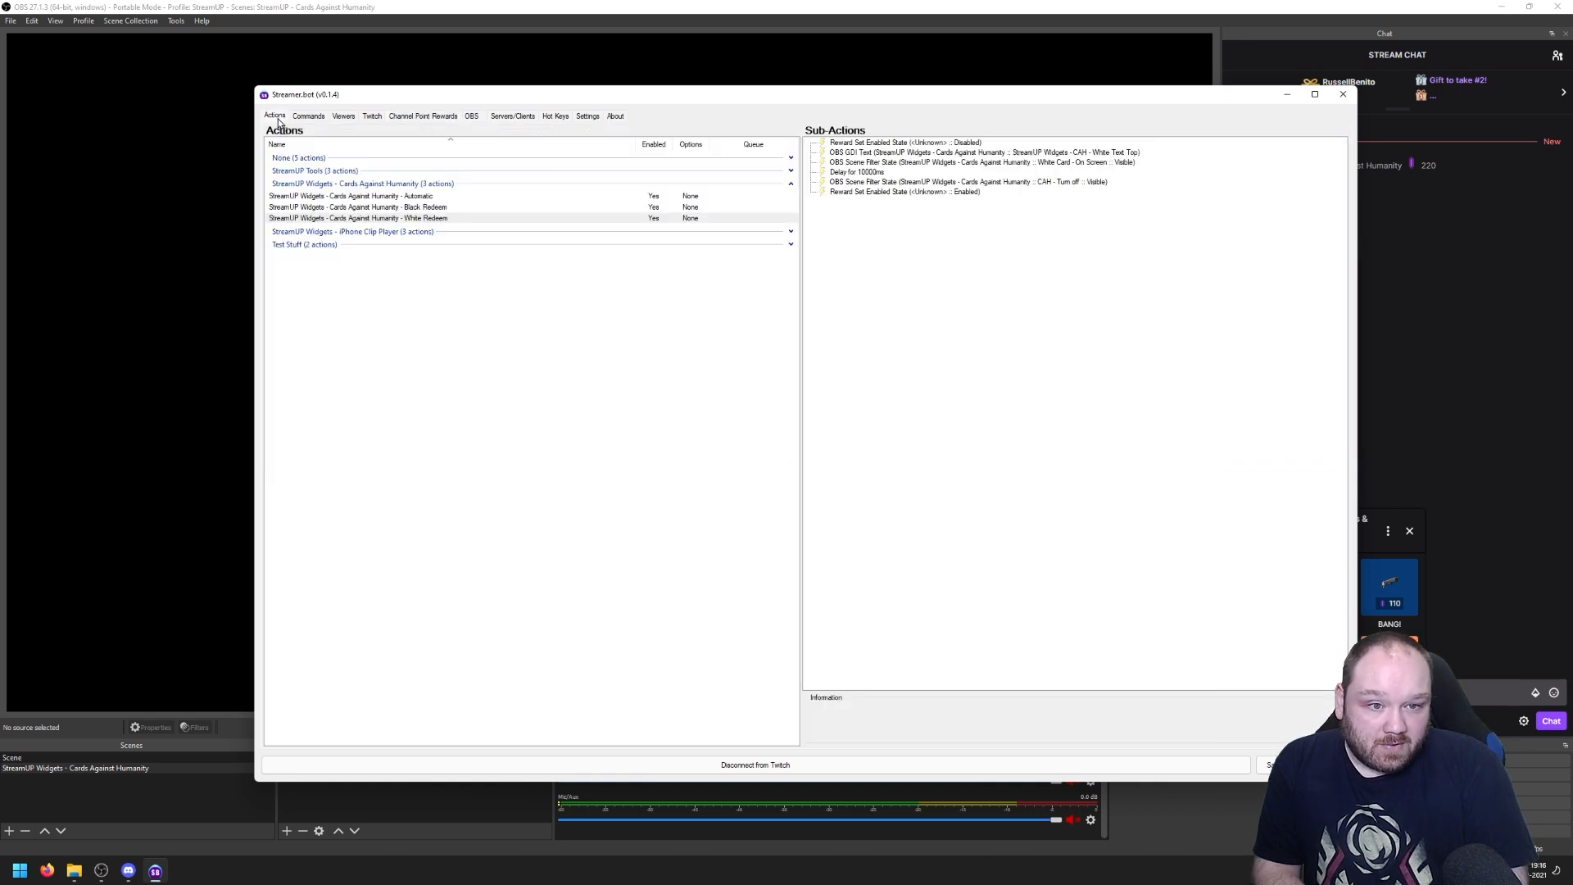
click(355, 206)
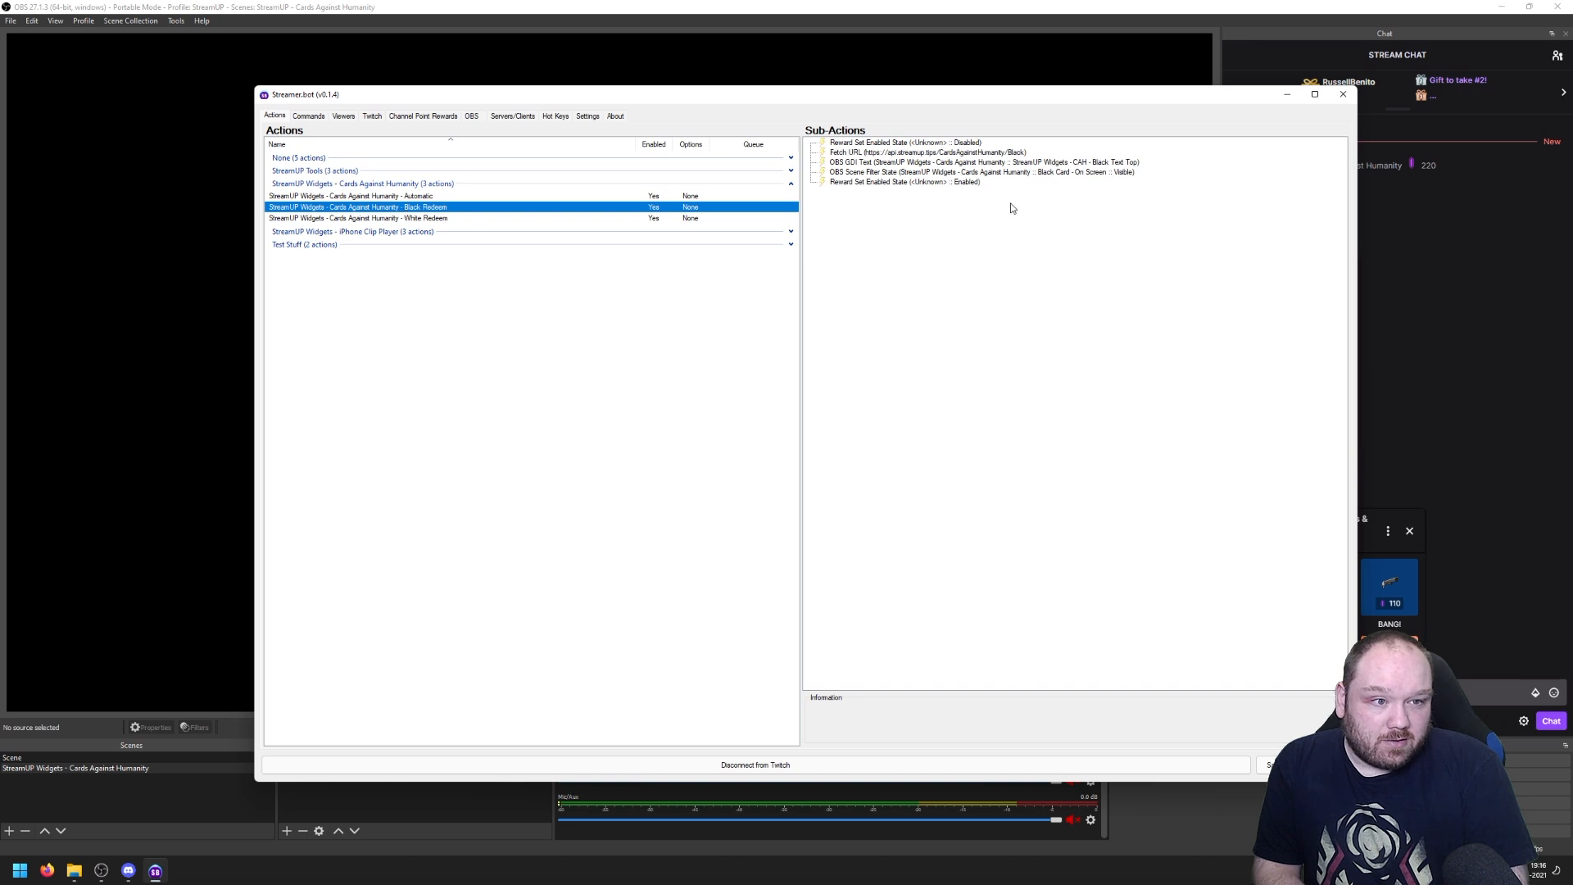
mouse_move(901, 149)
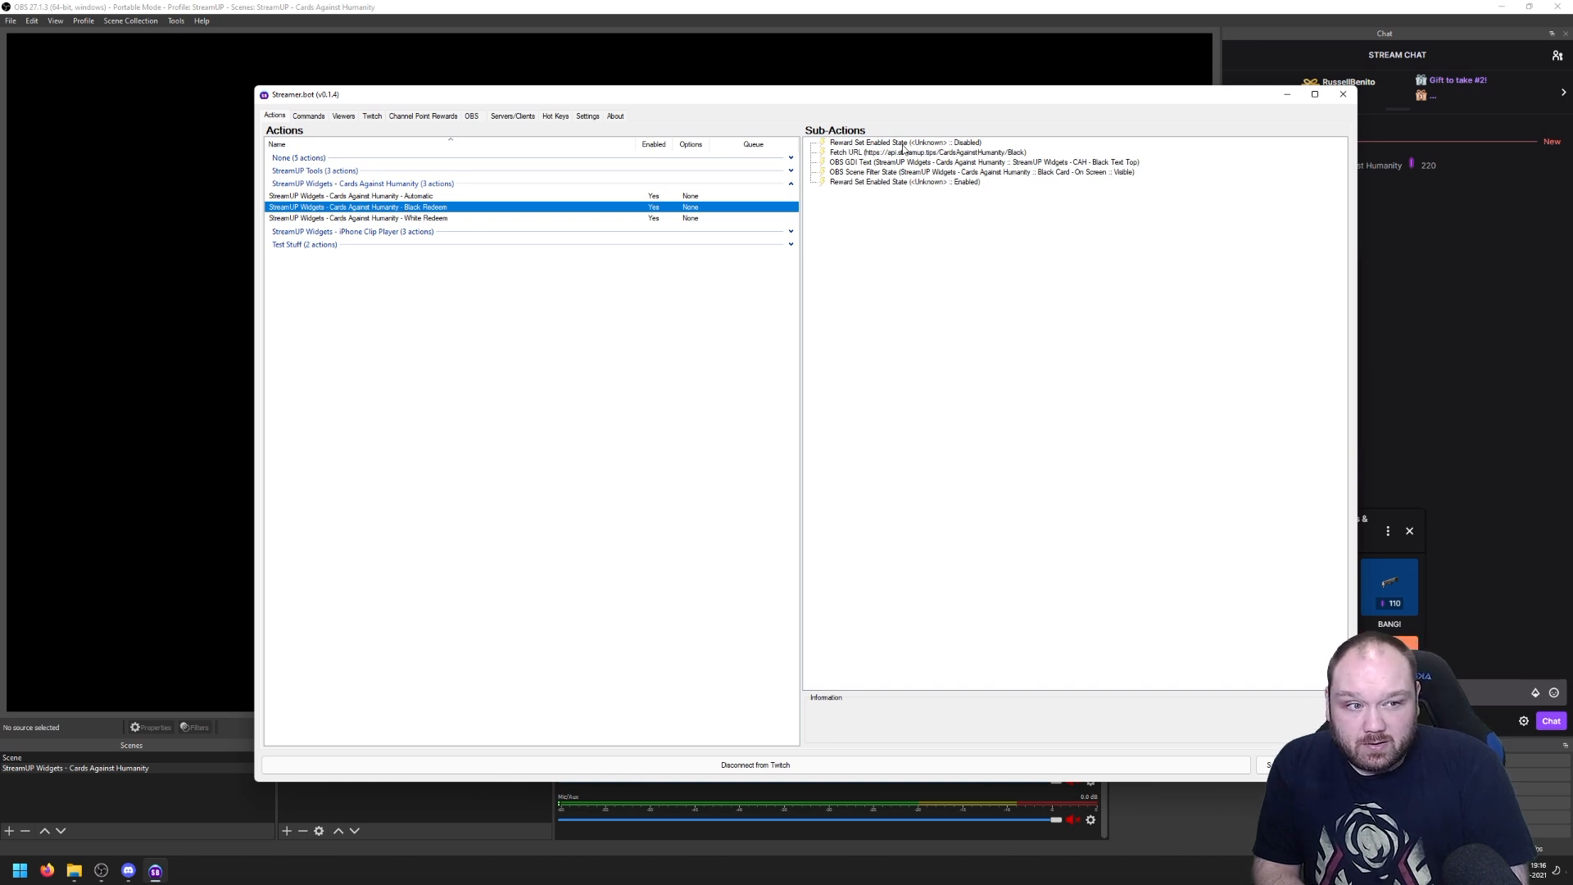
click(902, 140)
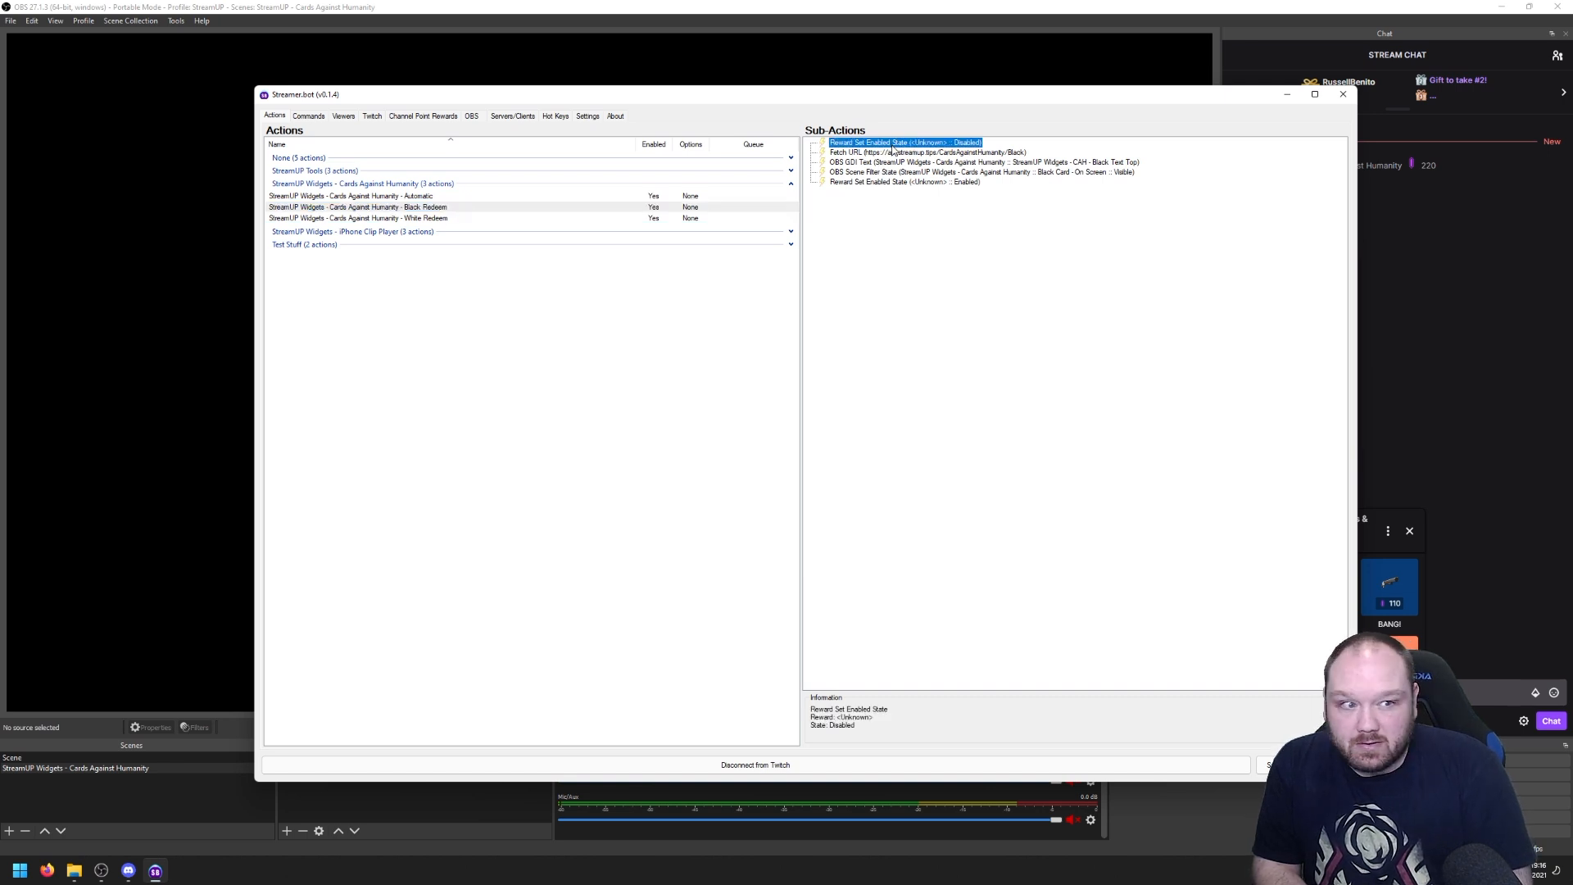
double_click(901, 141)
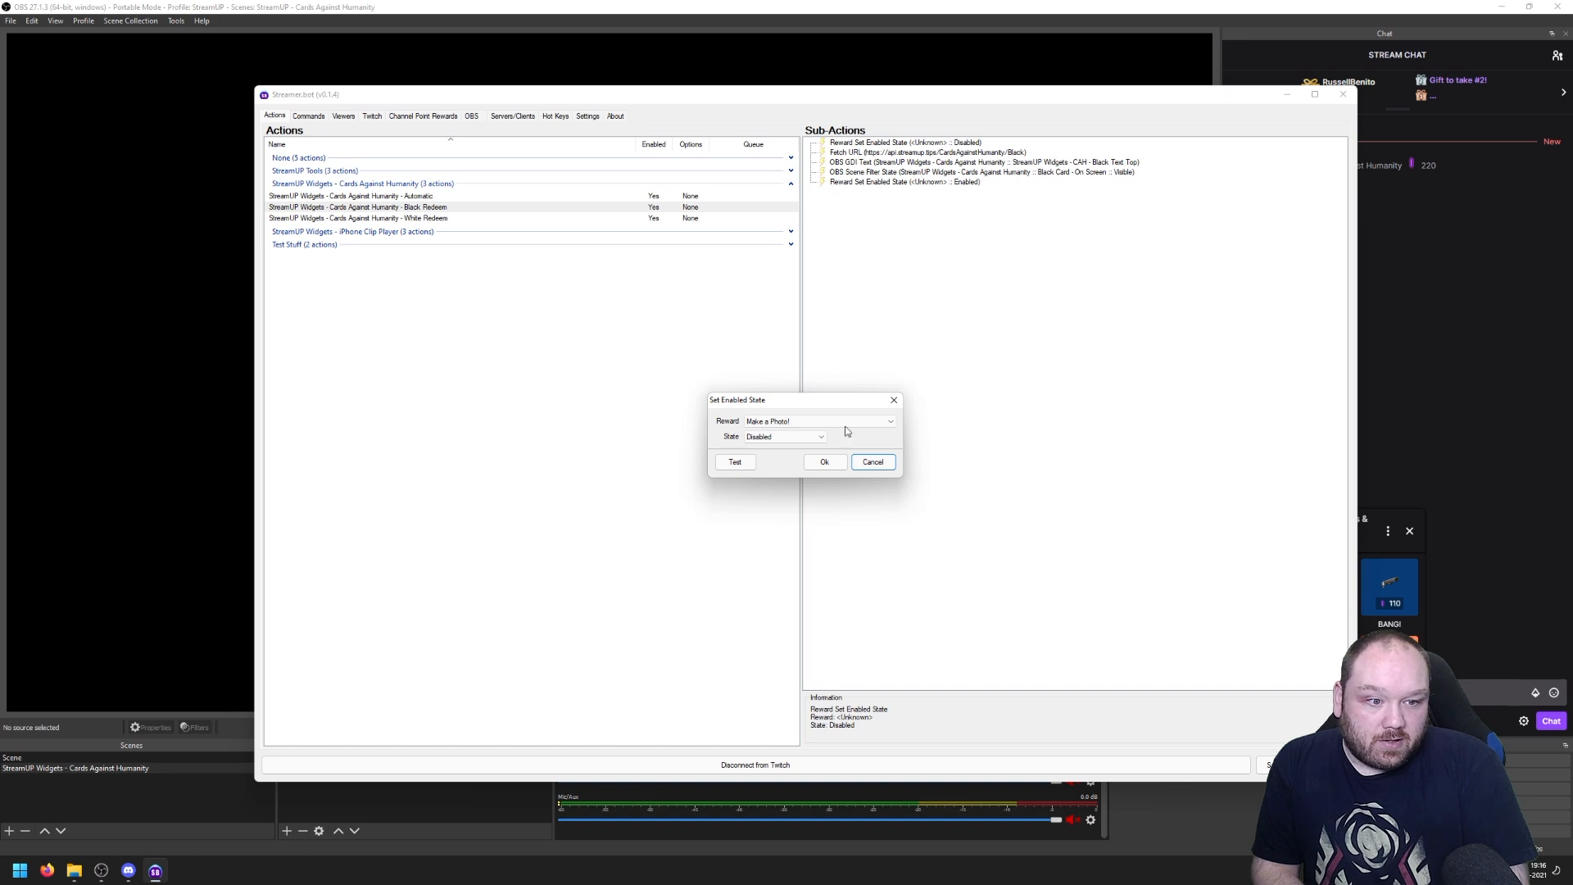
click(888, 421)
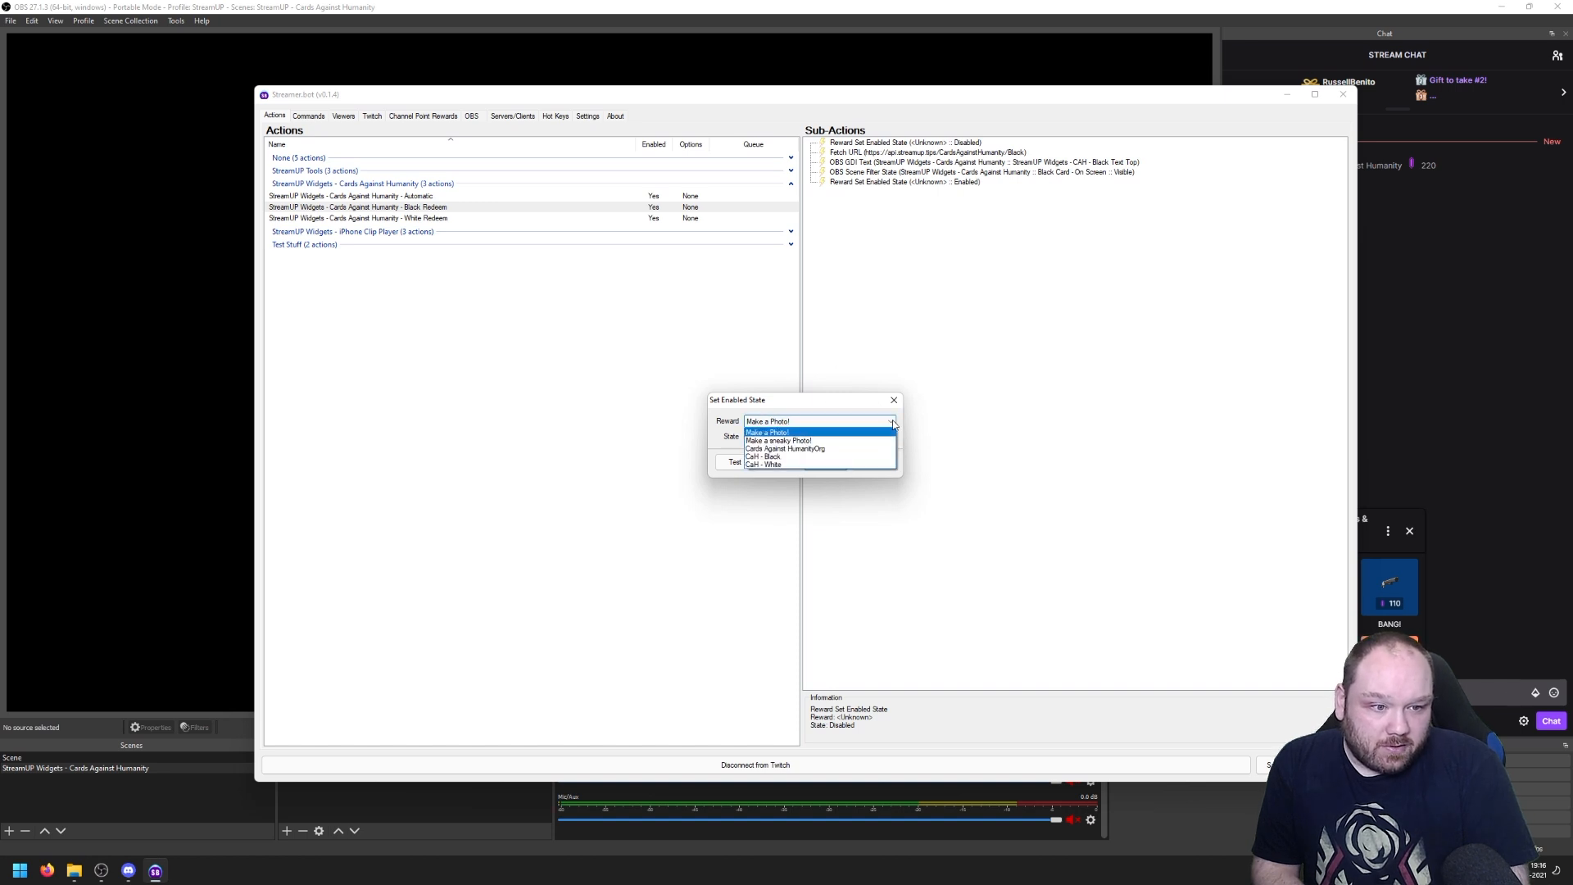
mouse_move(812, 439)
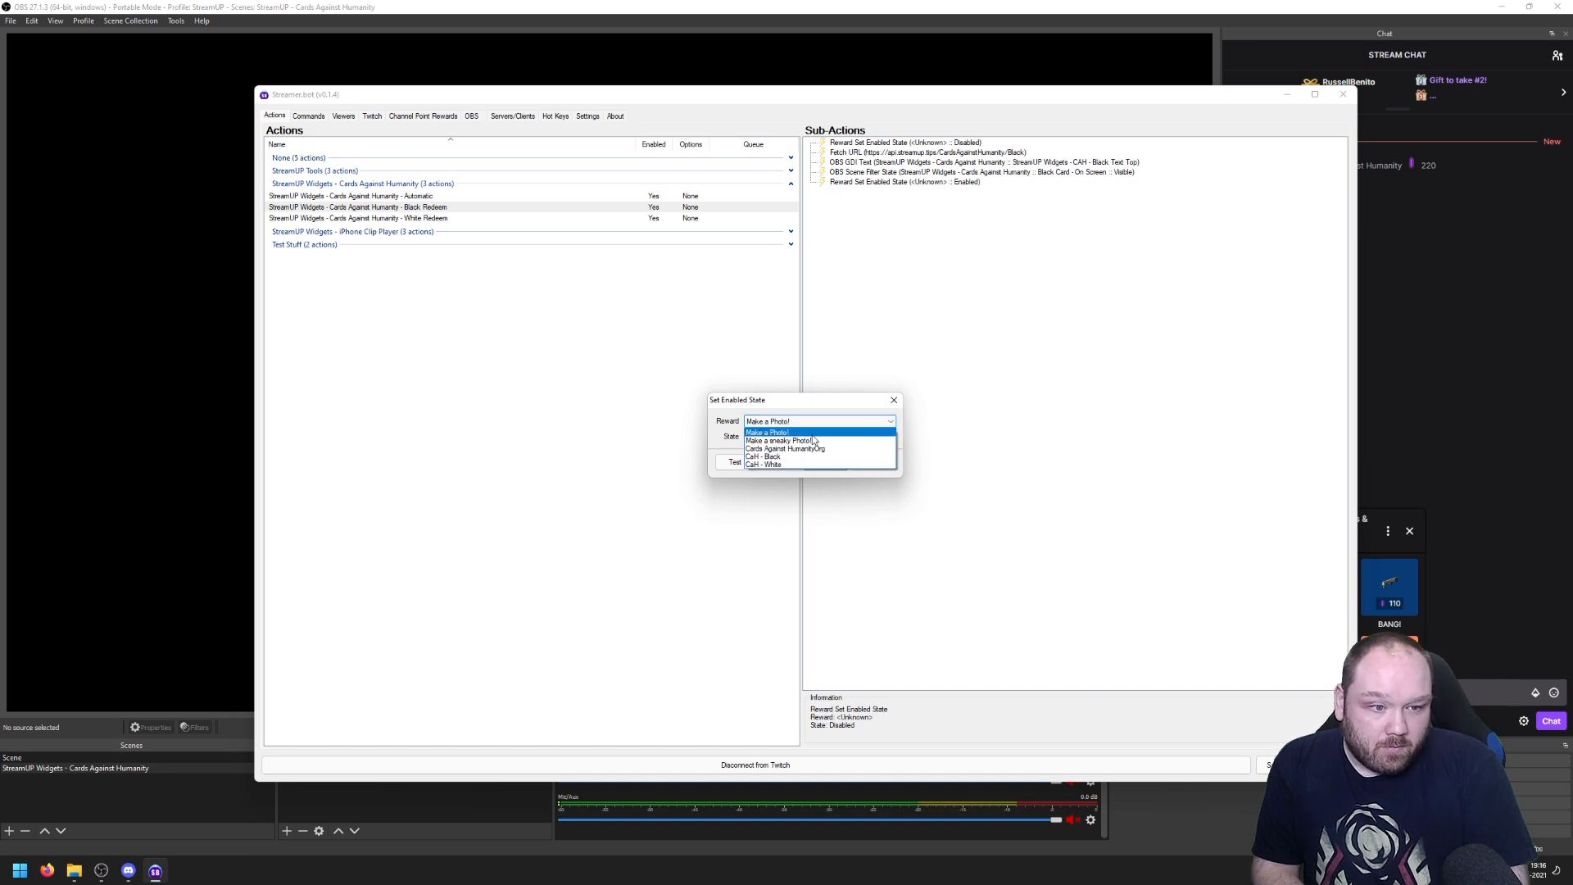
click(764, 457)
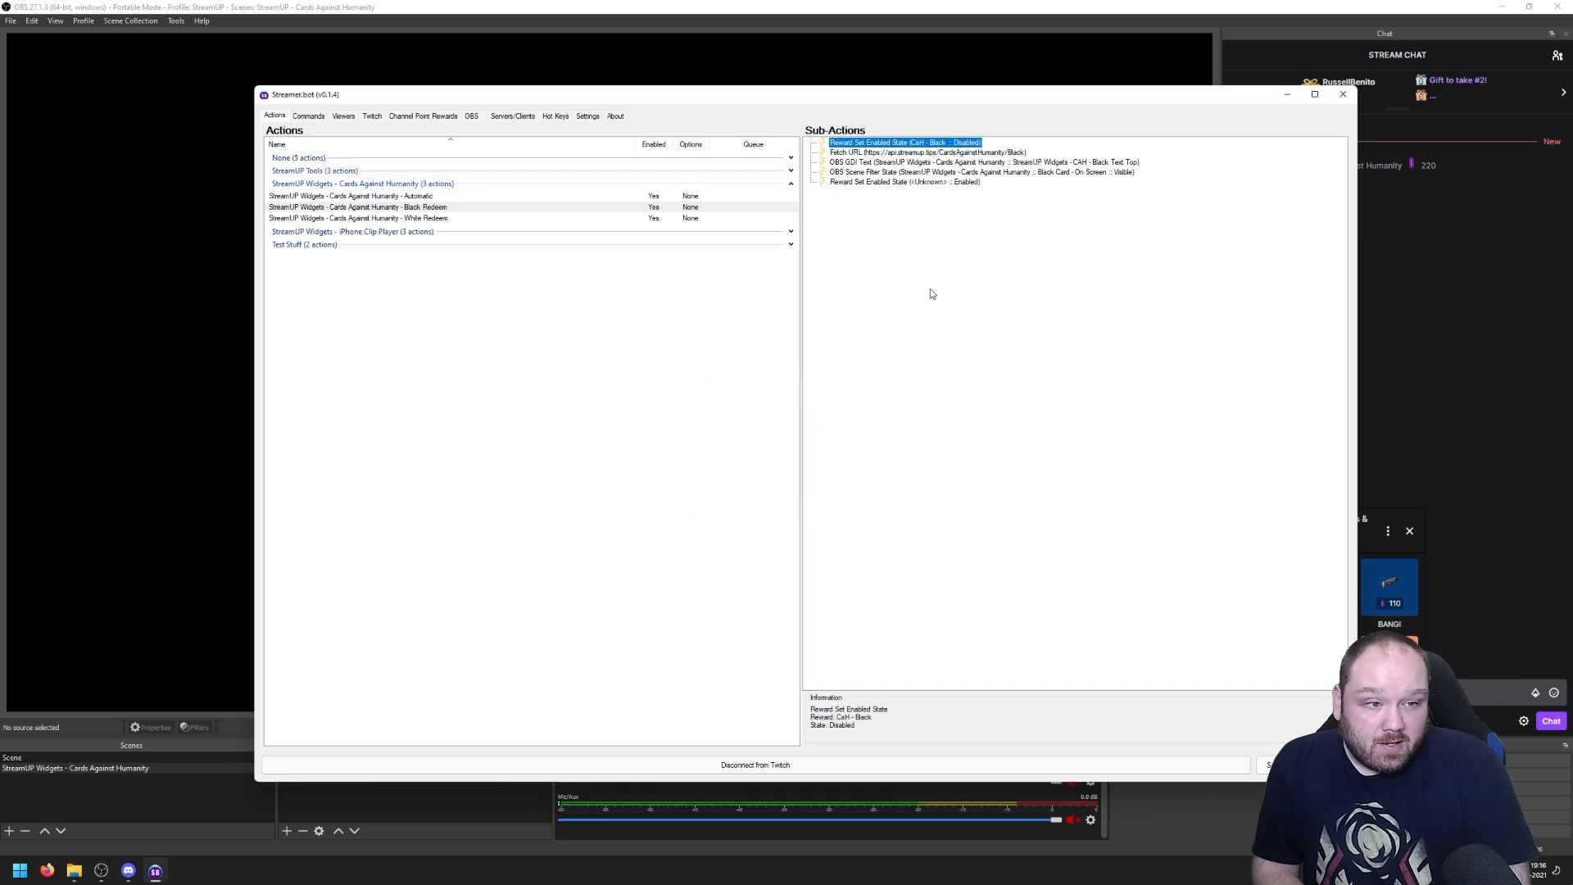
mouse_move(901, 159)
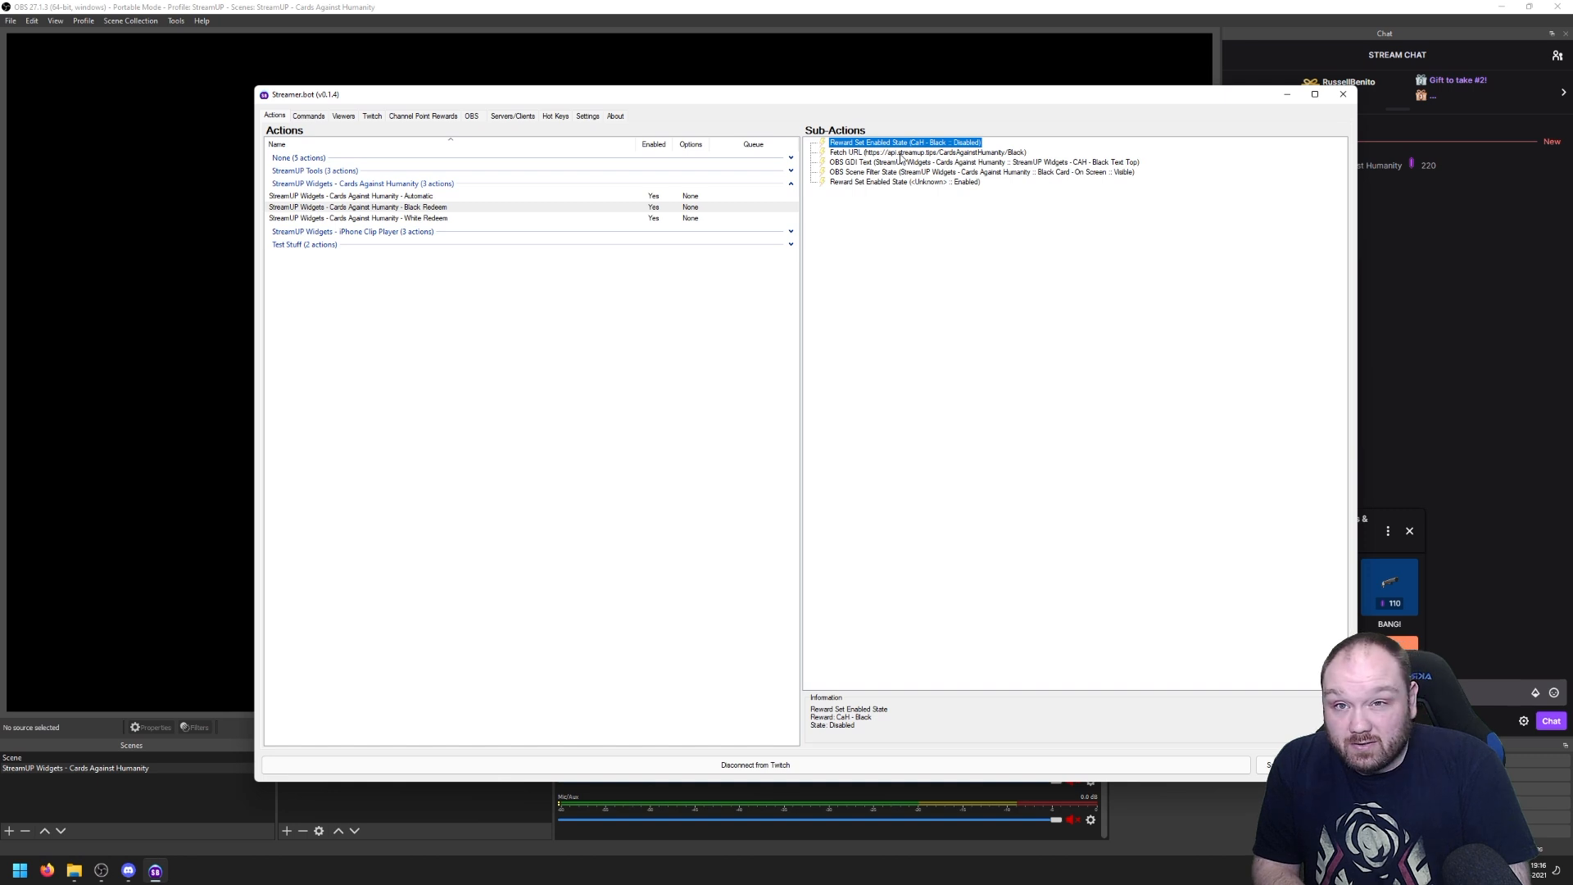
mouse_move(888, 188)
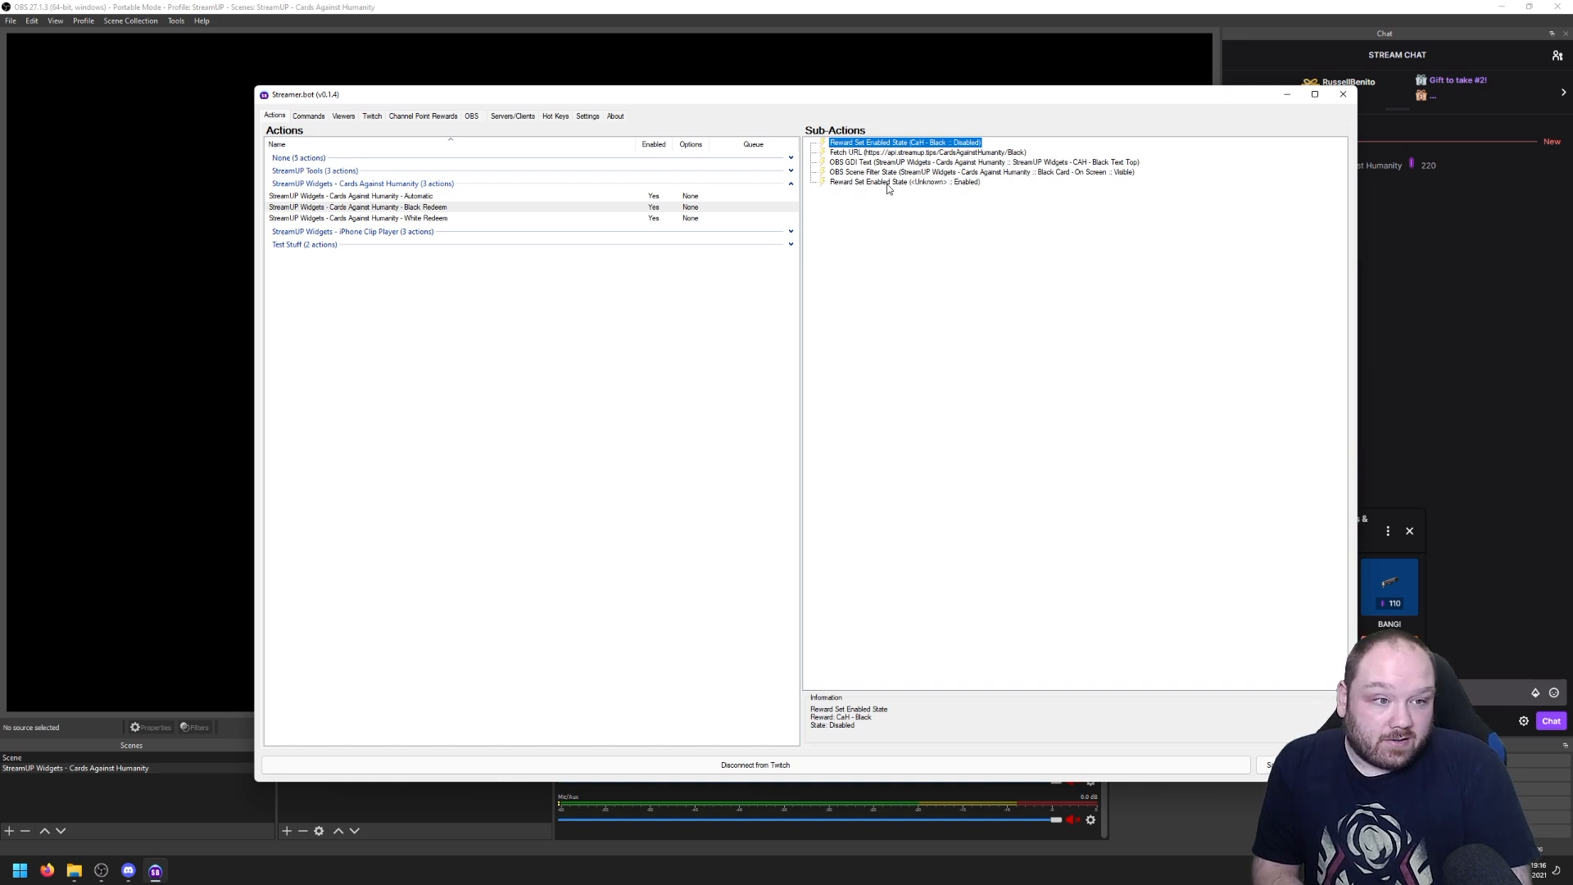
- Point Black Redeem's final enable-state sub-action at CaH - White to enable it
double_click(904, 182)
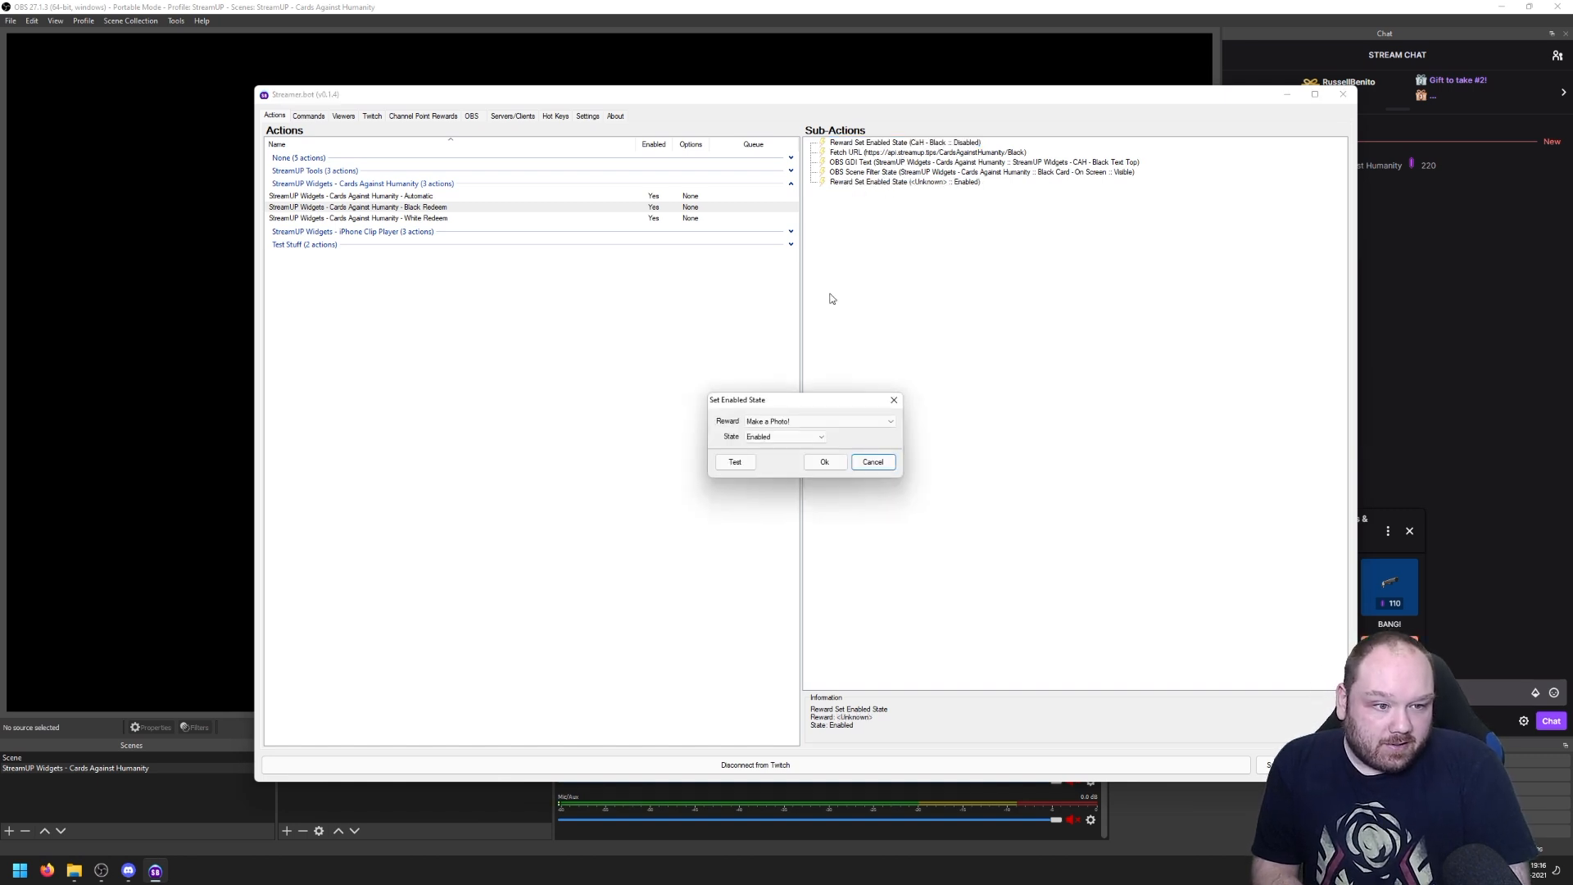
click(817, 421)
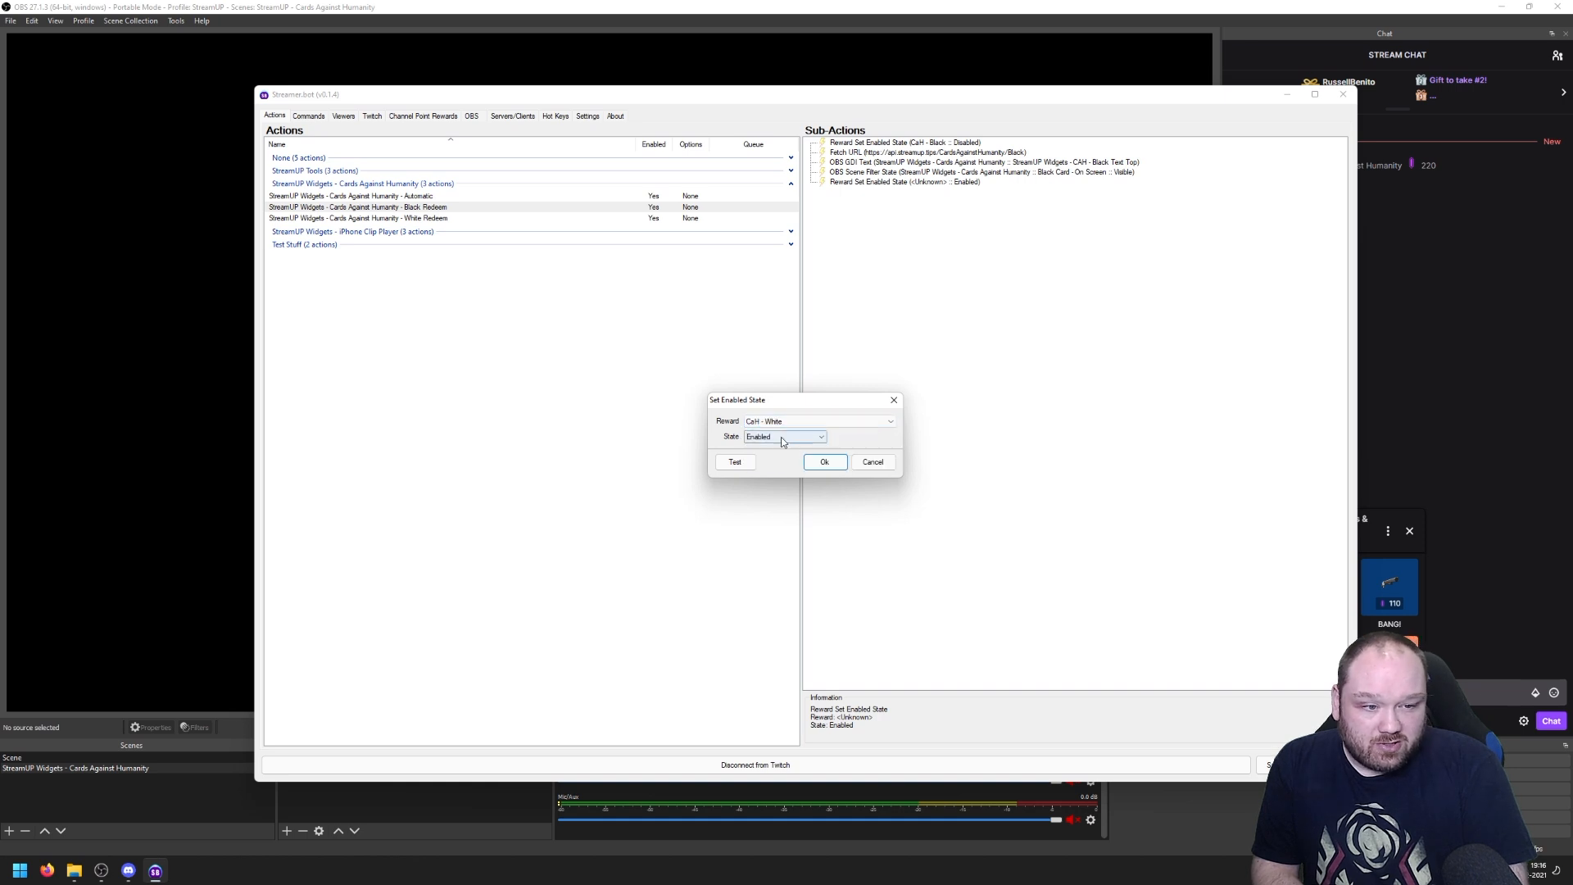
click(824, 462)
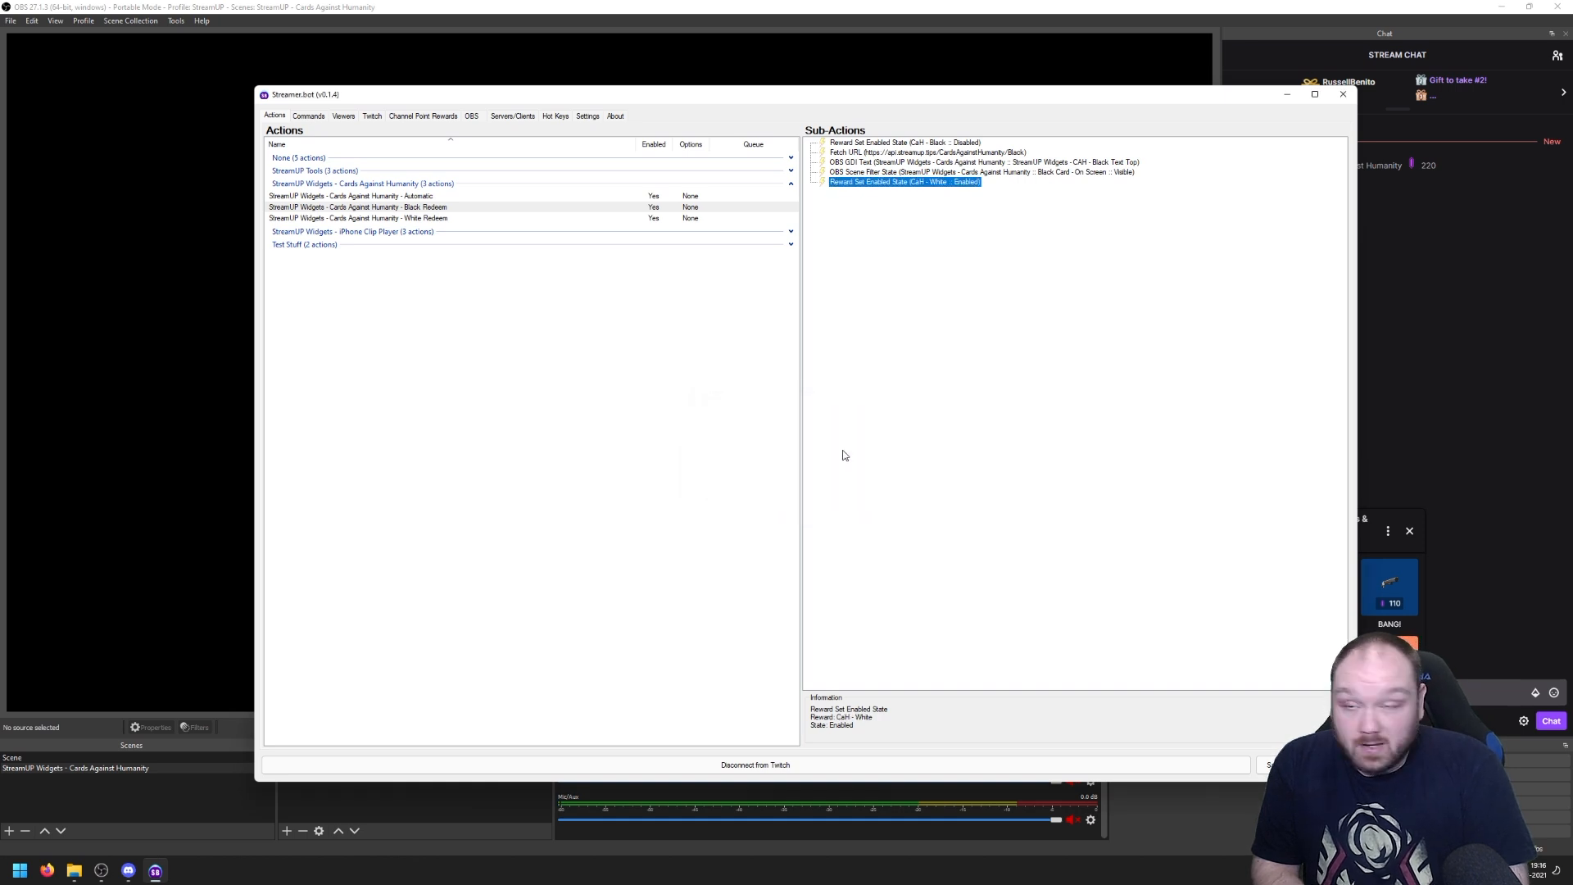
mouse_move(927, 377)
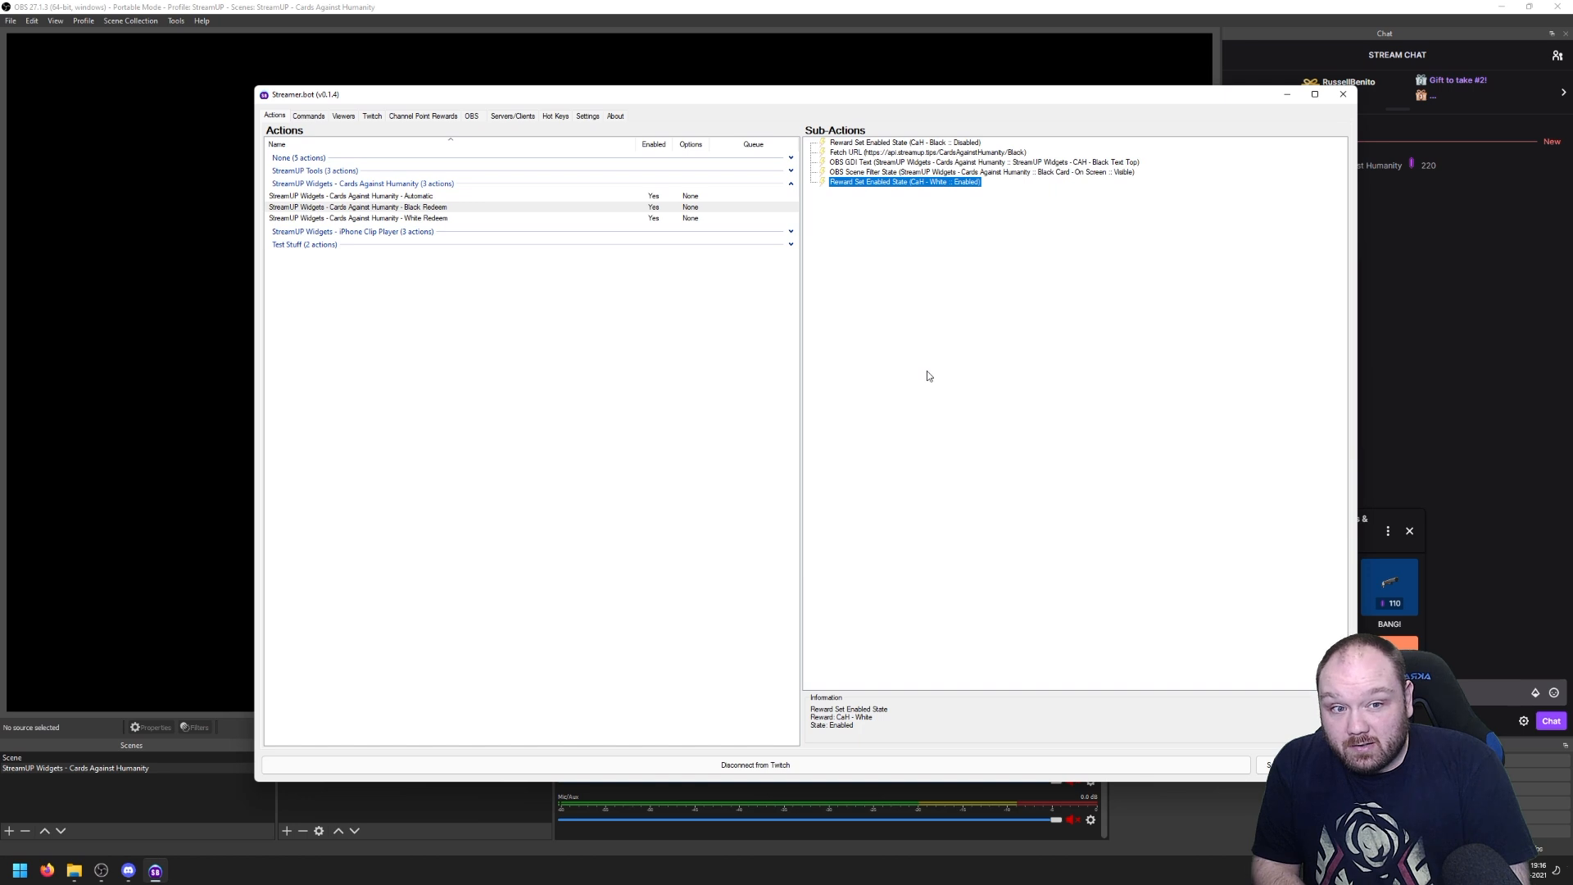
click(355, 218)
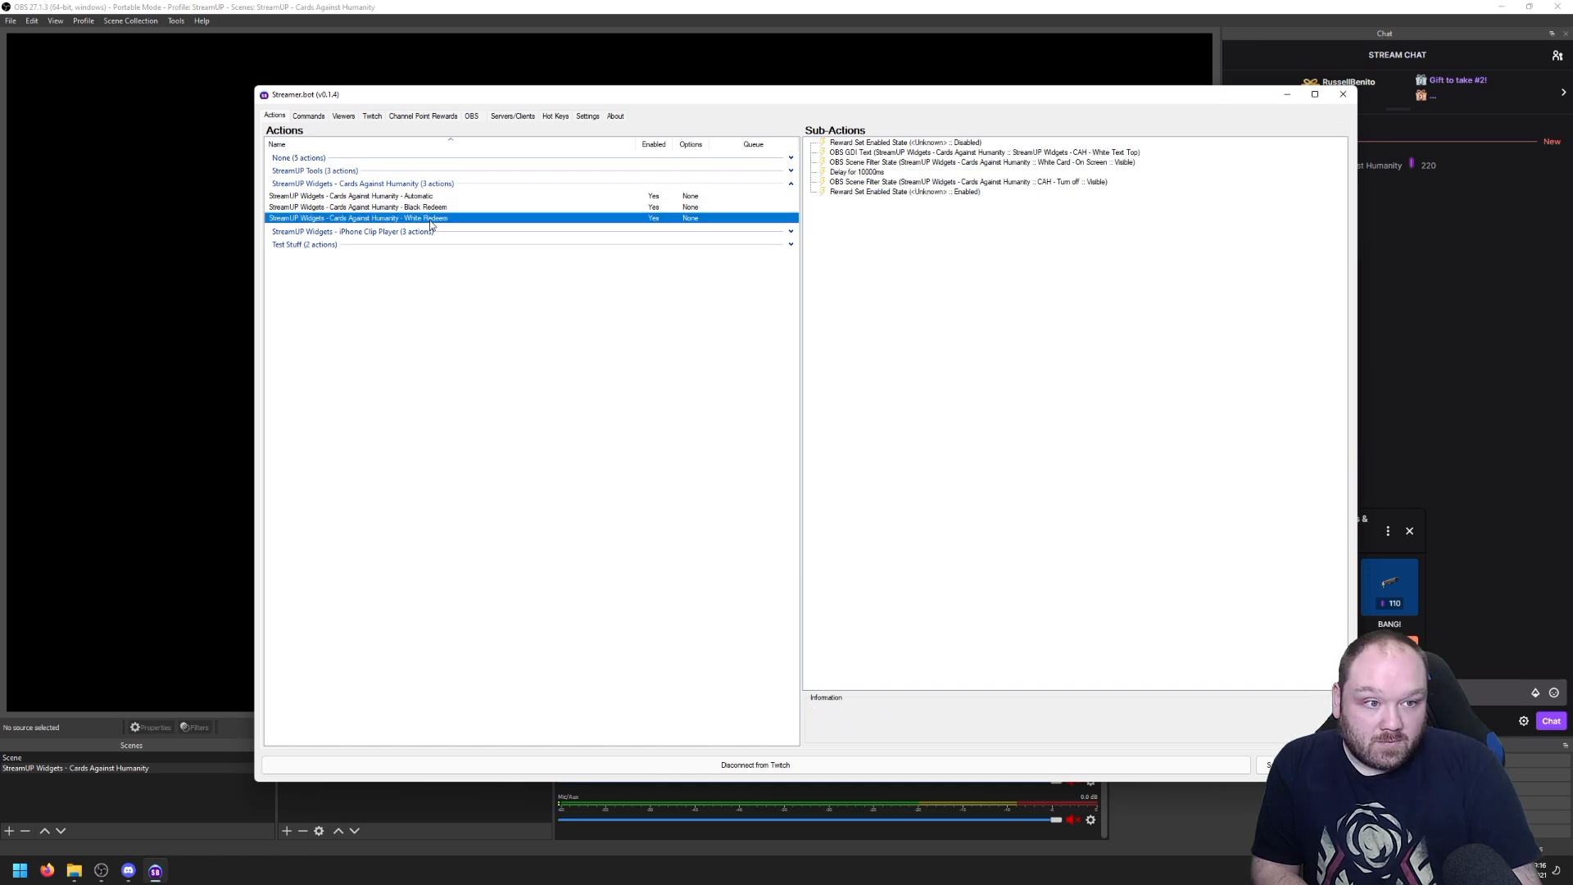
- Make White Redeem's first enable-state sub-action disable CaH - White, then start editing the last one
double_click(903, 141)
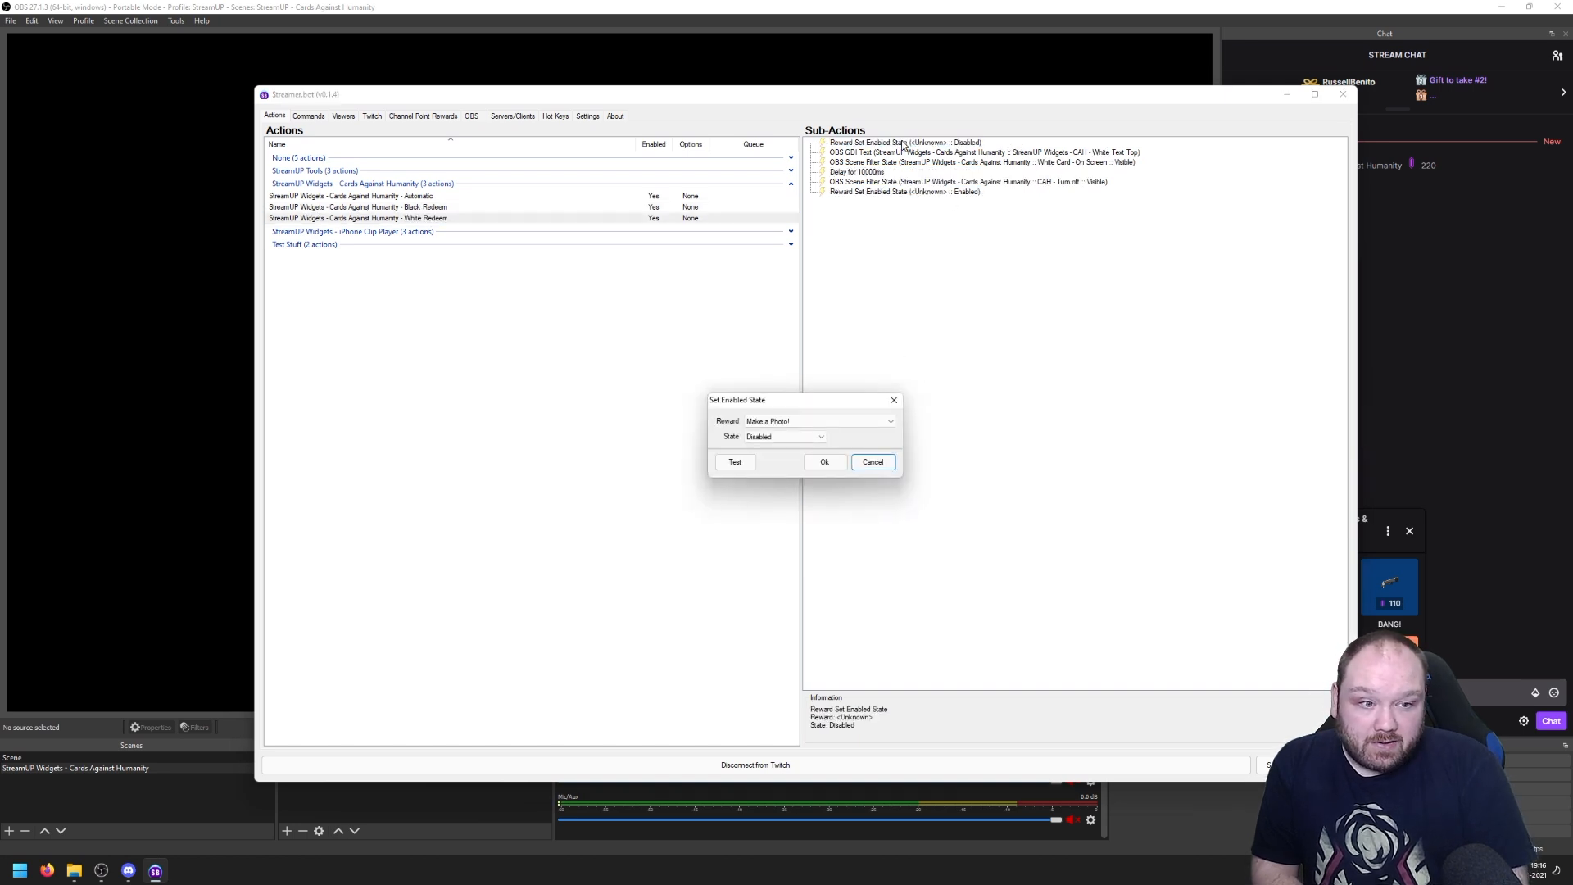
click(887, 421)
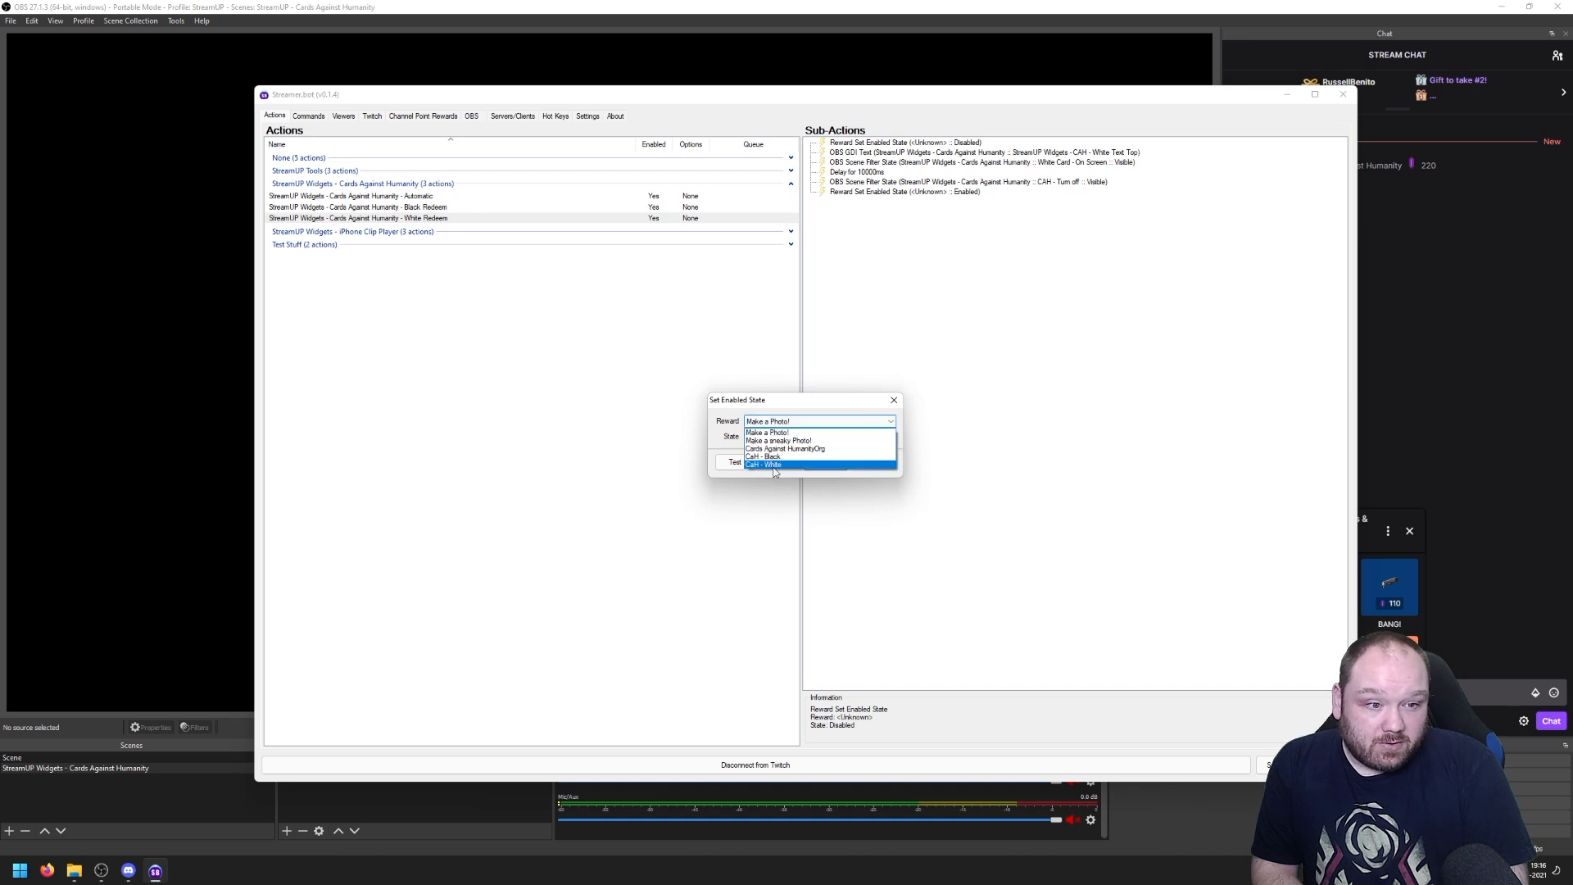
click(765, 463)
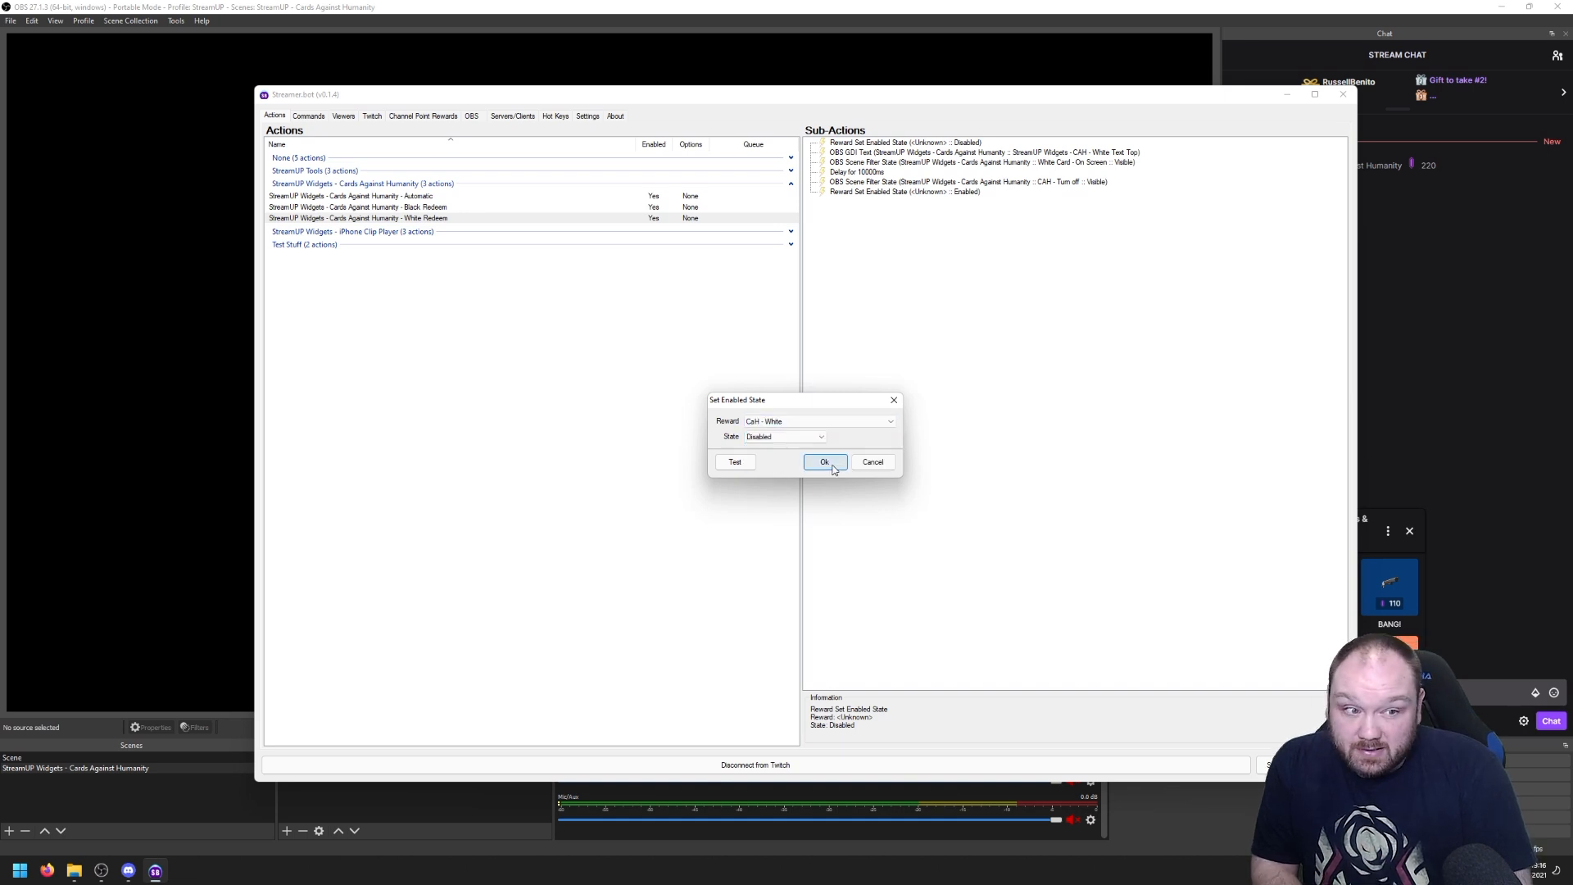
click(824, 462)
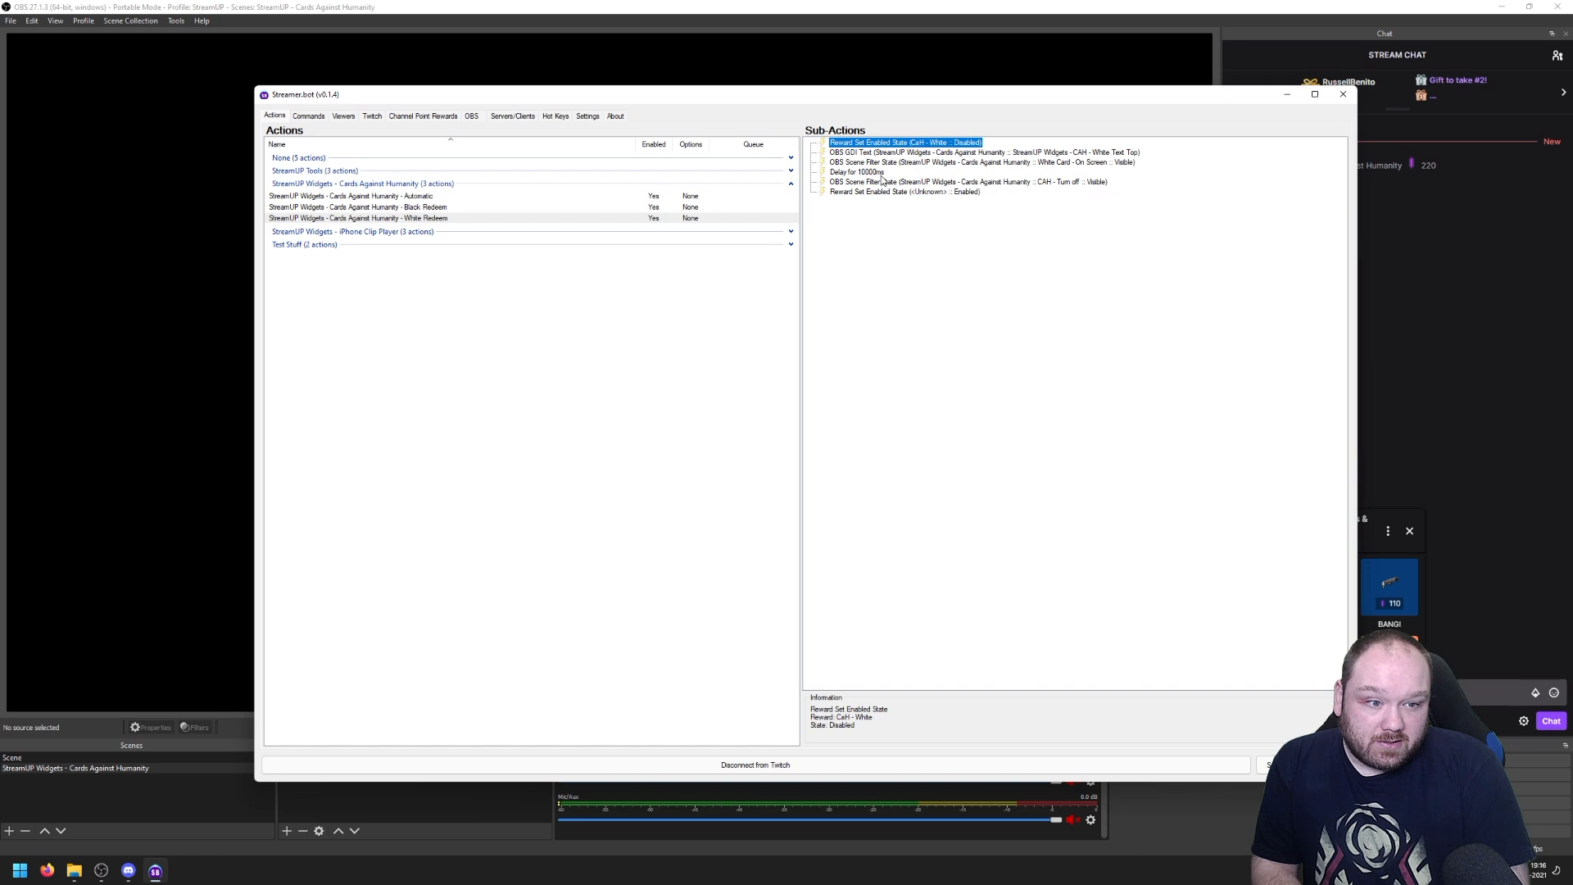
double_click(903, 140)
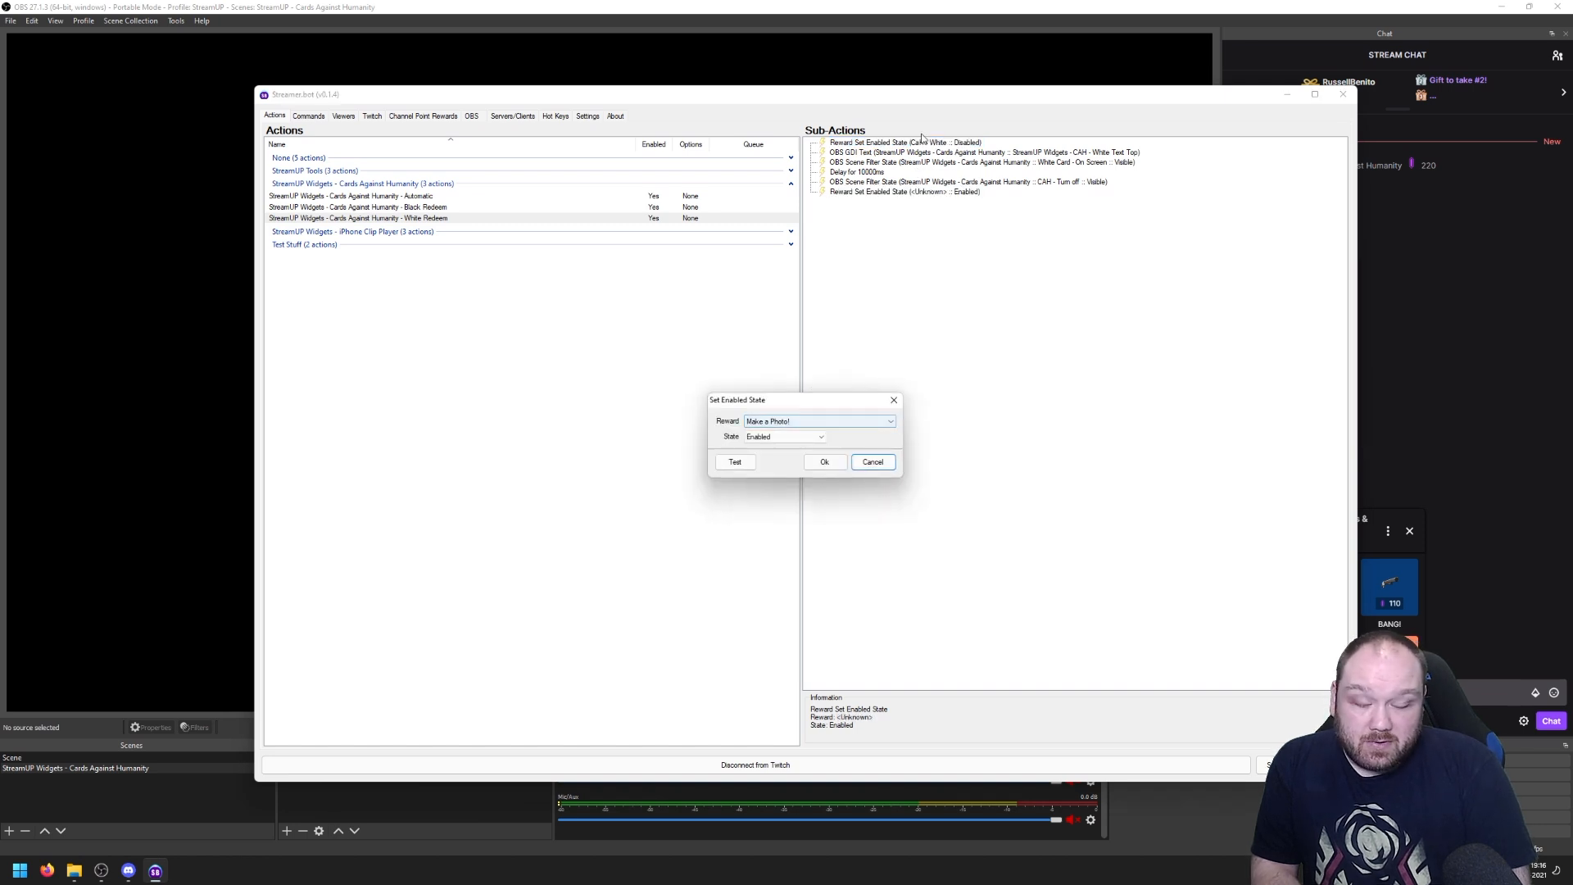
click(819, 421)
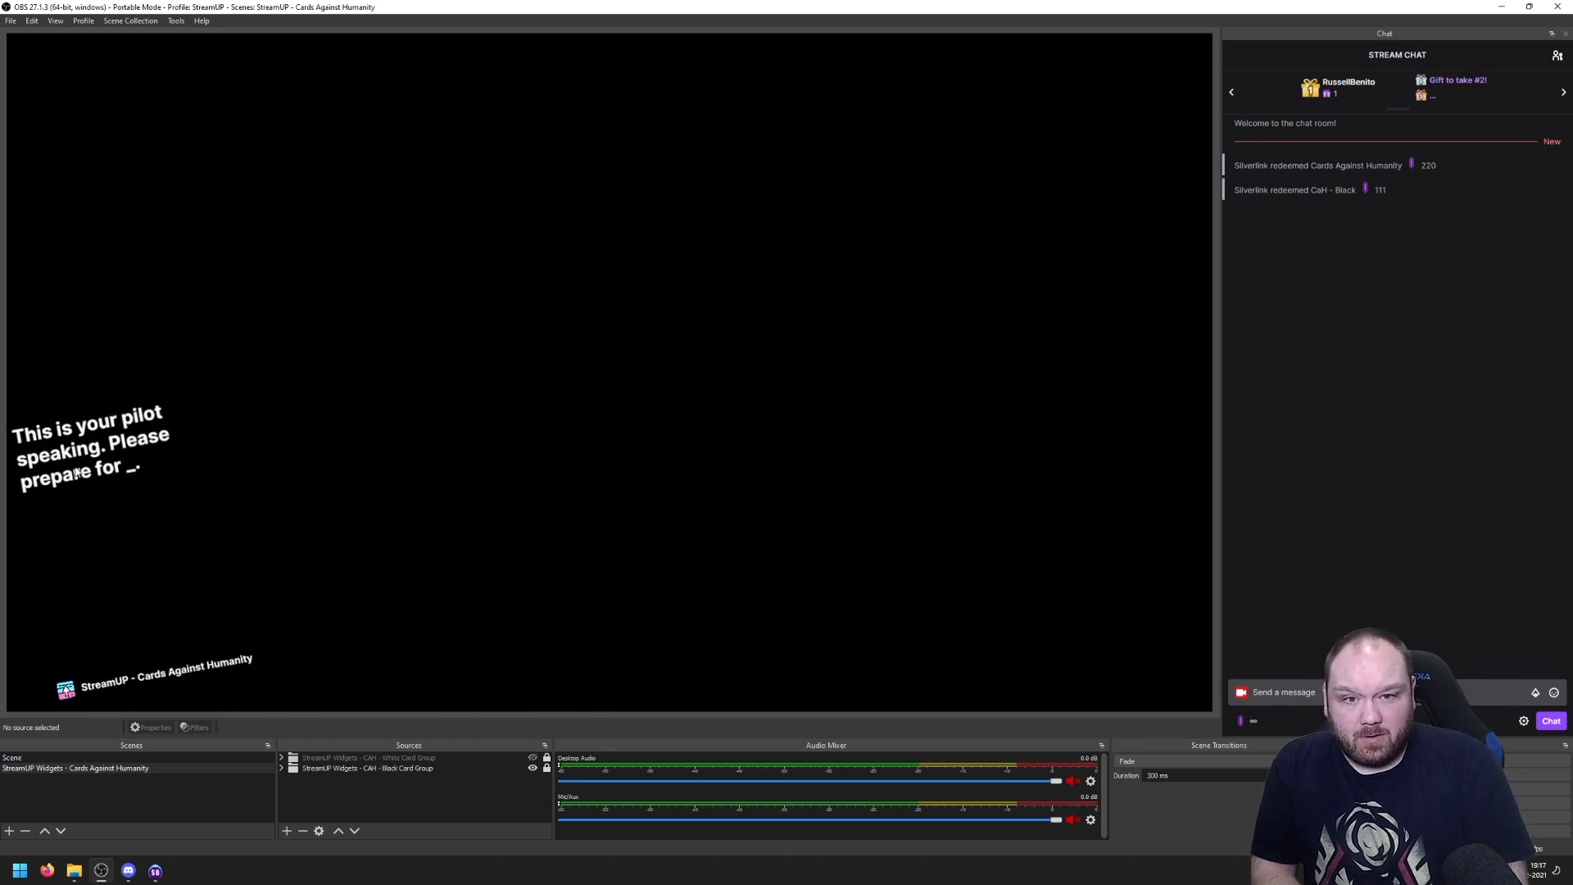
mouse_move(728, 398)
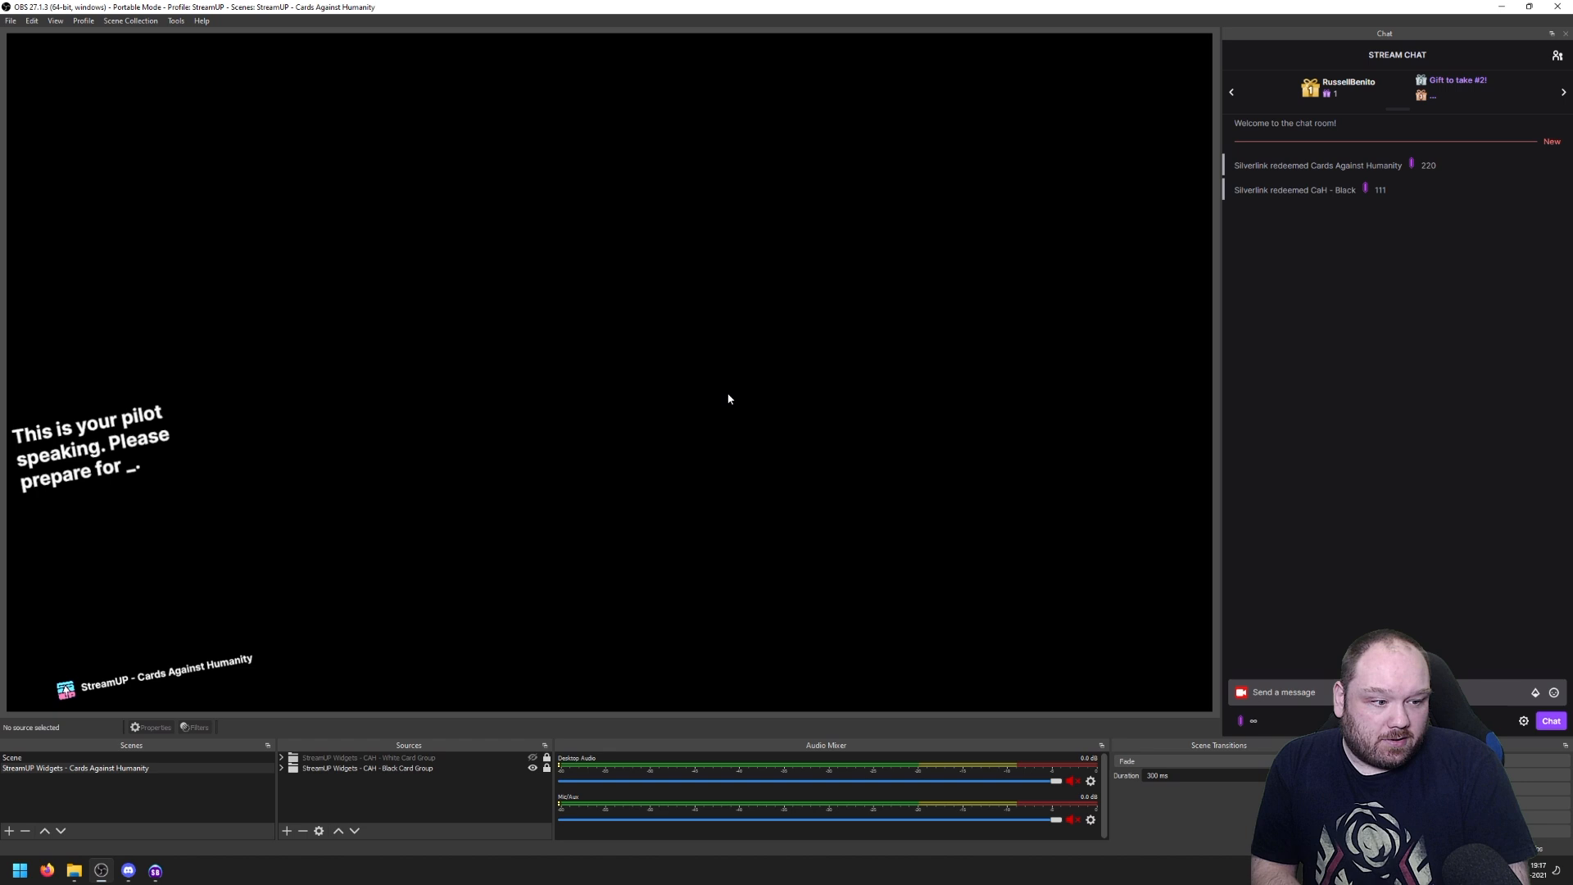
- Redeem CaH - White from the chat rewards menu and draft the answer 'an awesome'
click(1240, 721)
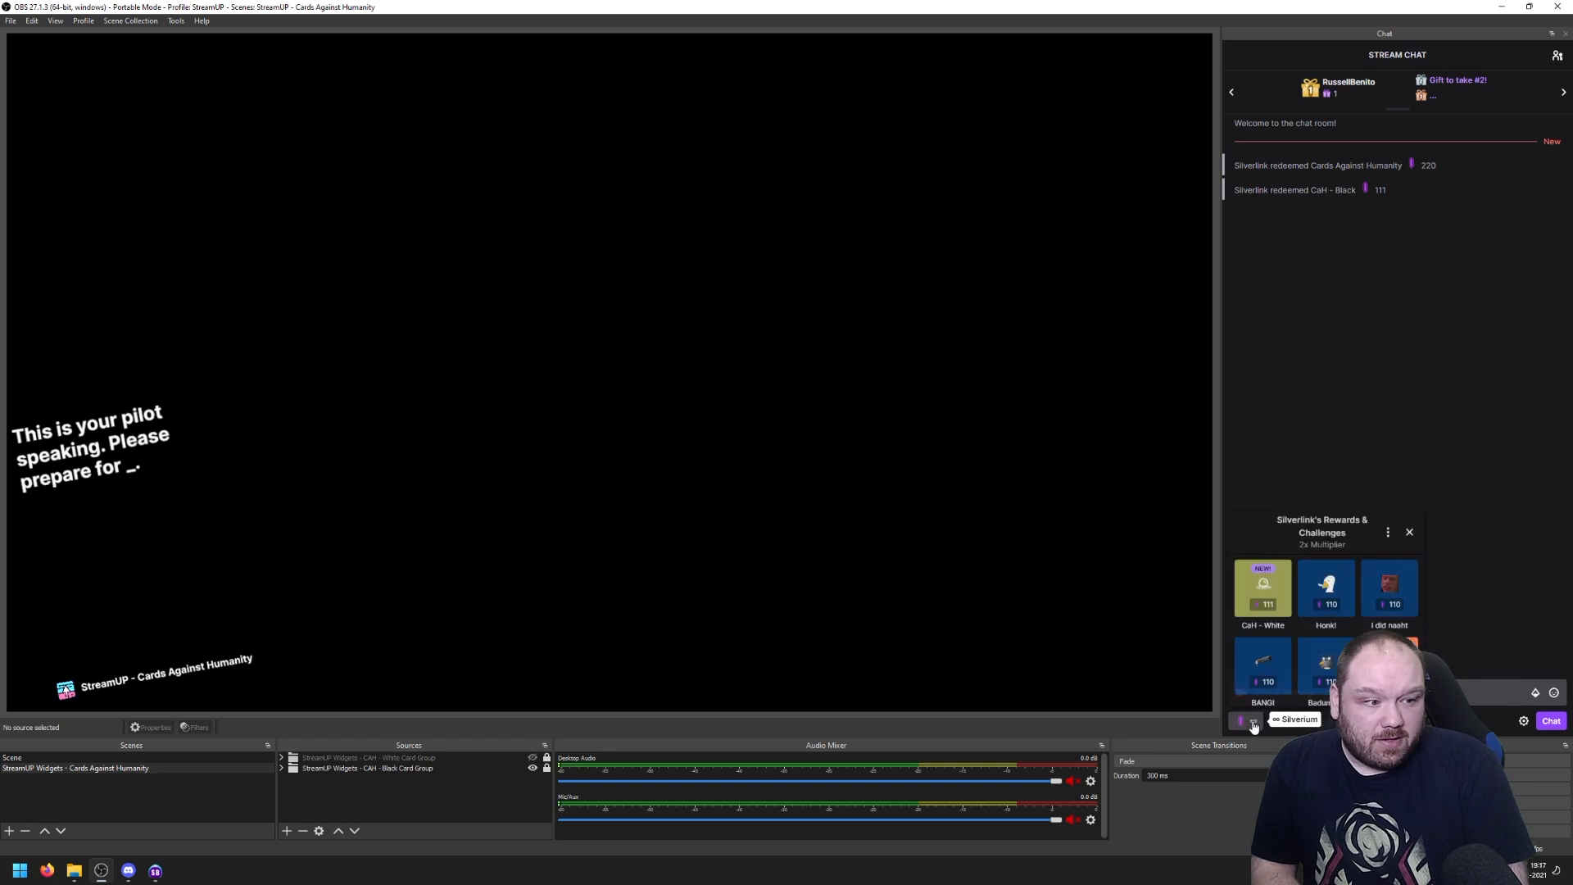
click(1262, 590)
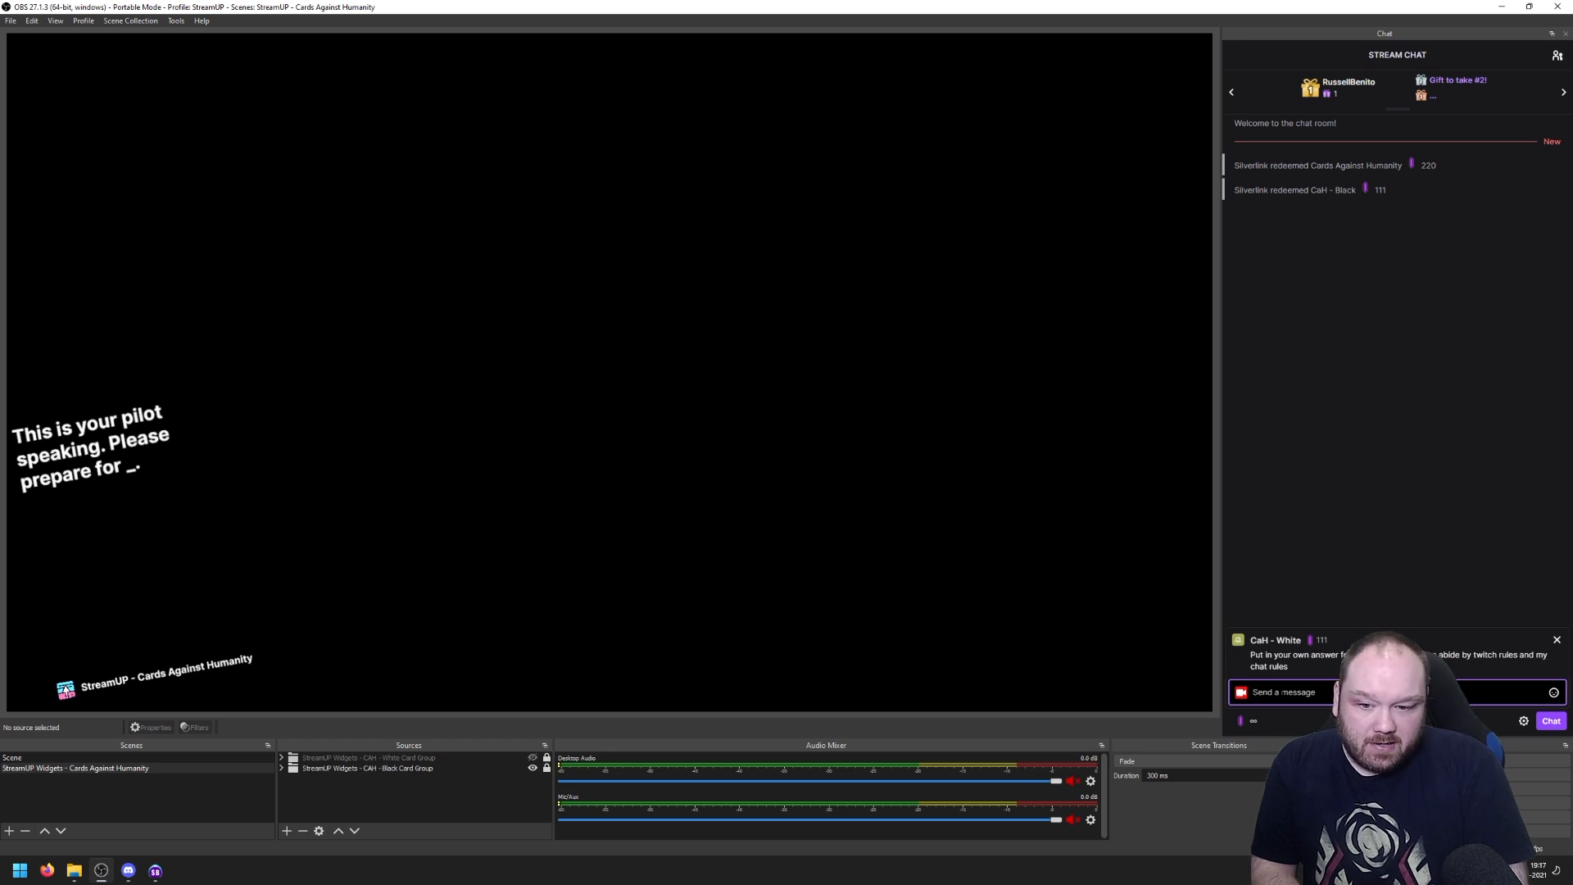
text(an a)
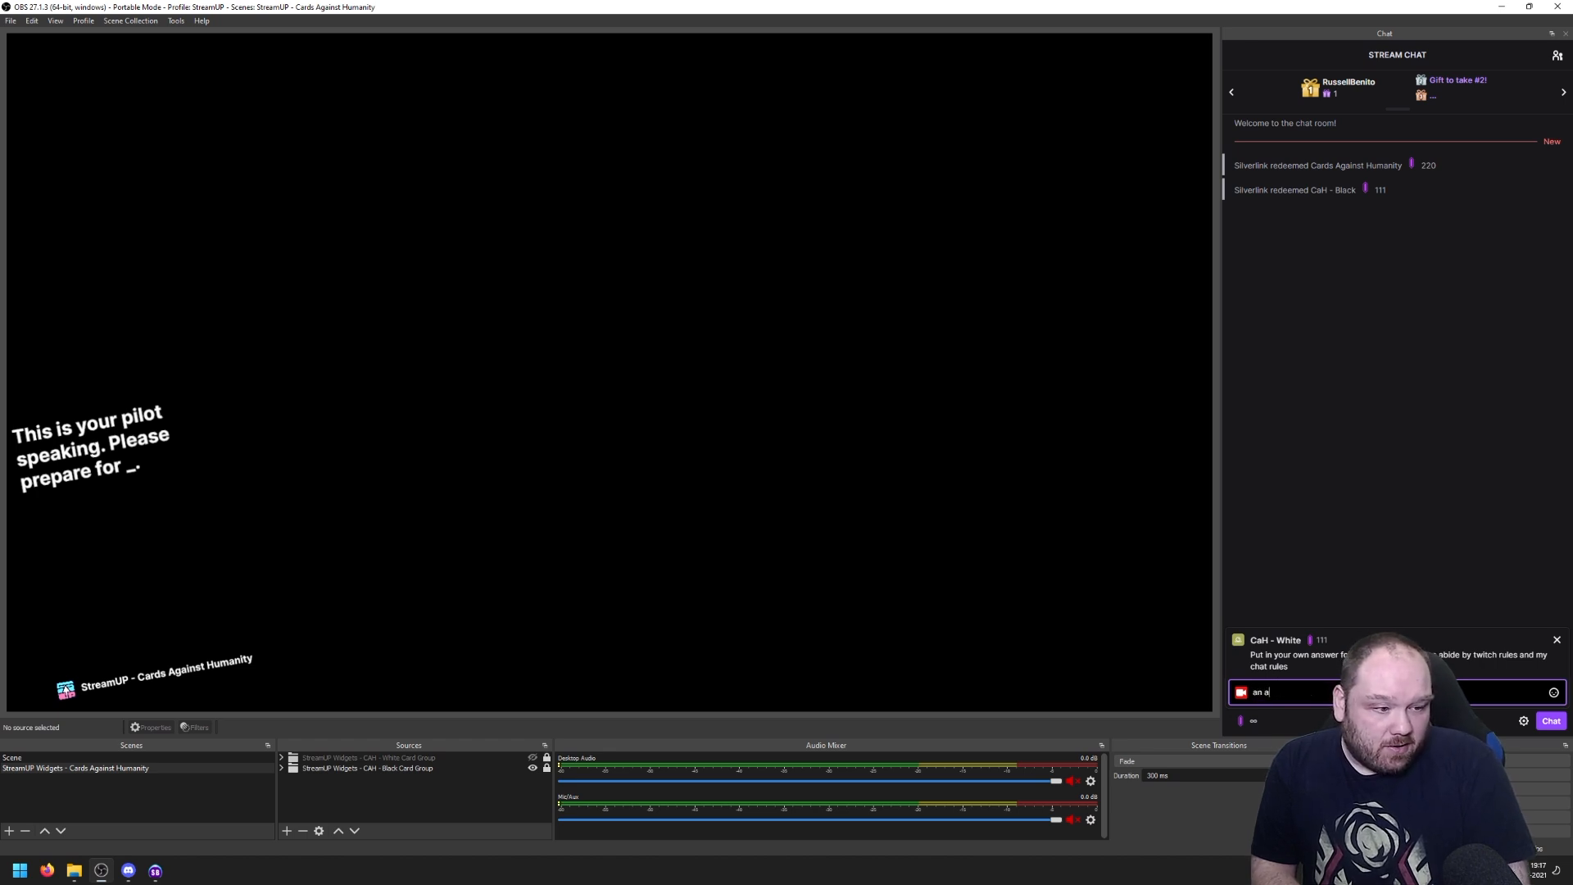
text(wesom)
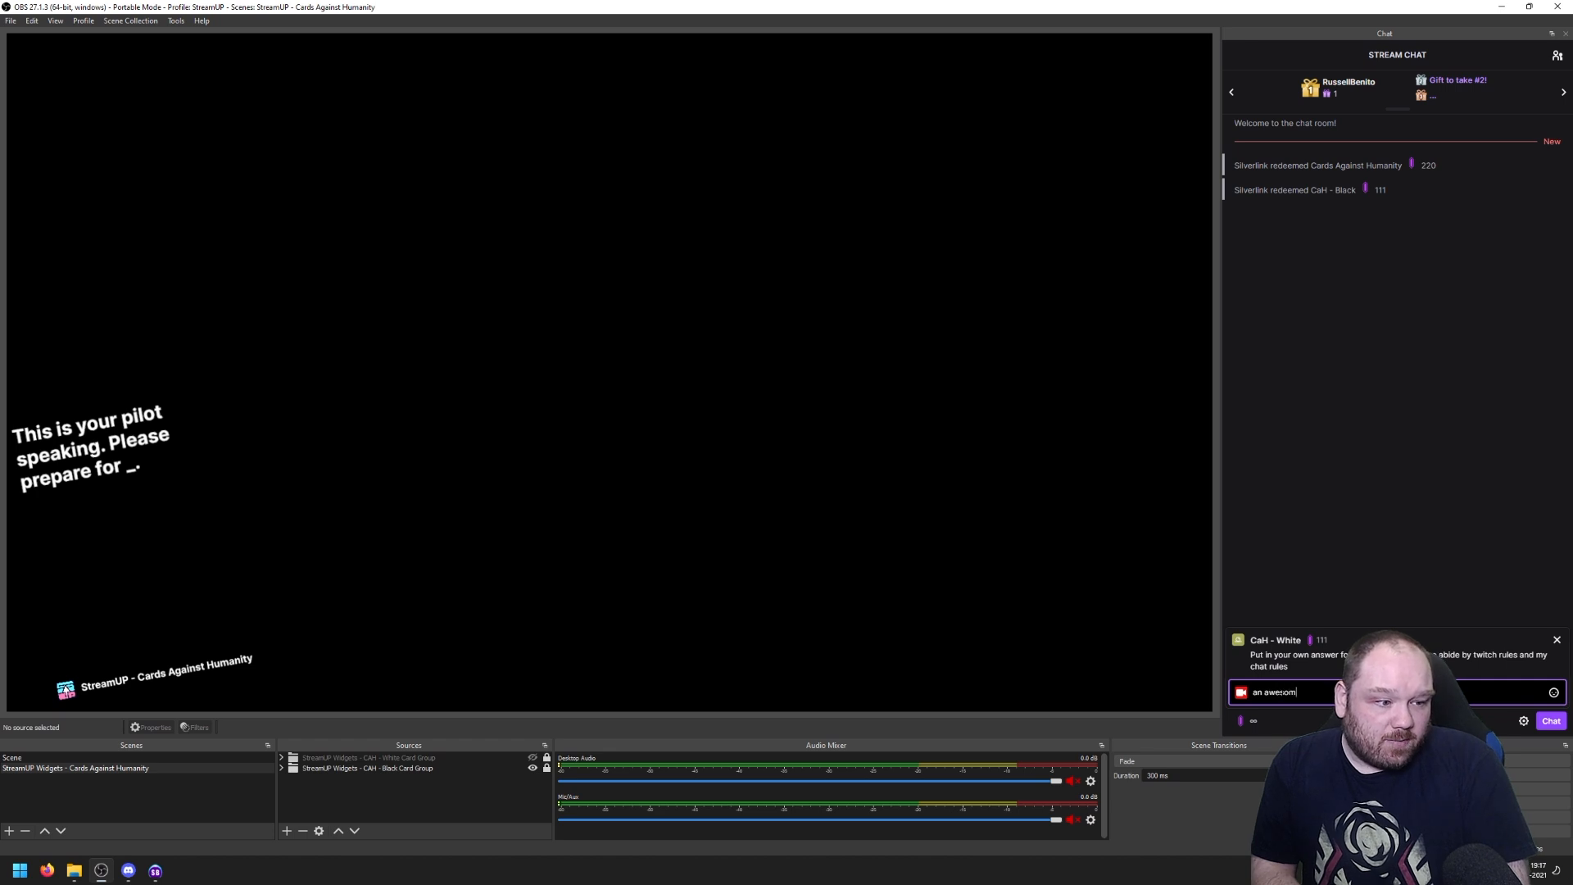
text(e)
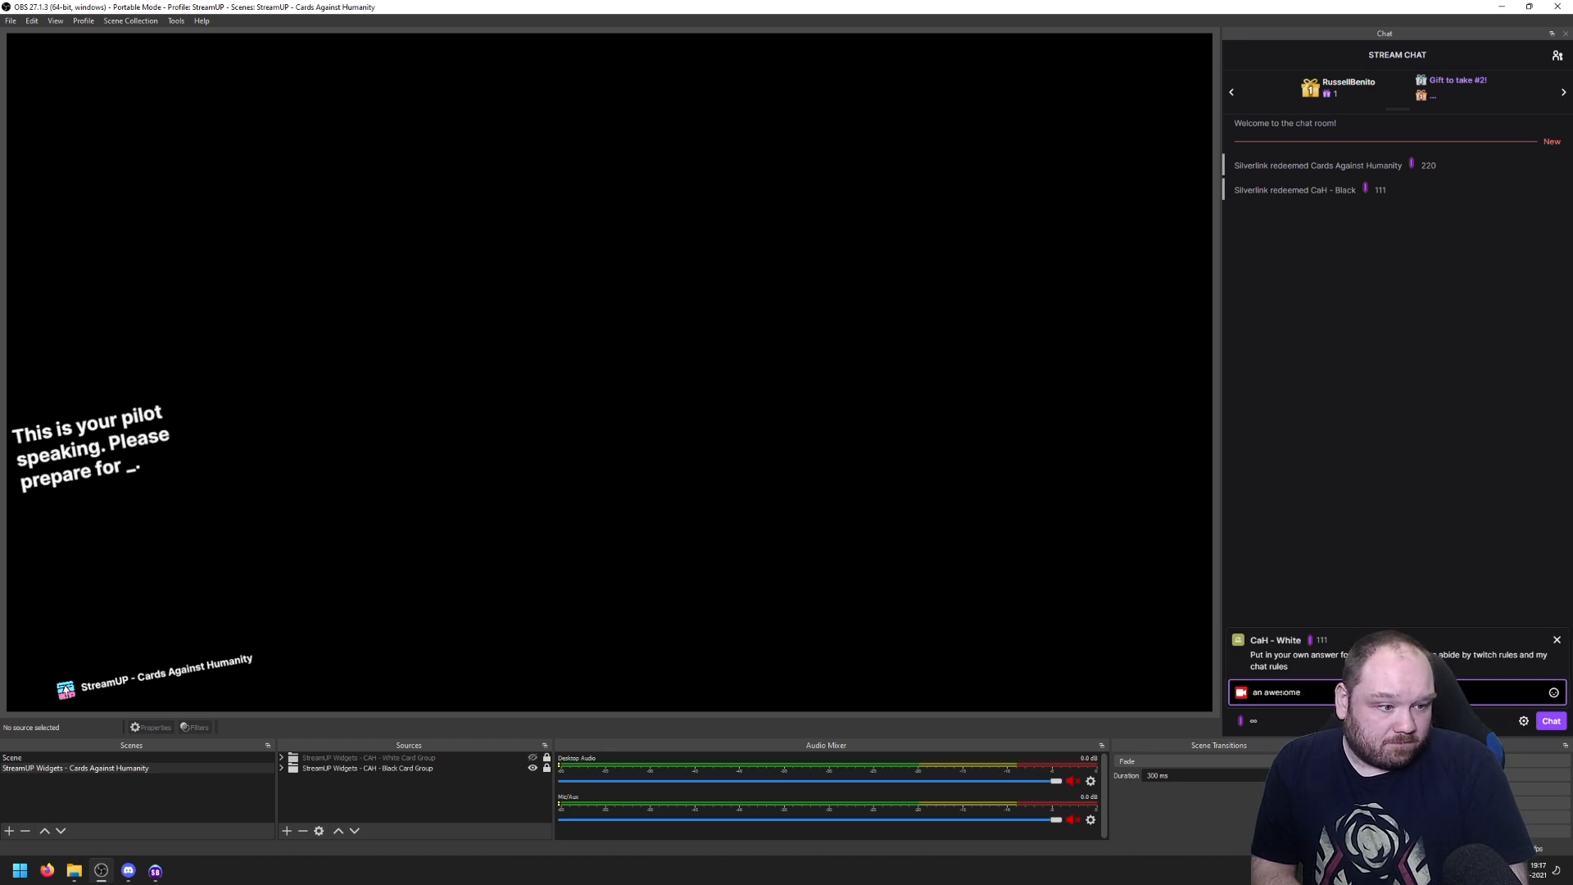